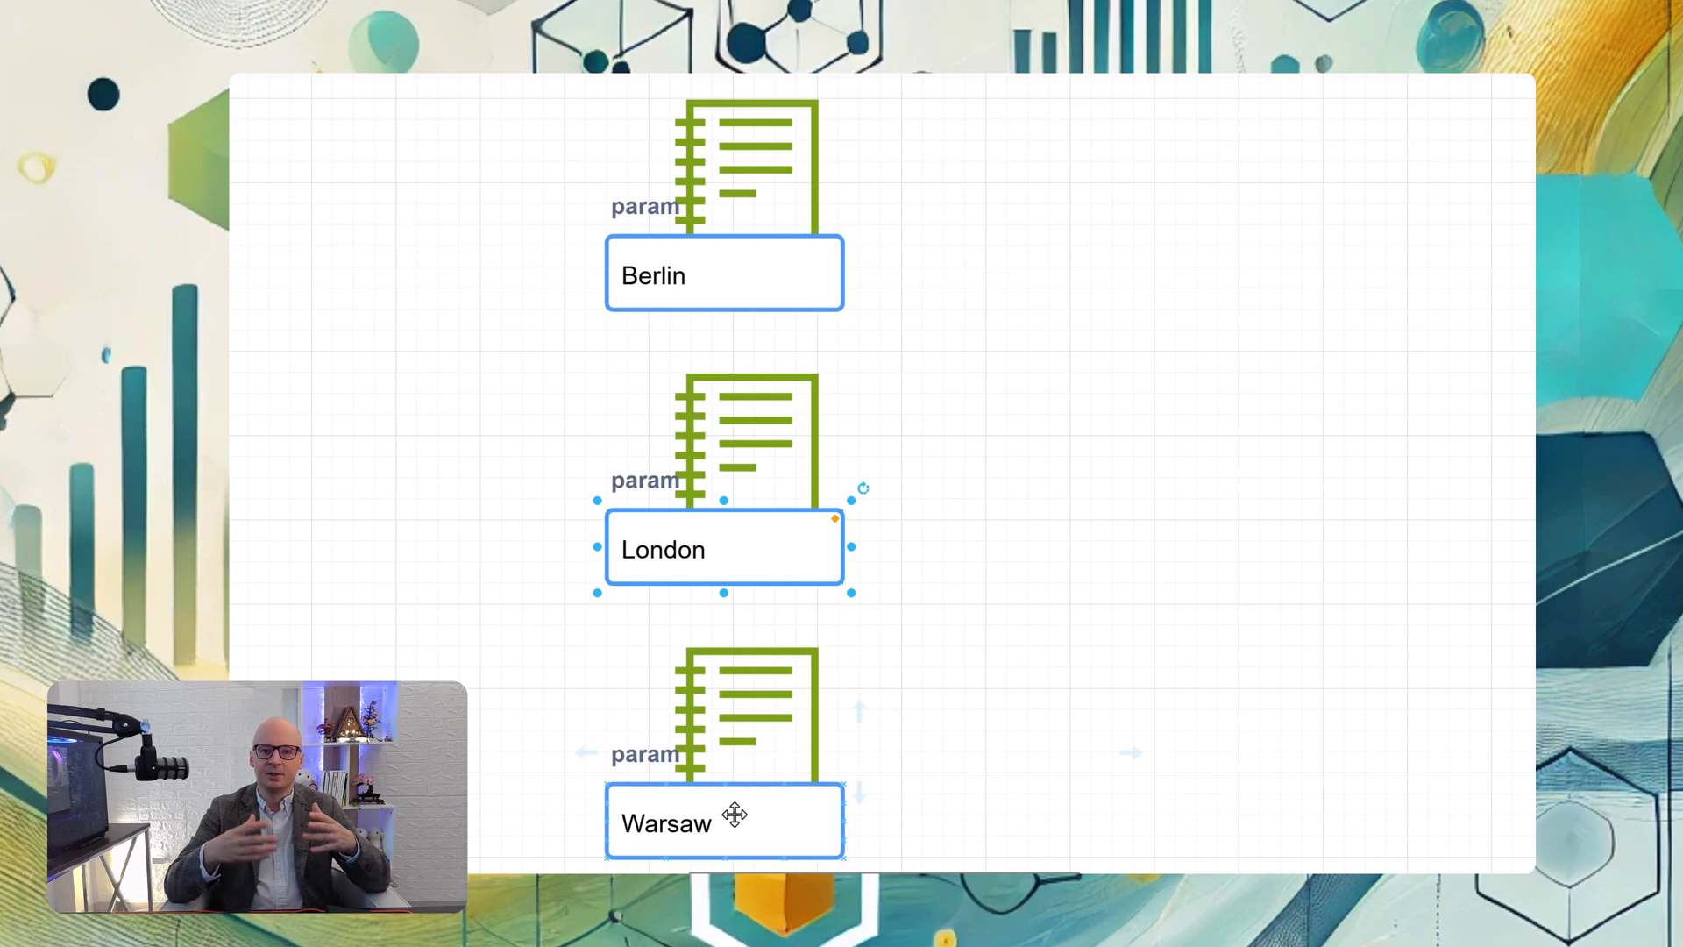
Create a new job from Workflows with an empty first task
click(722, 821)
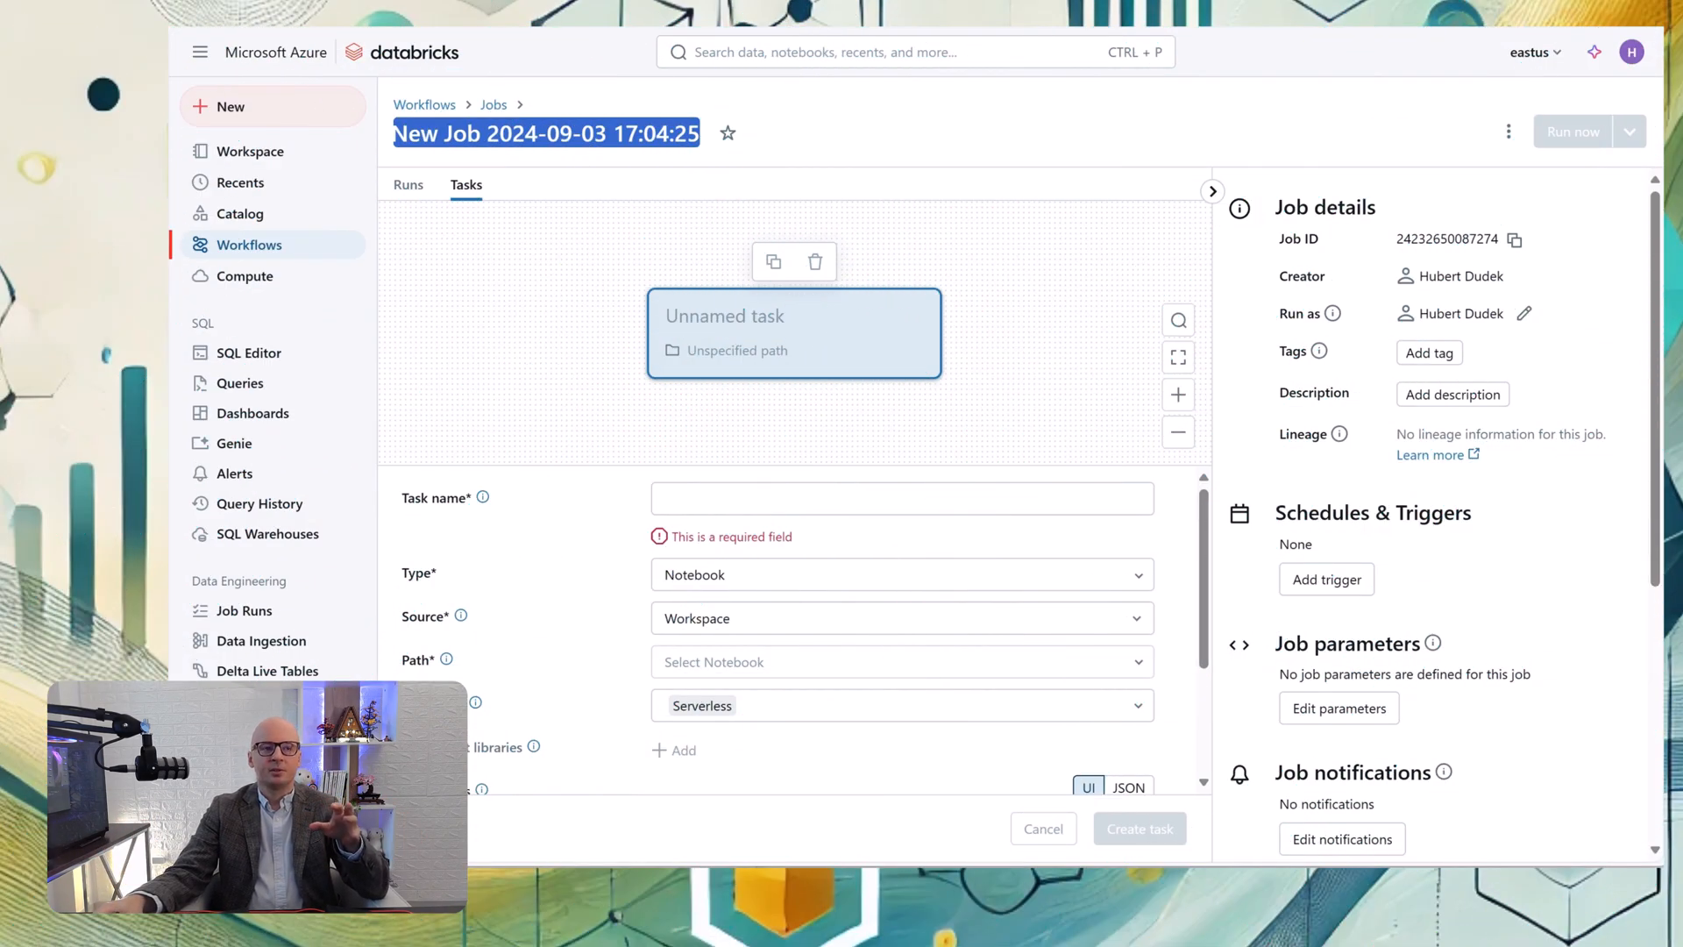
Name the job 'loop job' and make task 'looper' a For each over ["Berlin", "London", "Warsaw"]
text(loop job)
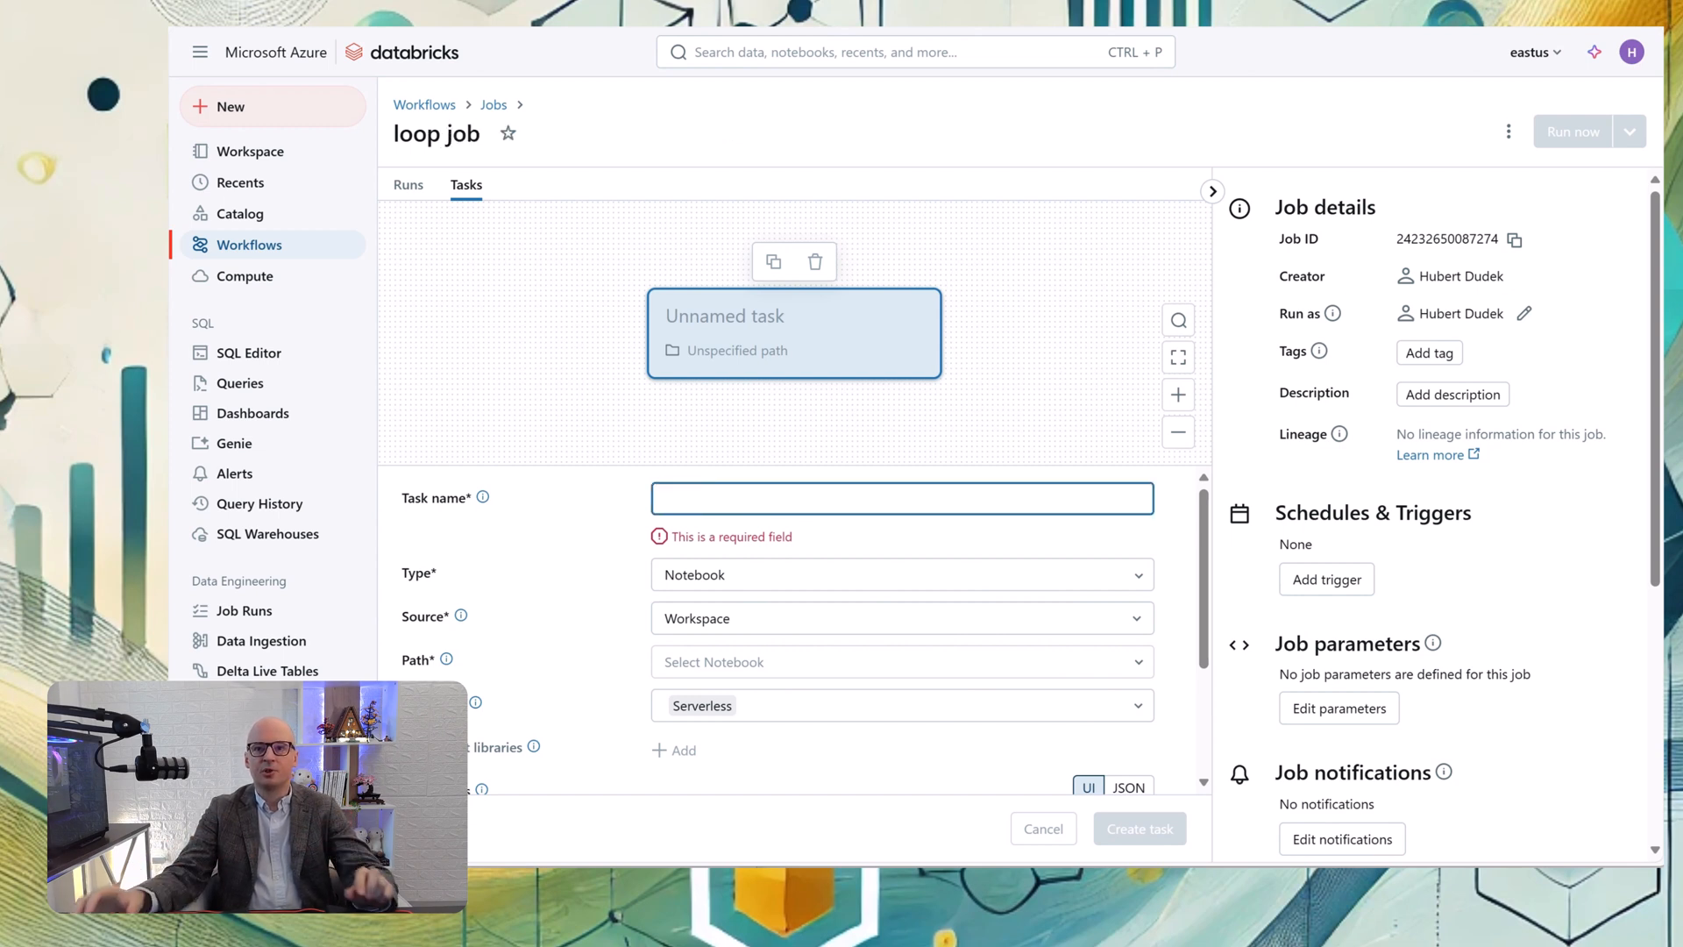
click(903, 573)
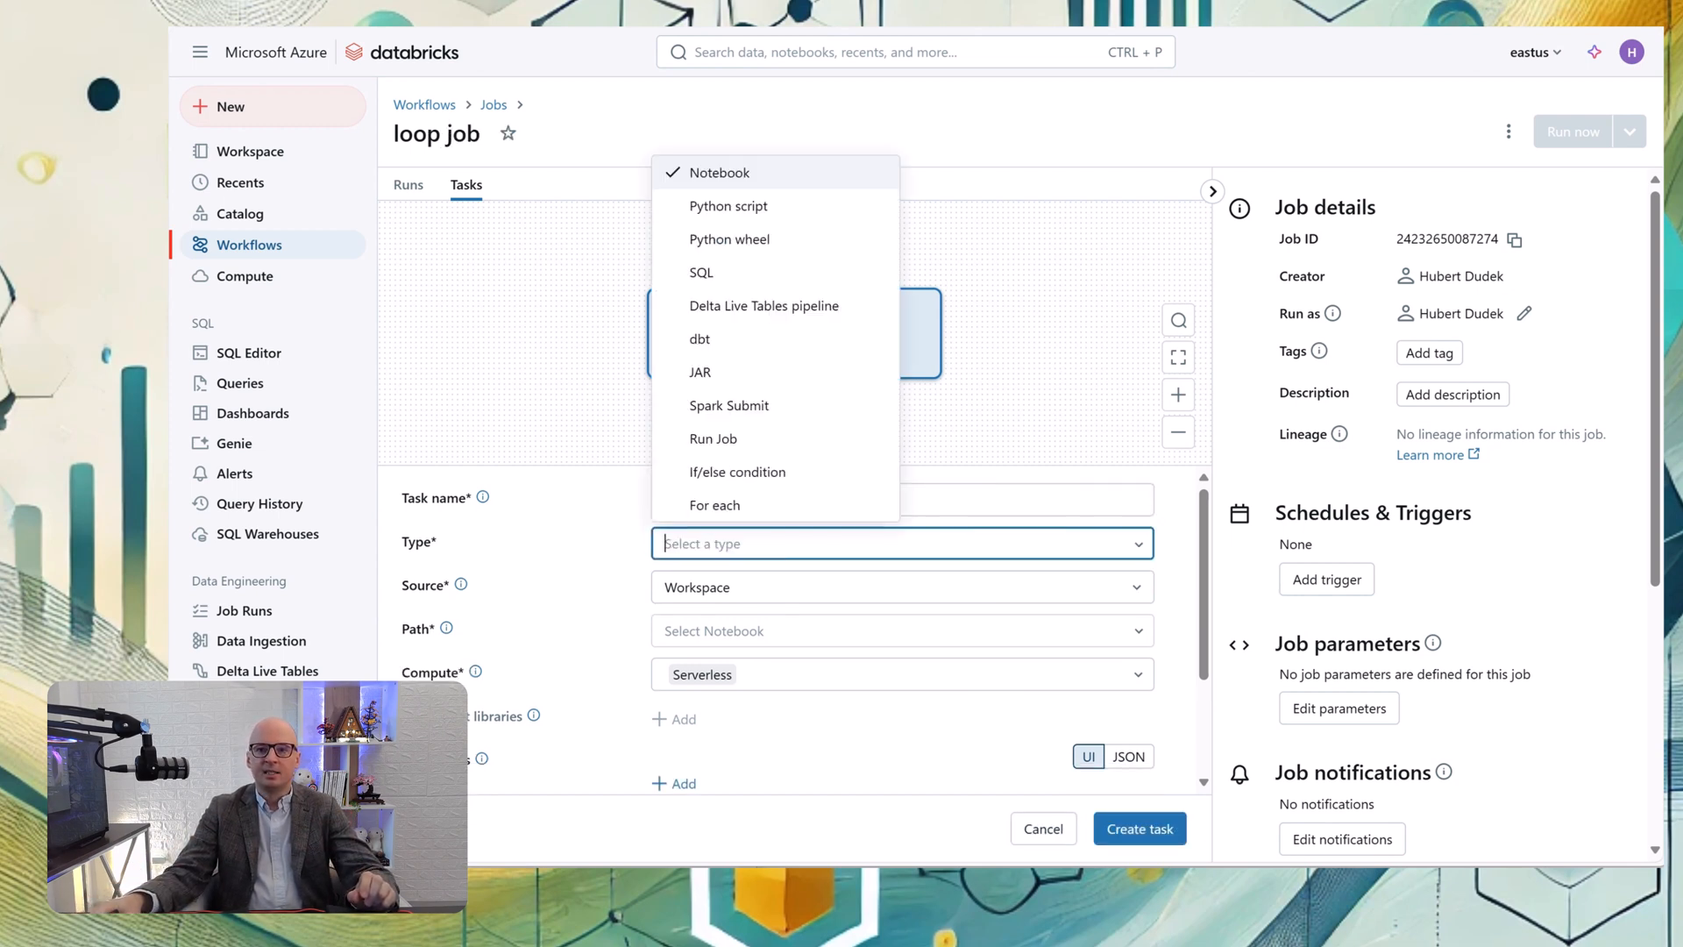
click(715, 505)
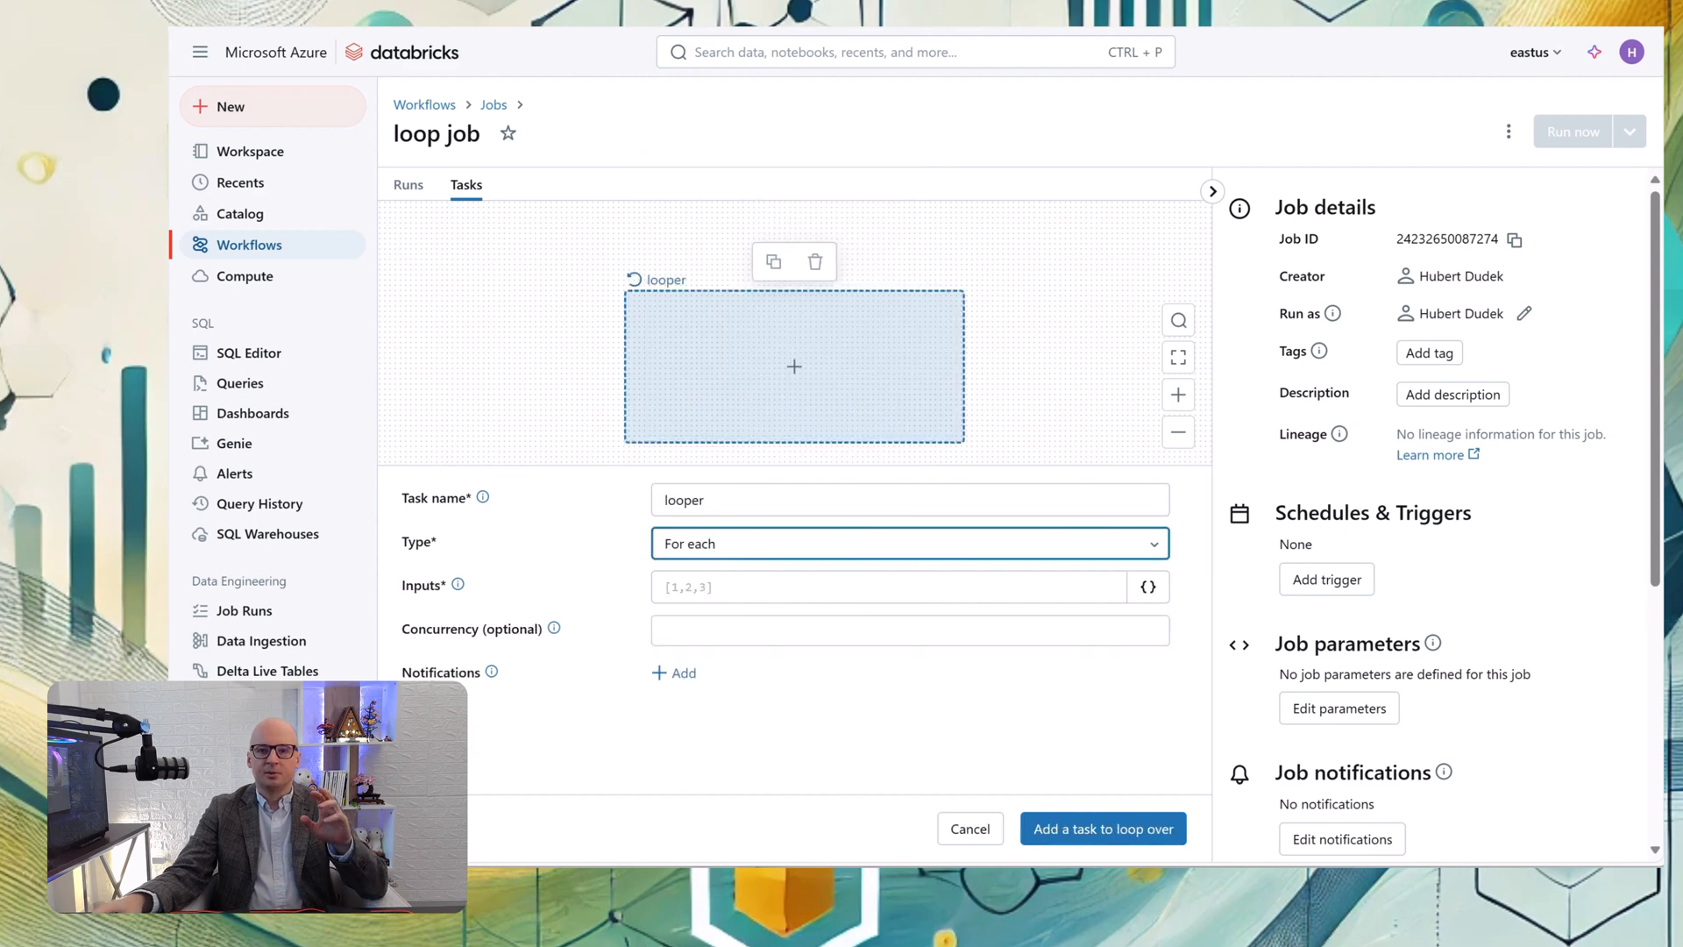
click(889, 585)
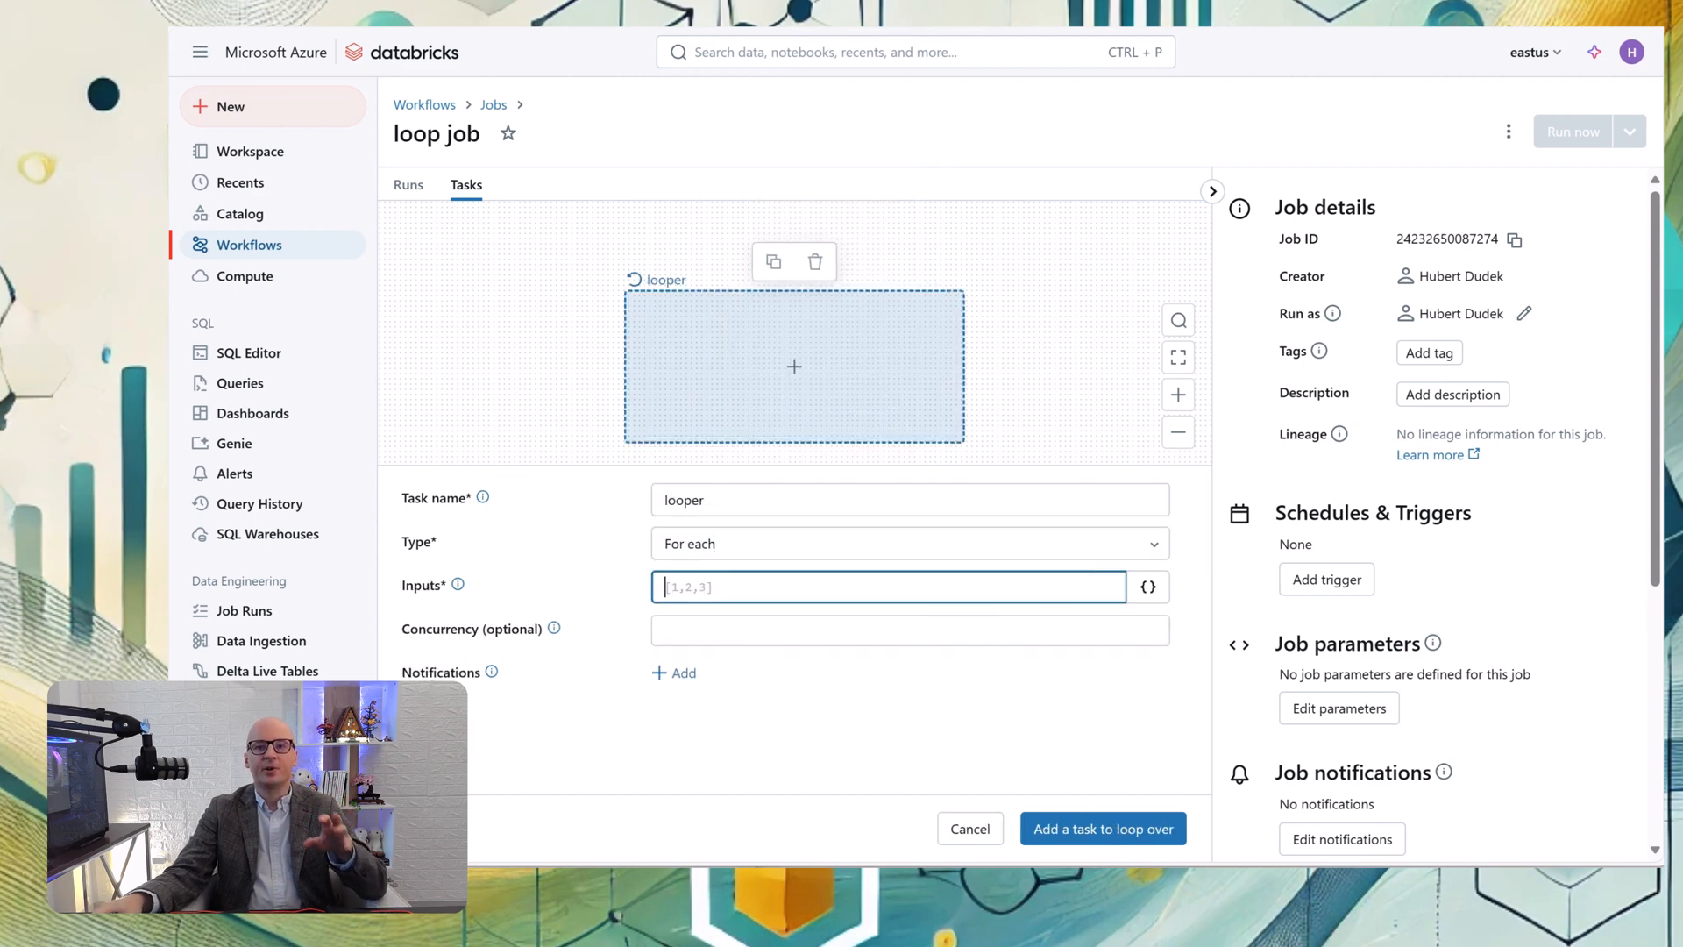
text(["Berlin", "London", "Warsaw"])
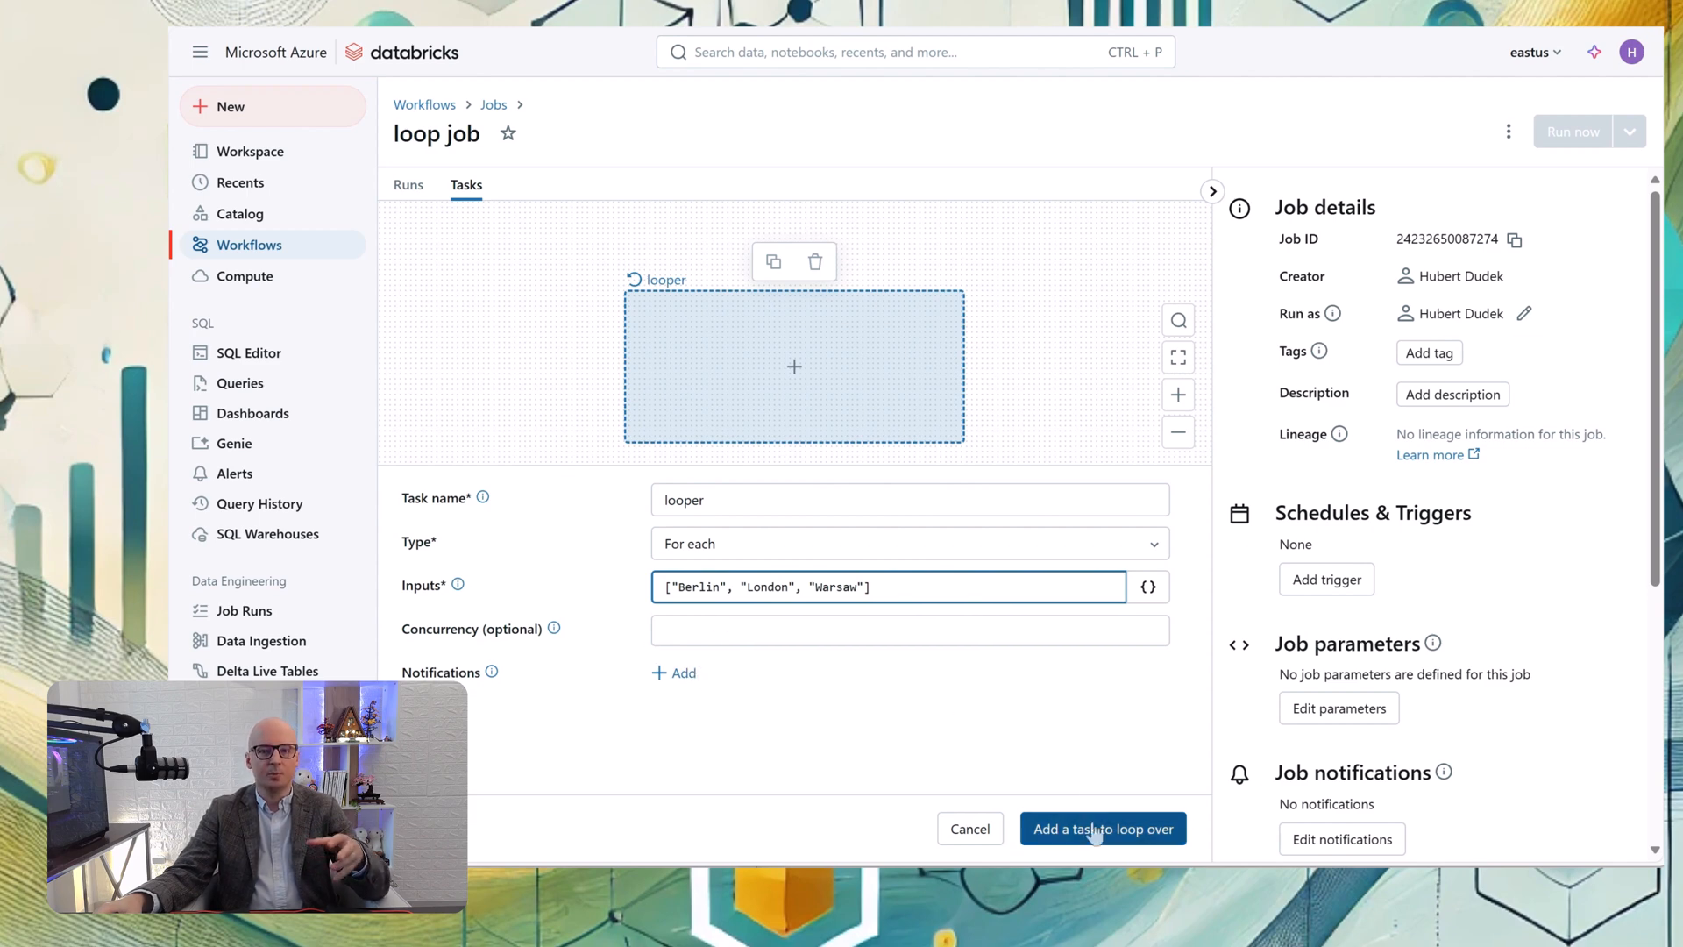
Add an inner task to the loop running the inside_loop notebook
click(1103, 828)
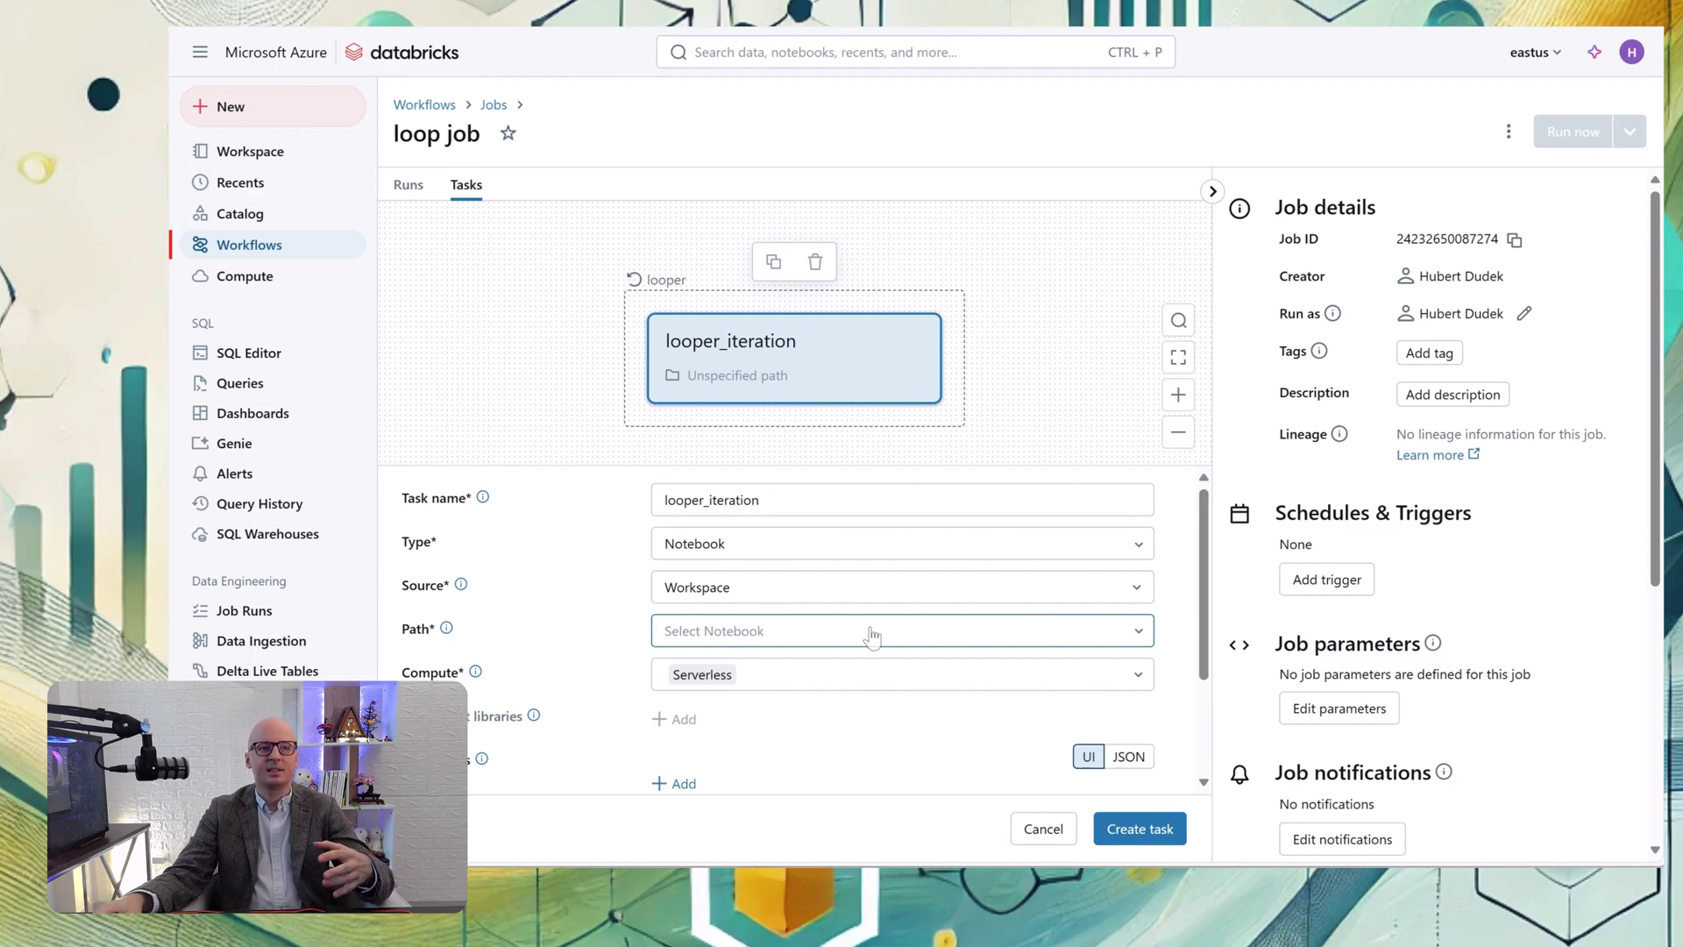
click(903, 629)
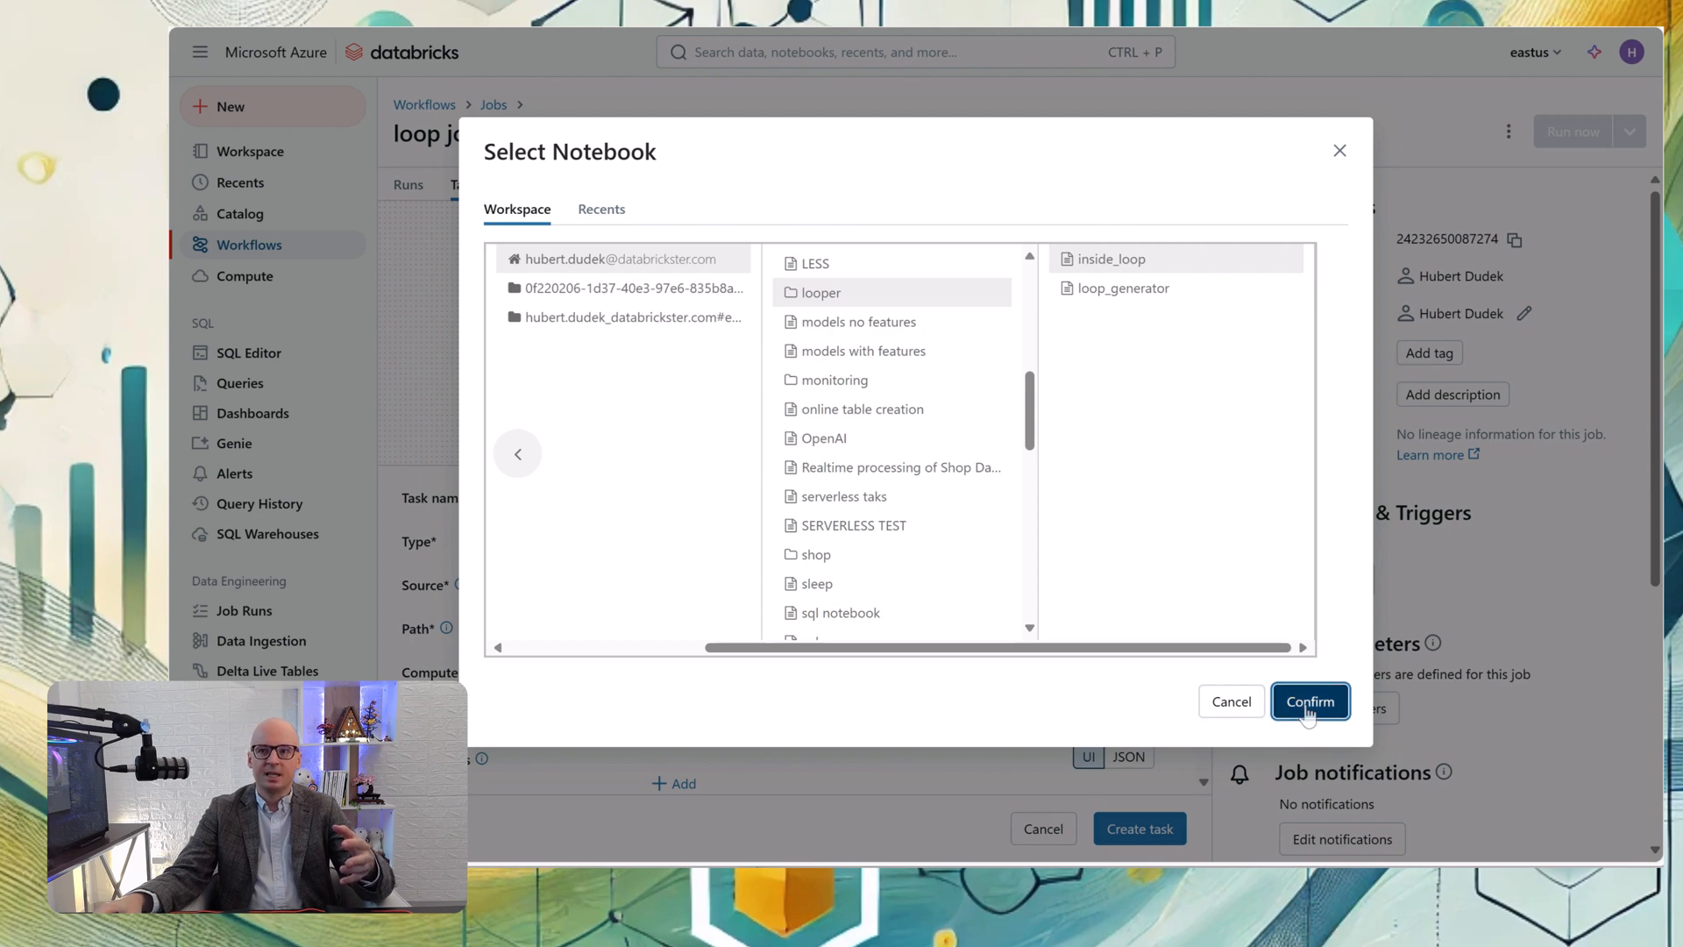
click(1310, 701)
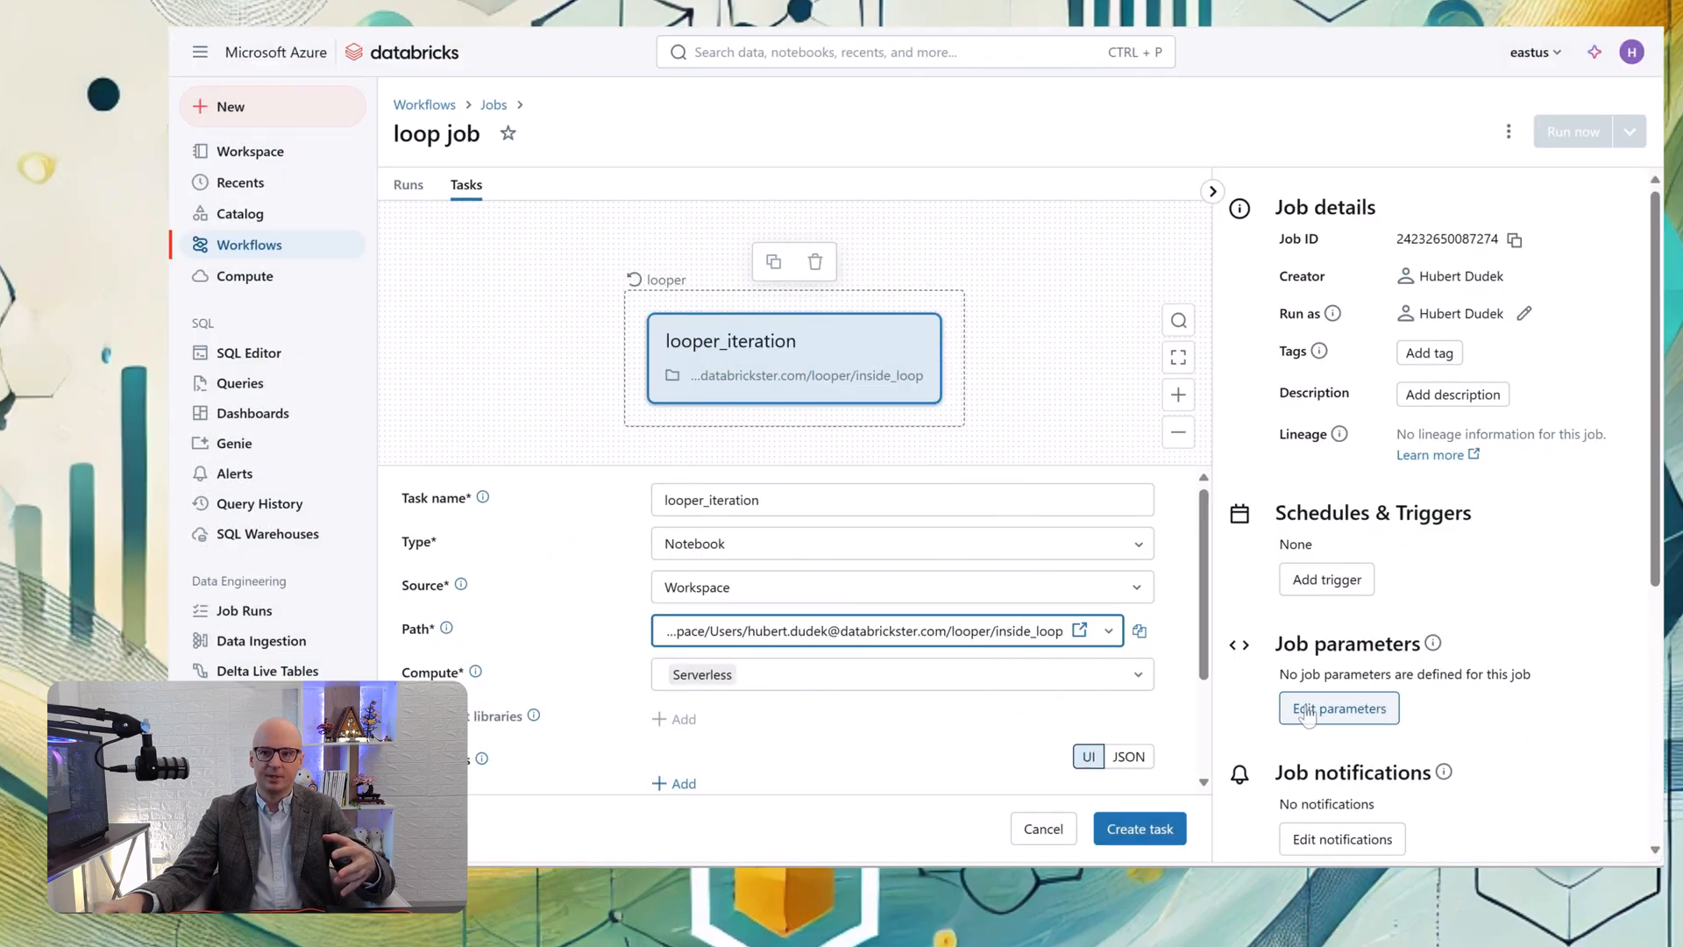
scroll(down, 3)
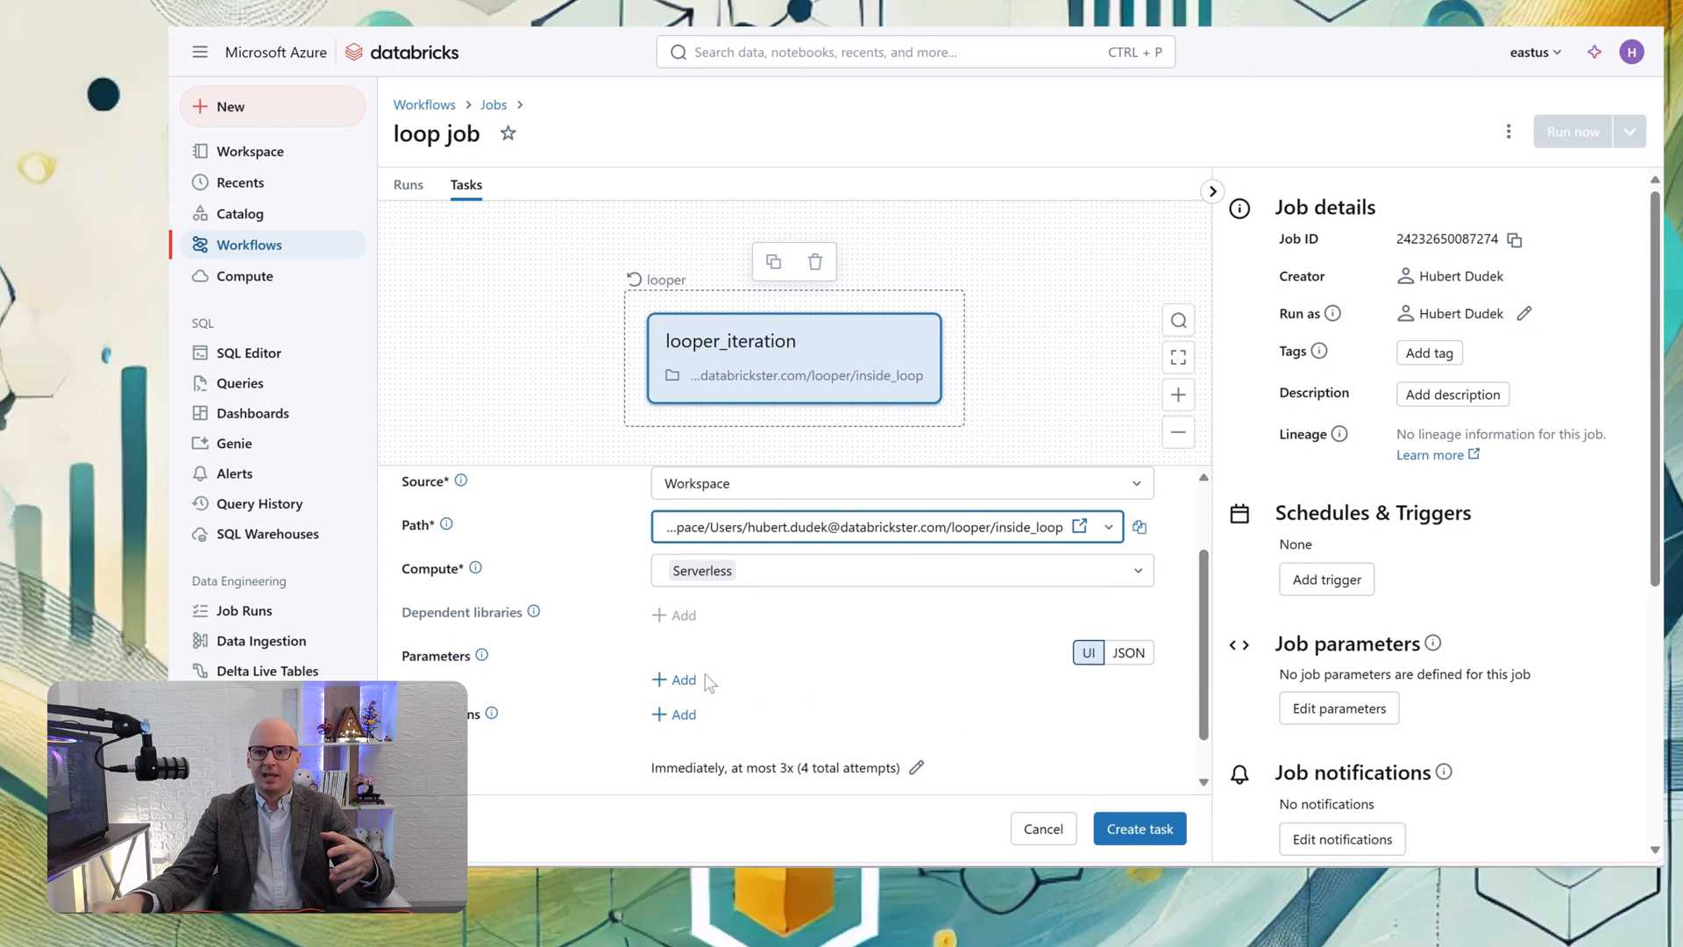
Give the inner task parameter city = {{input}} and create it
click(673, 681)
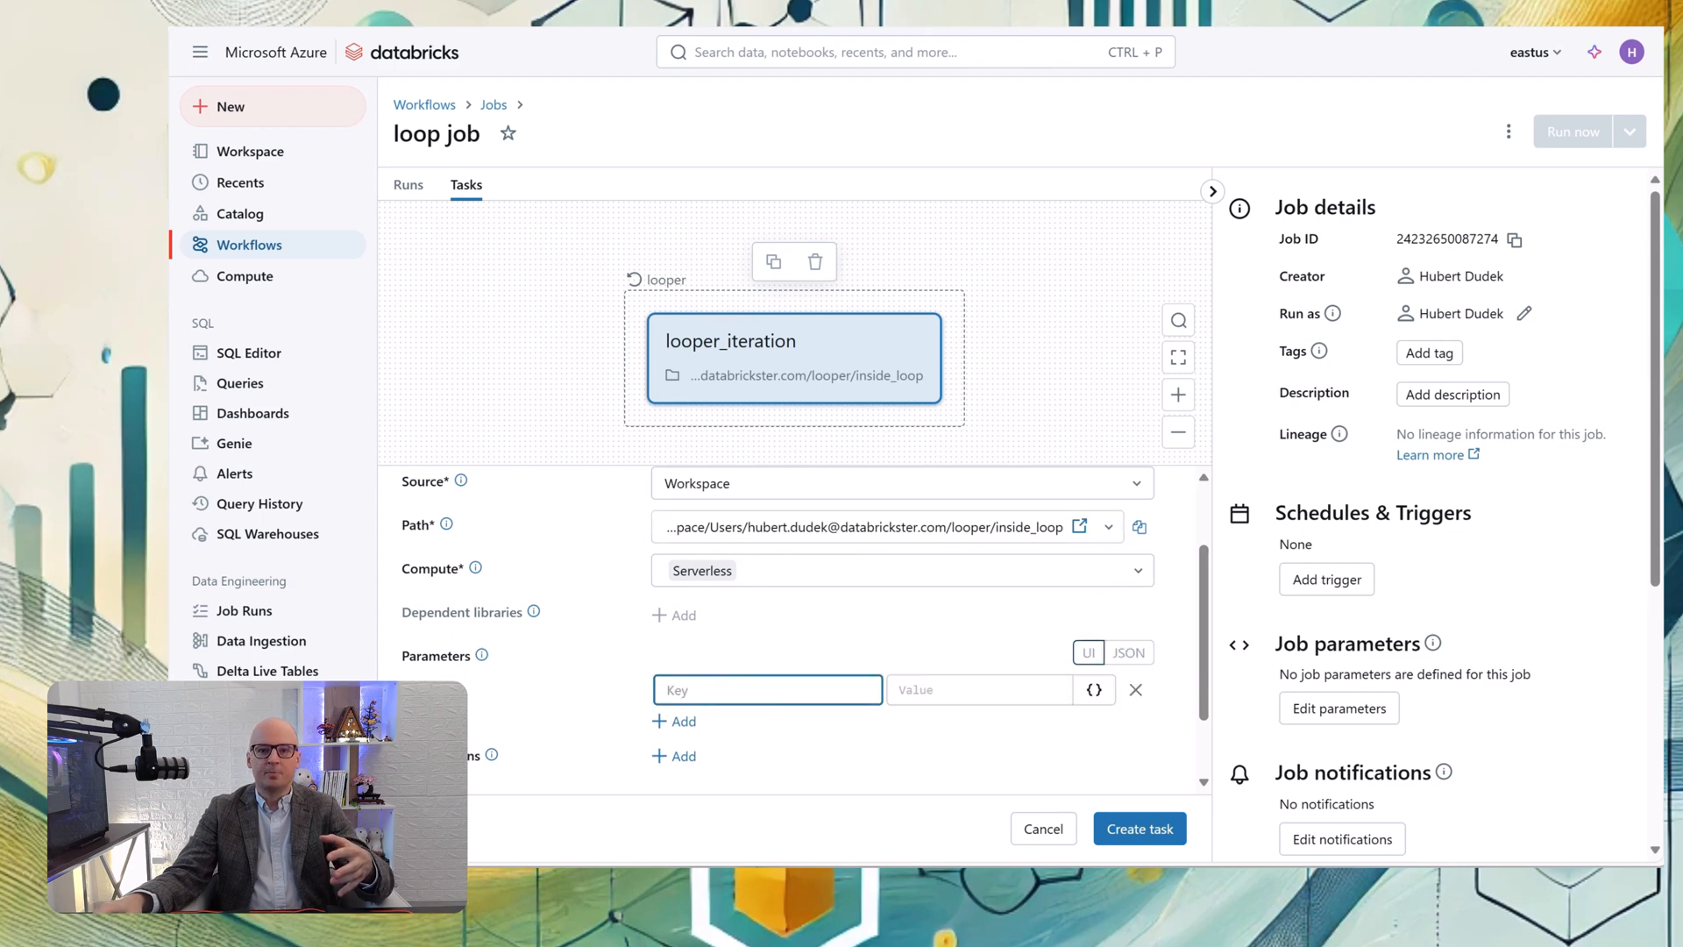
text(city)
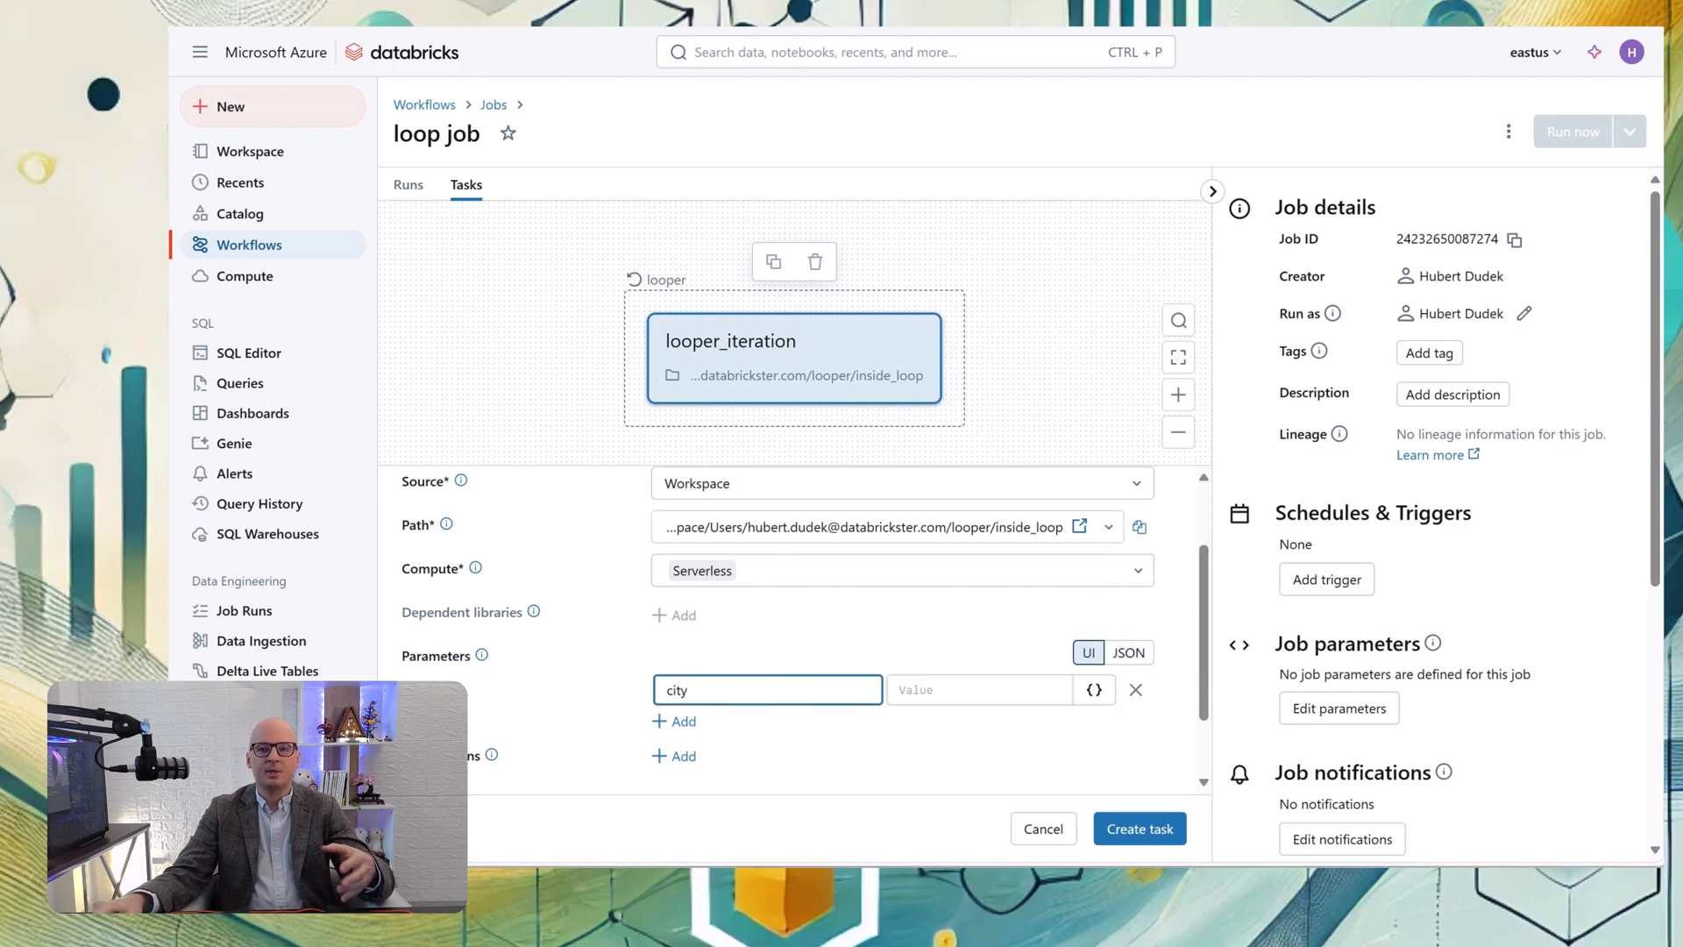
click(980, 691)
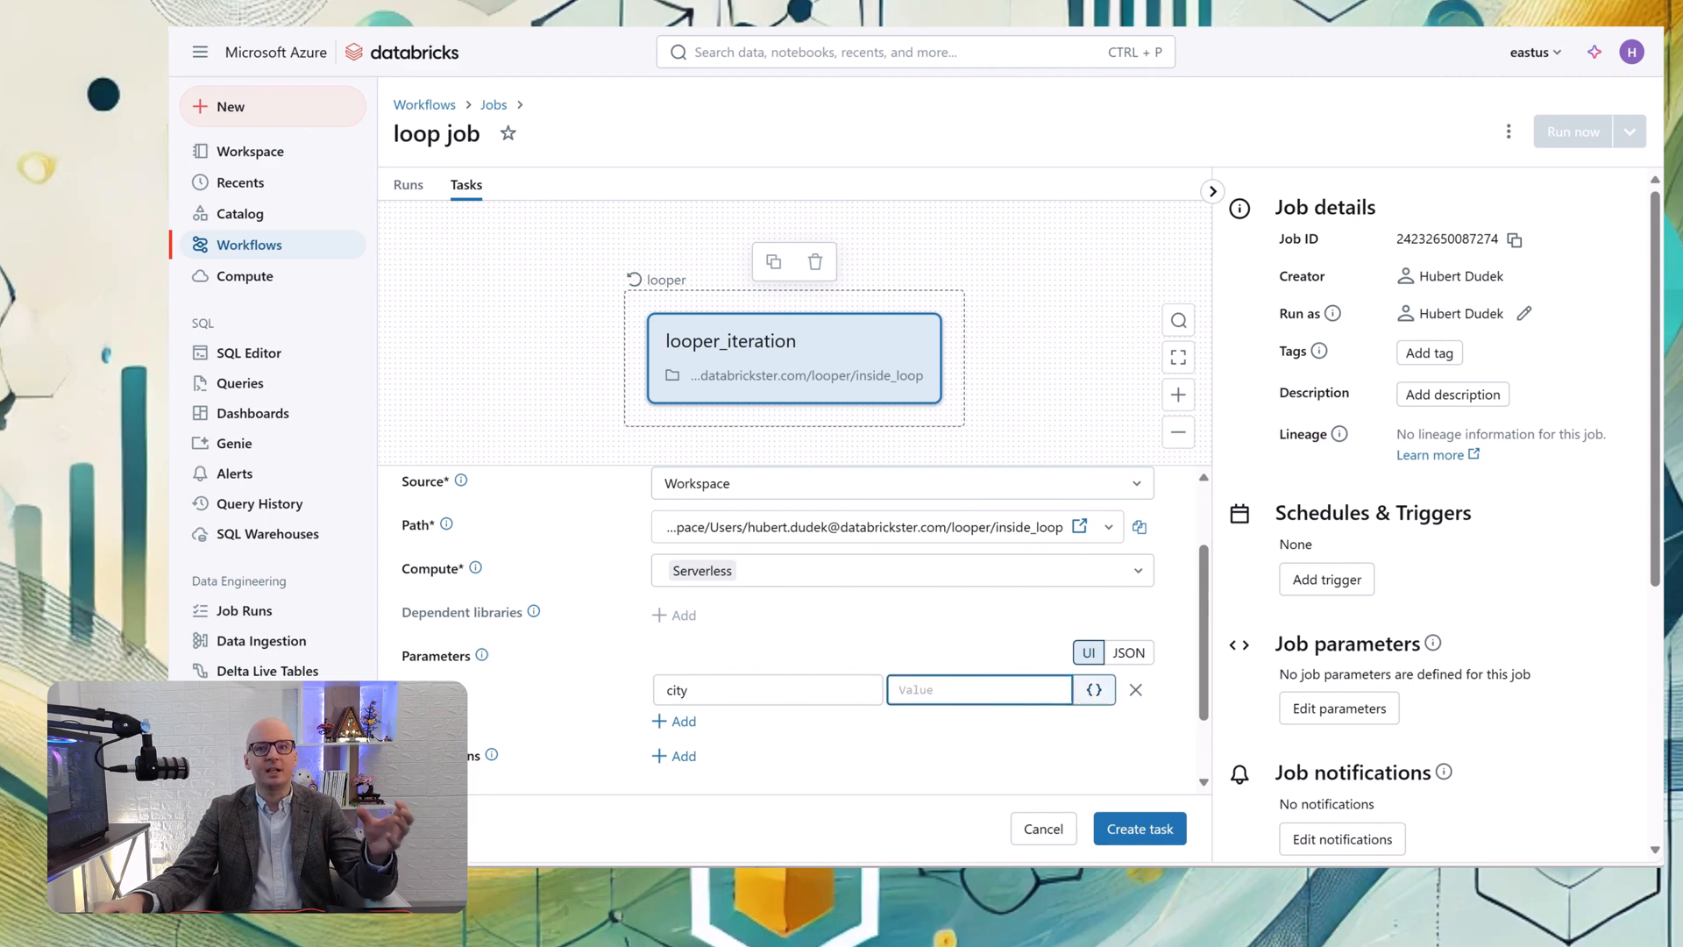
click(1094, 689)
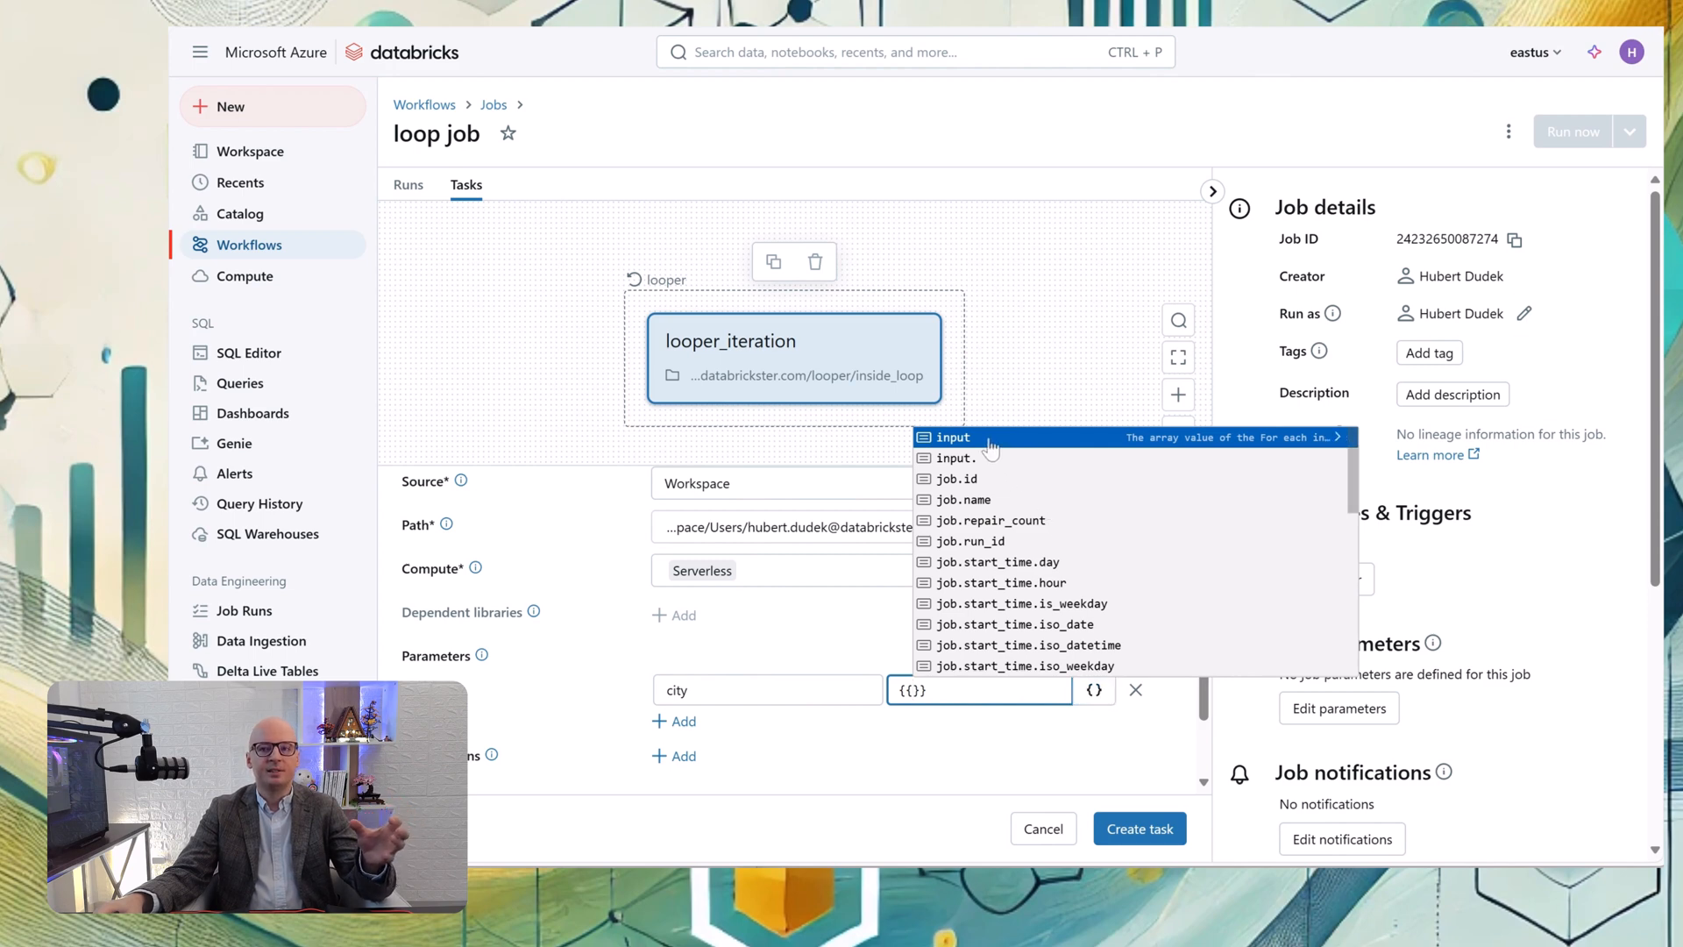
click(954, 438)
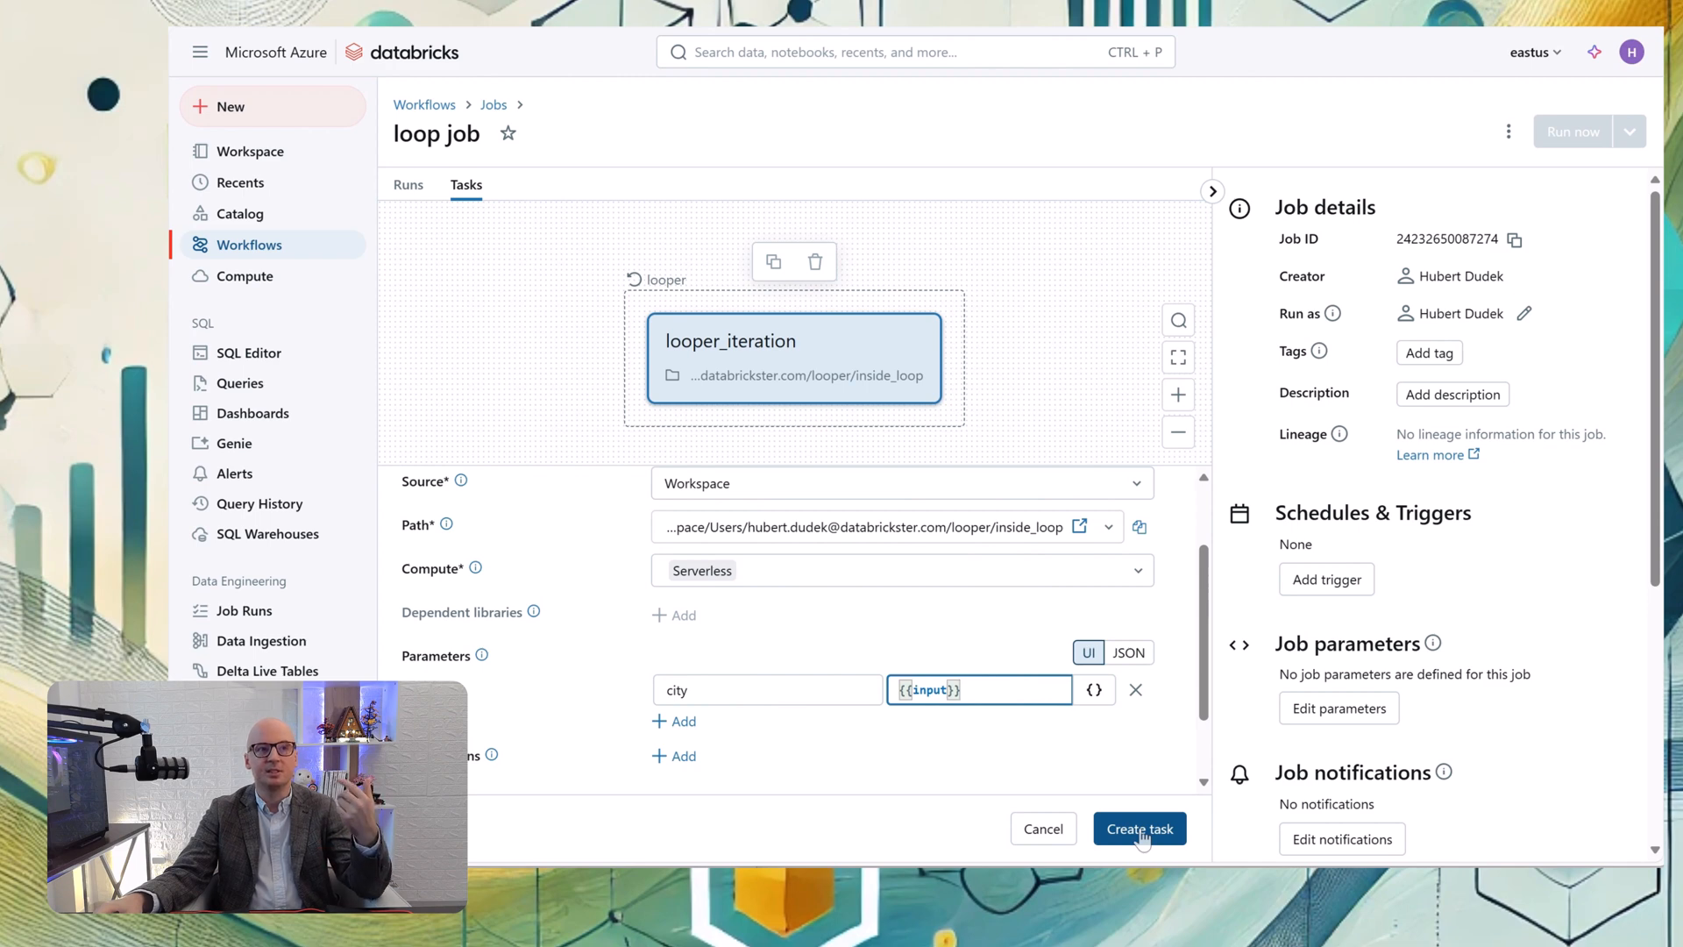
click(1140, 828)
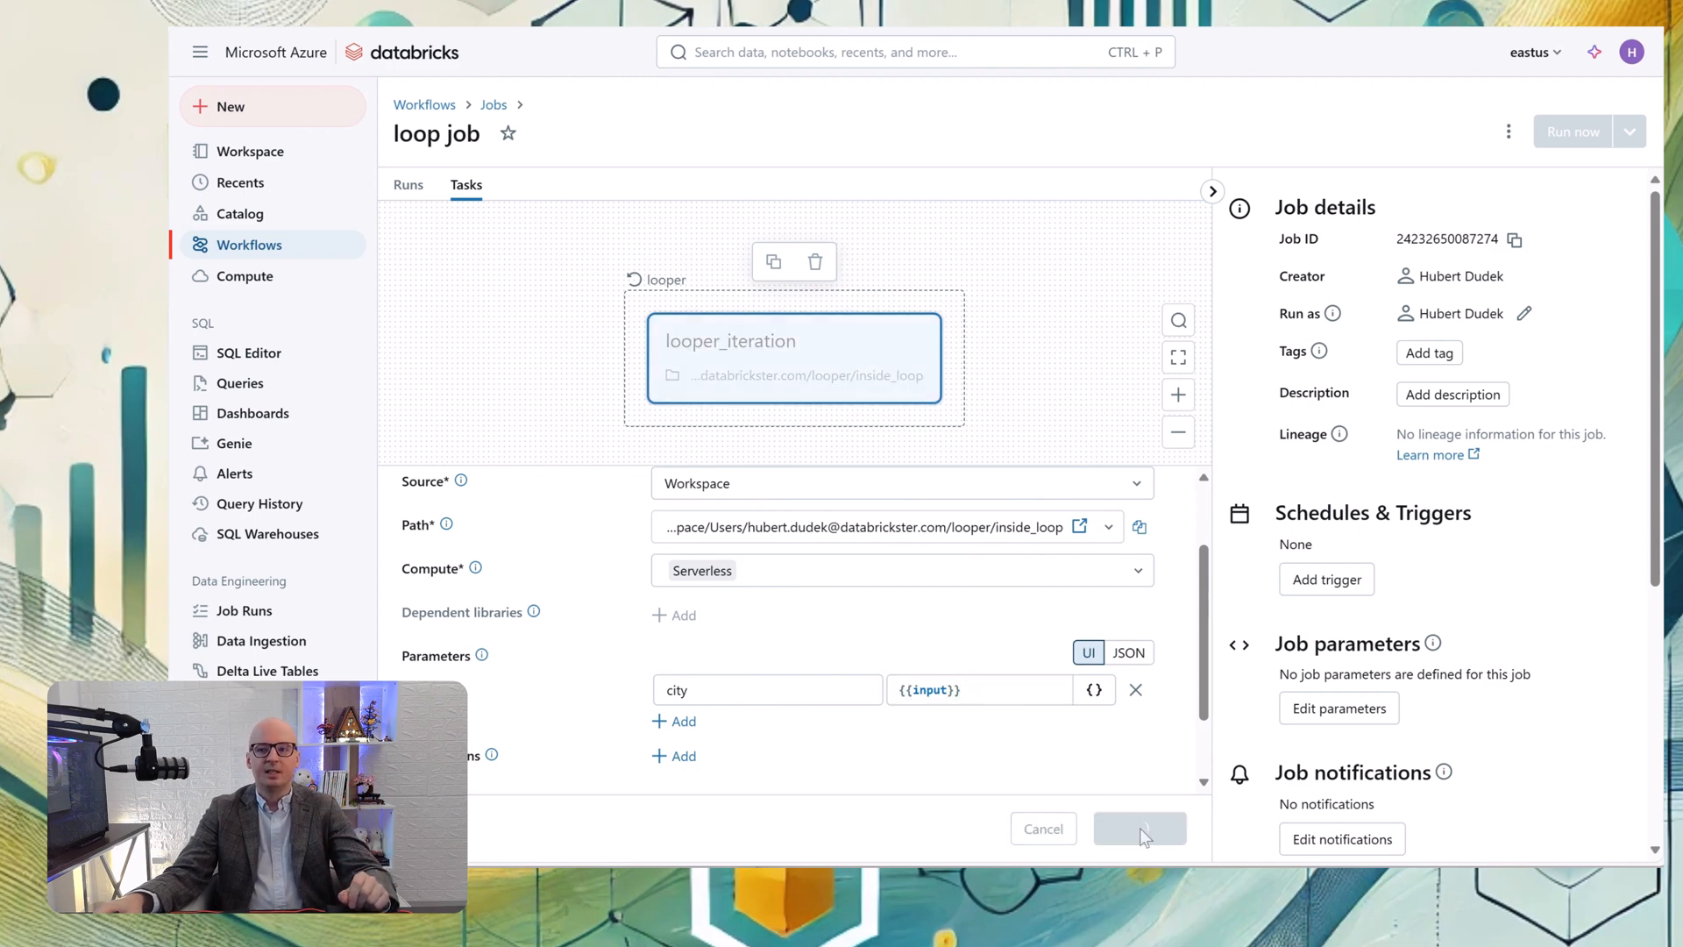
Run loop job now and view the triggered run
click(1140, 827)
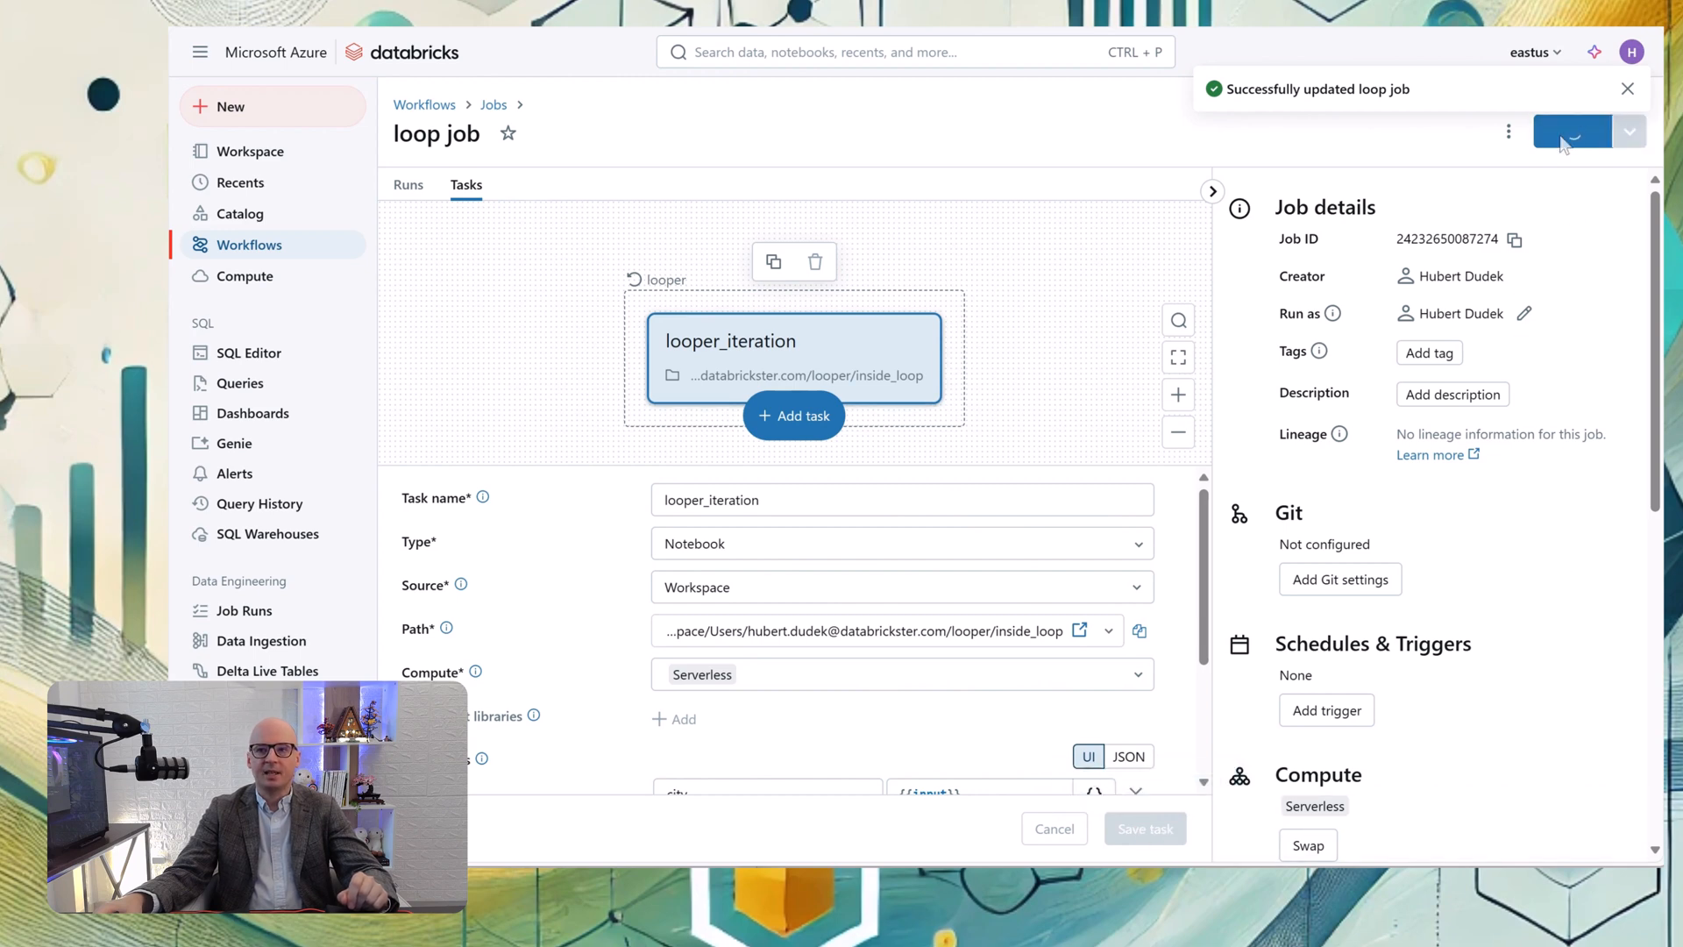
click(1572, 130)
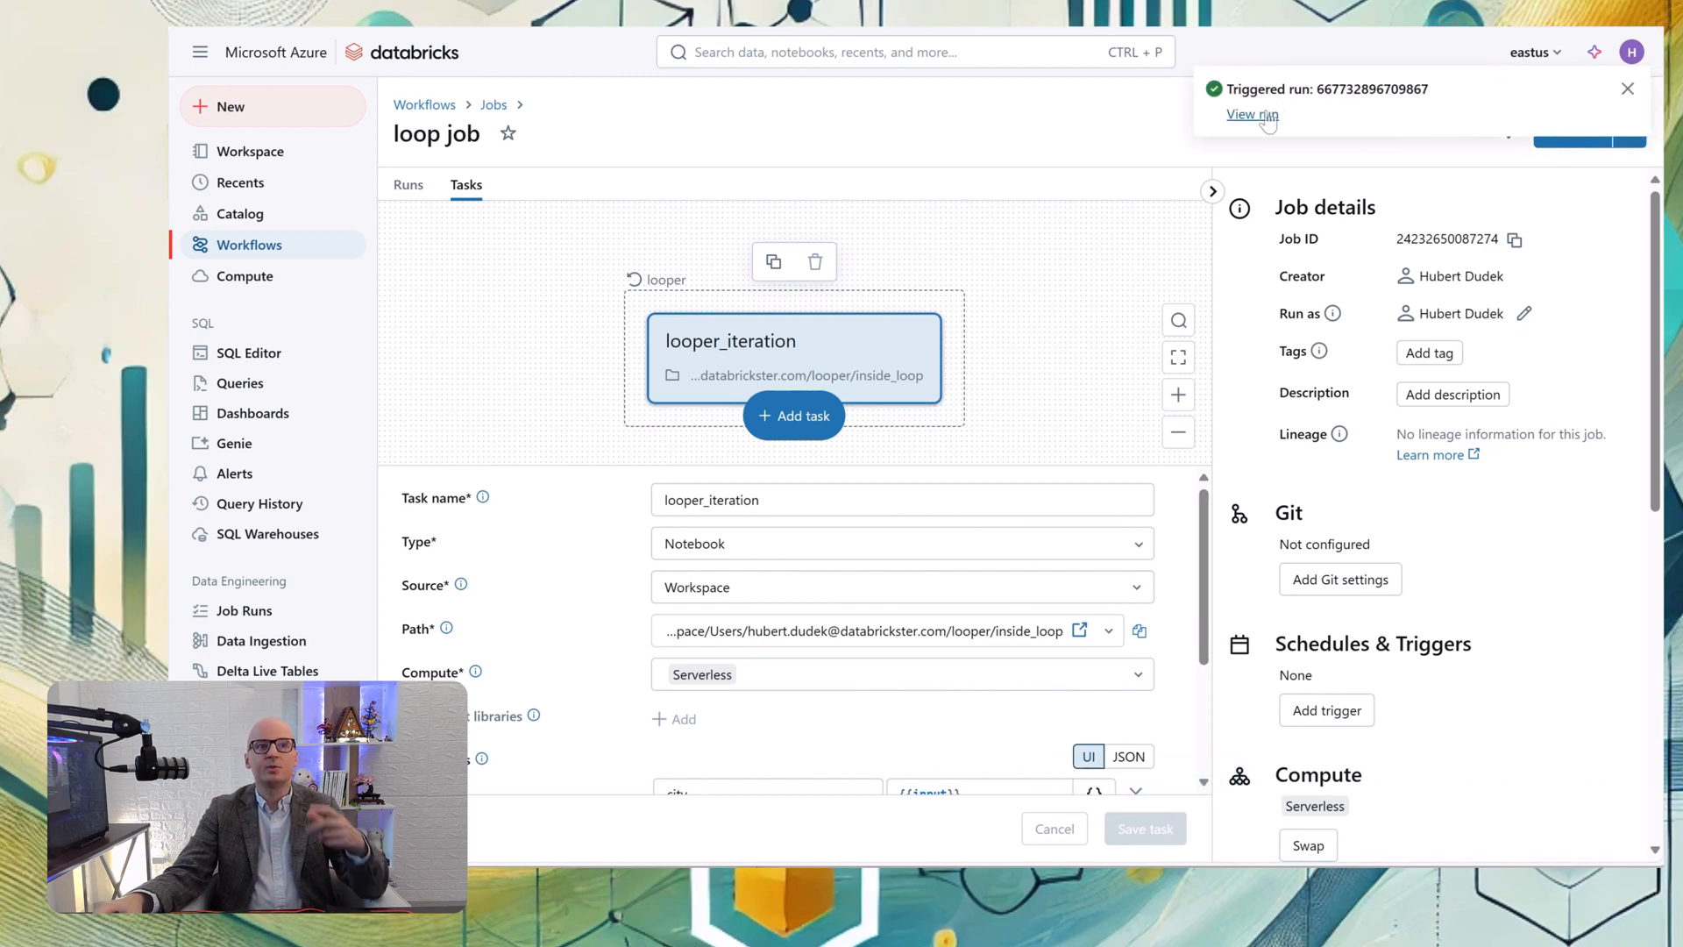
click(1248, 114)
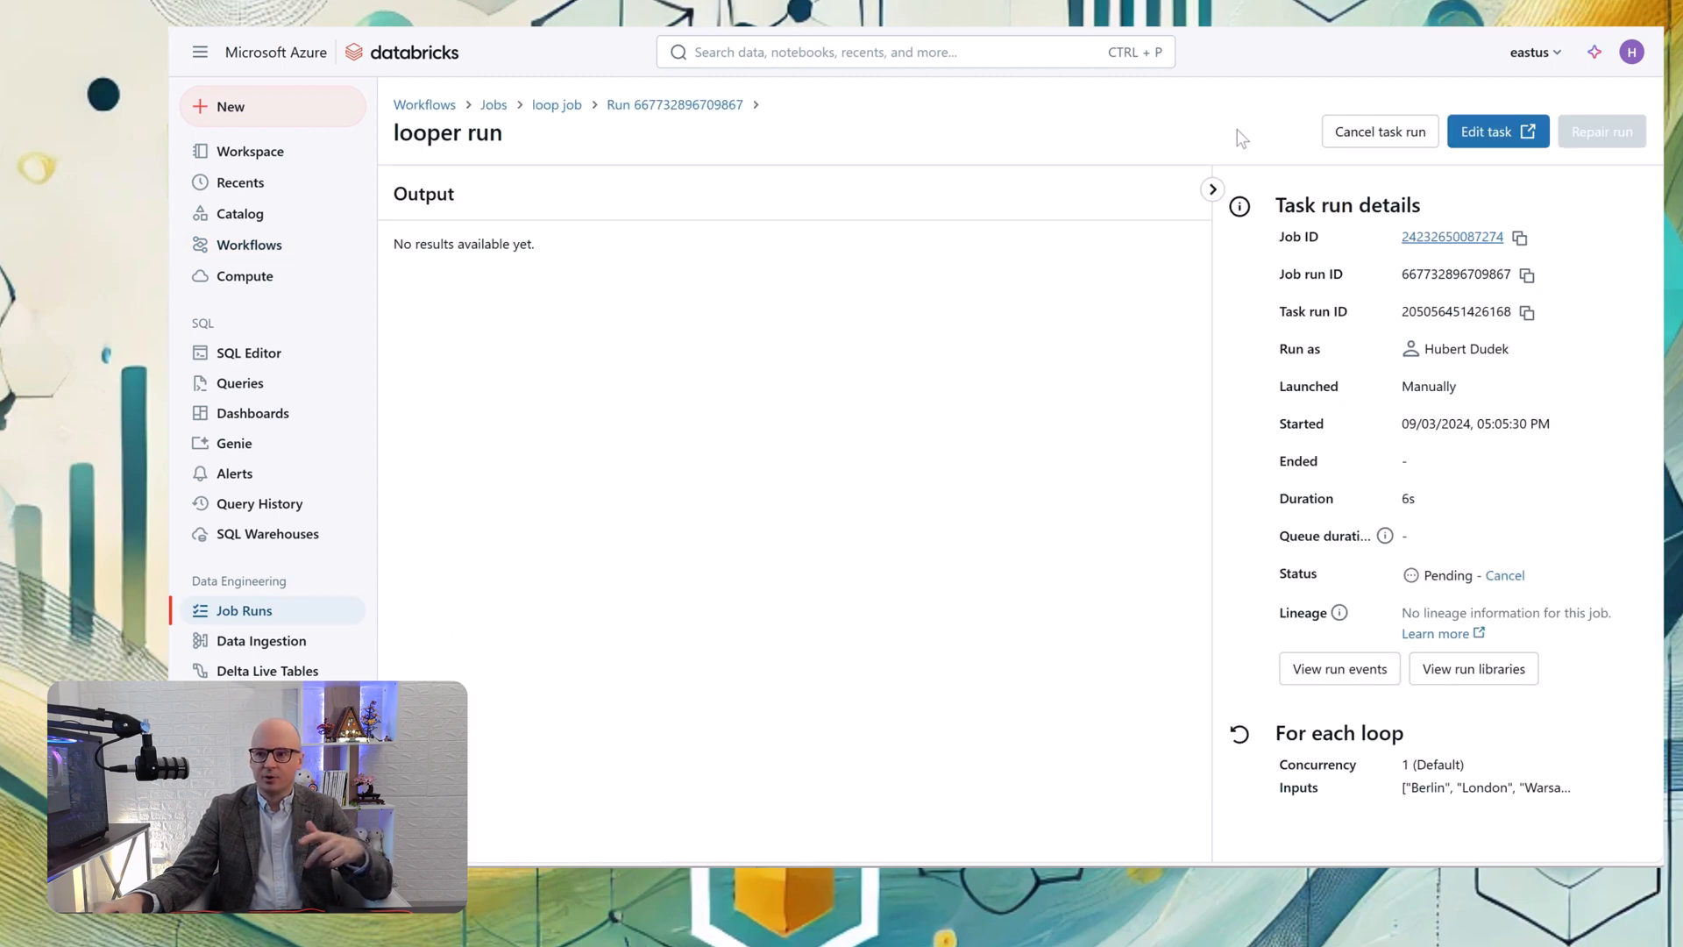
mouse_move(1368, 810)
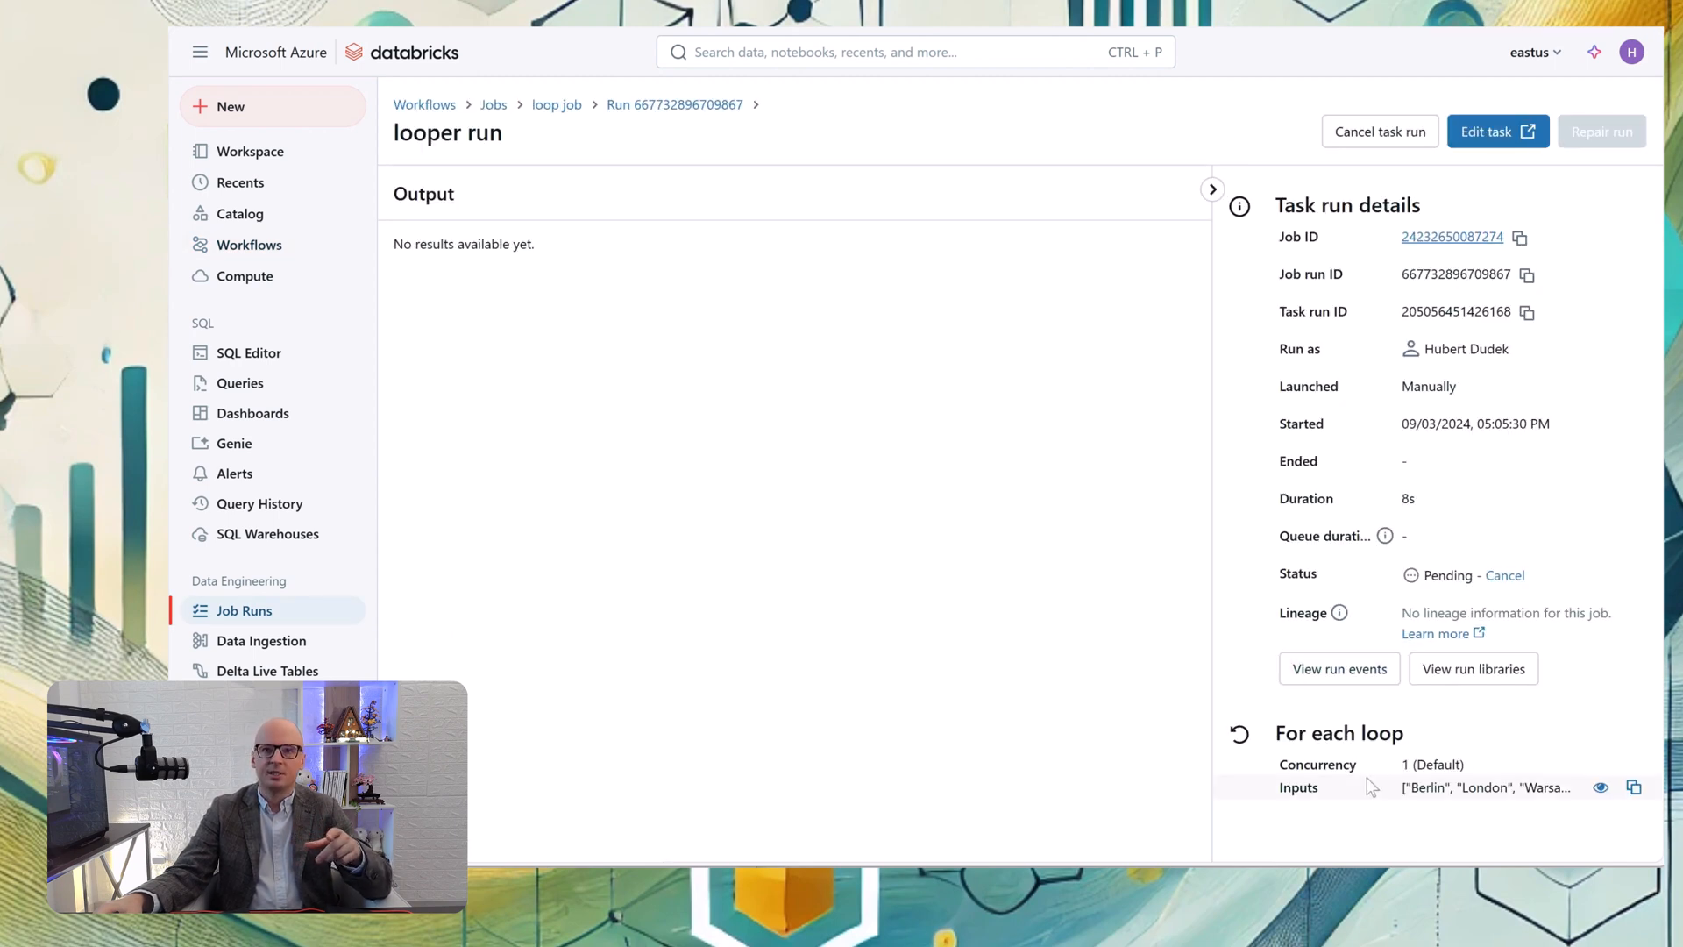
Check iteration #0 printed Berlin, then return to the job's task setup
click(1599, 785)
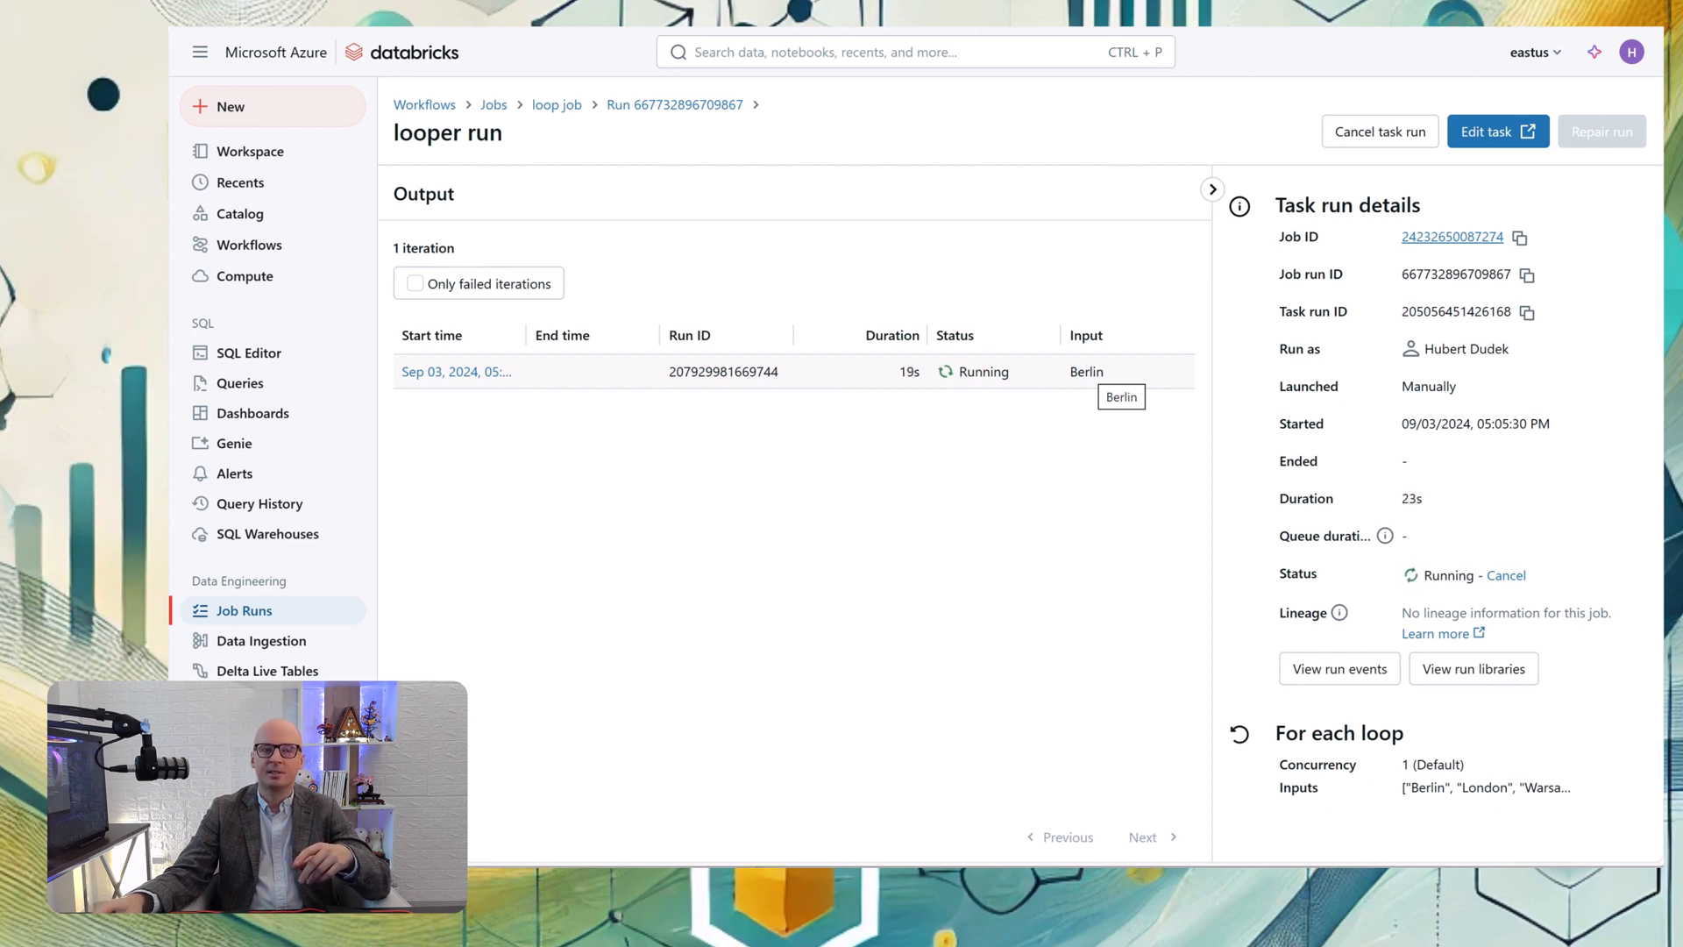
click(456, 372)
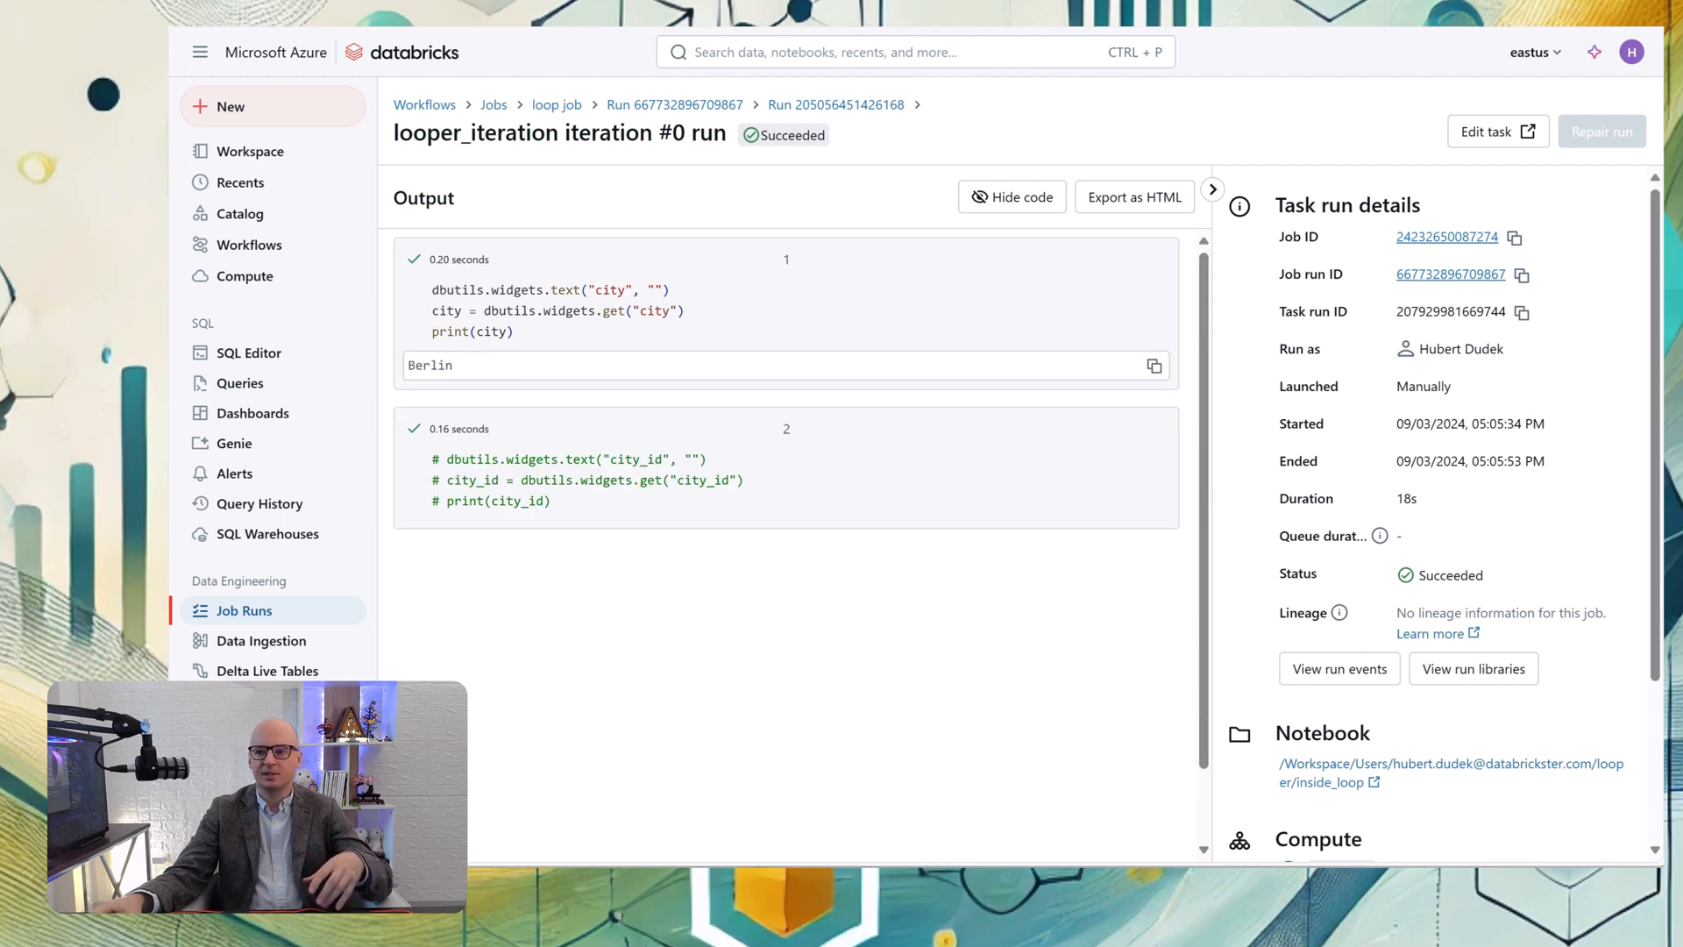
scroll(down, 3)
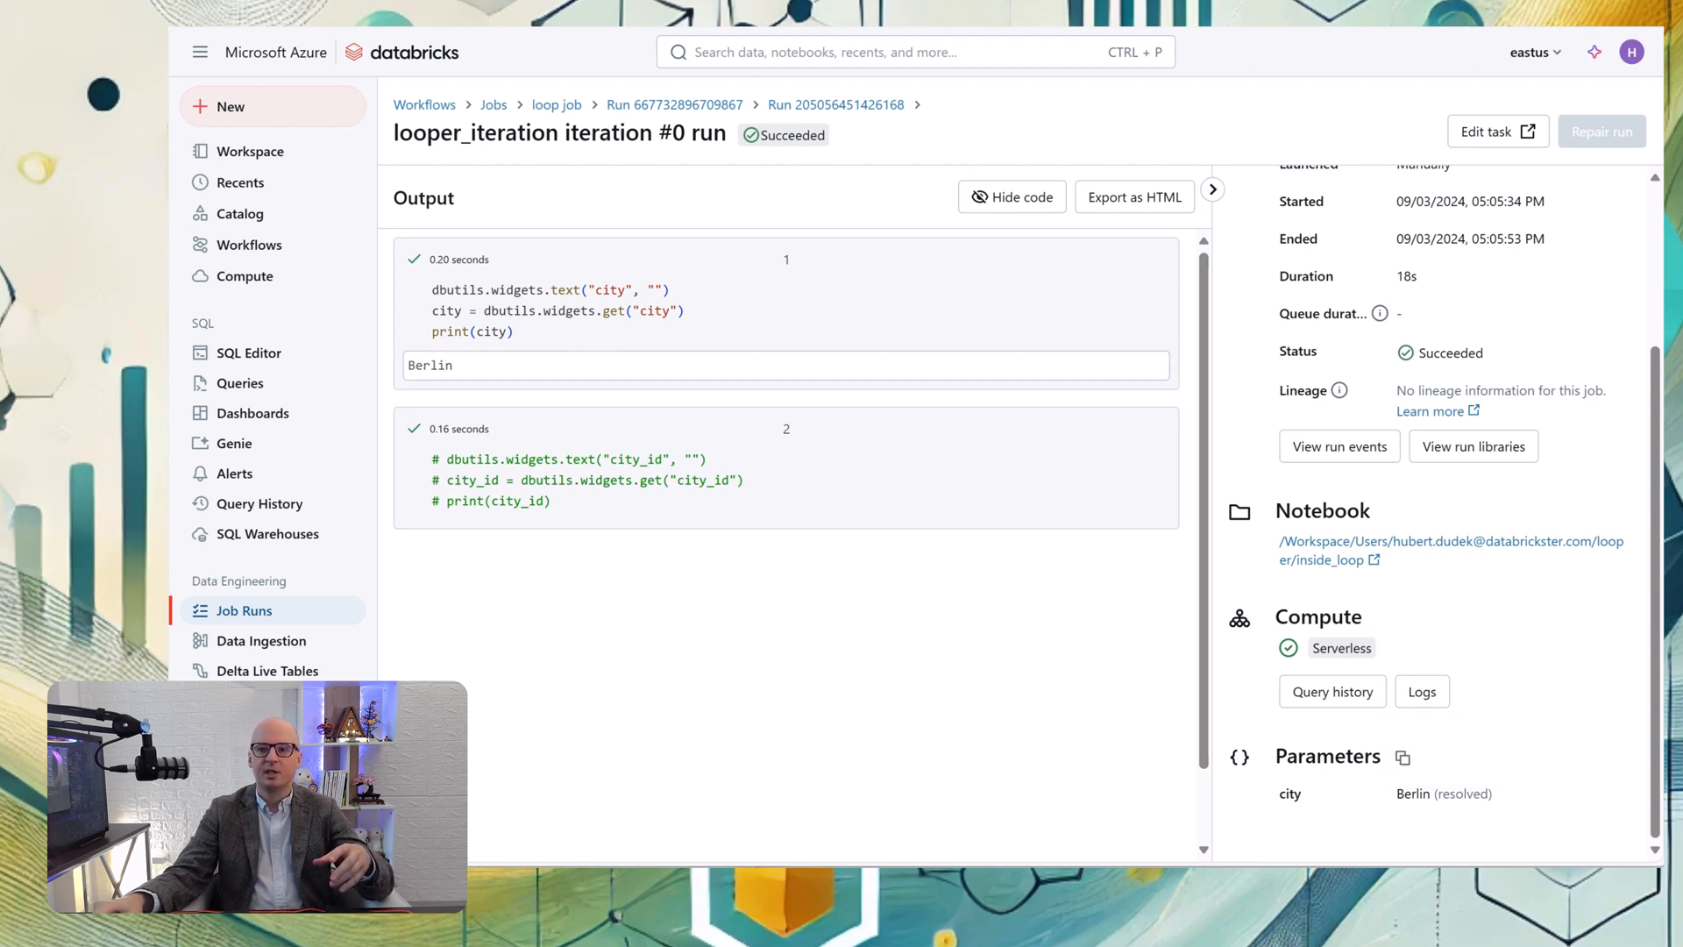
click(558, 105)
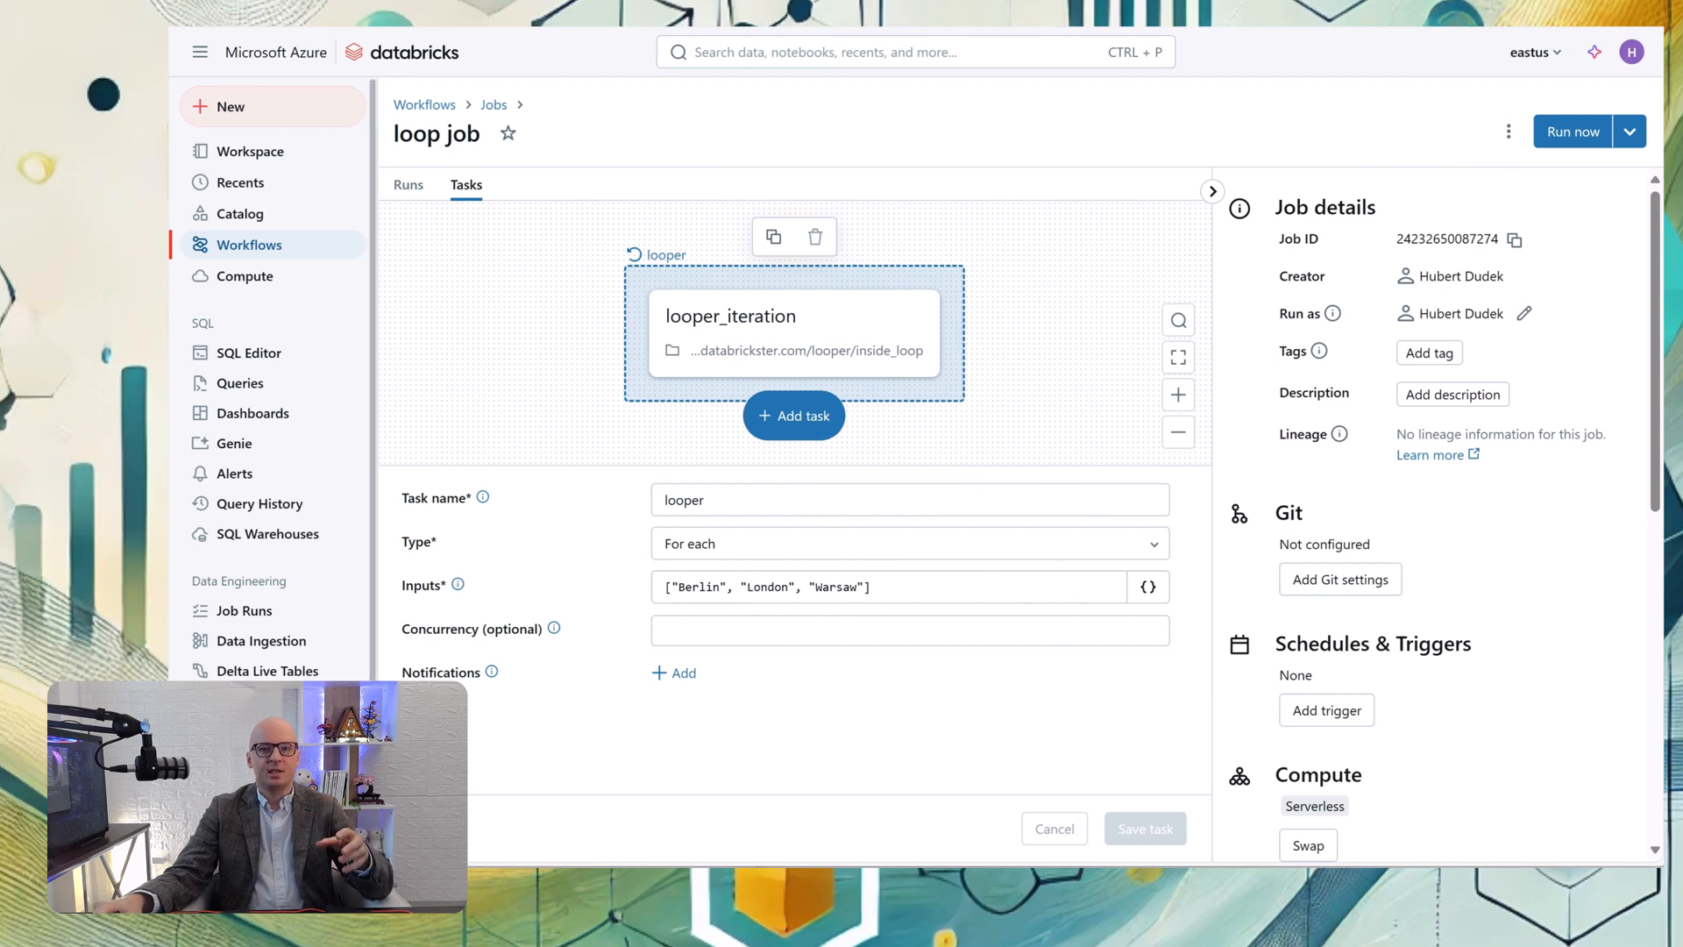
Replace the looper inputs with a JSON list of city/id objects and save the task
click(885, 586)
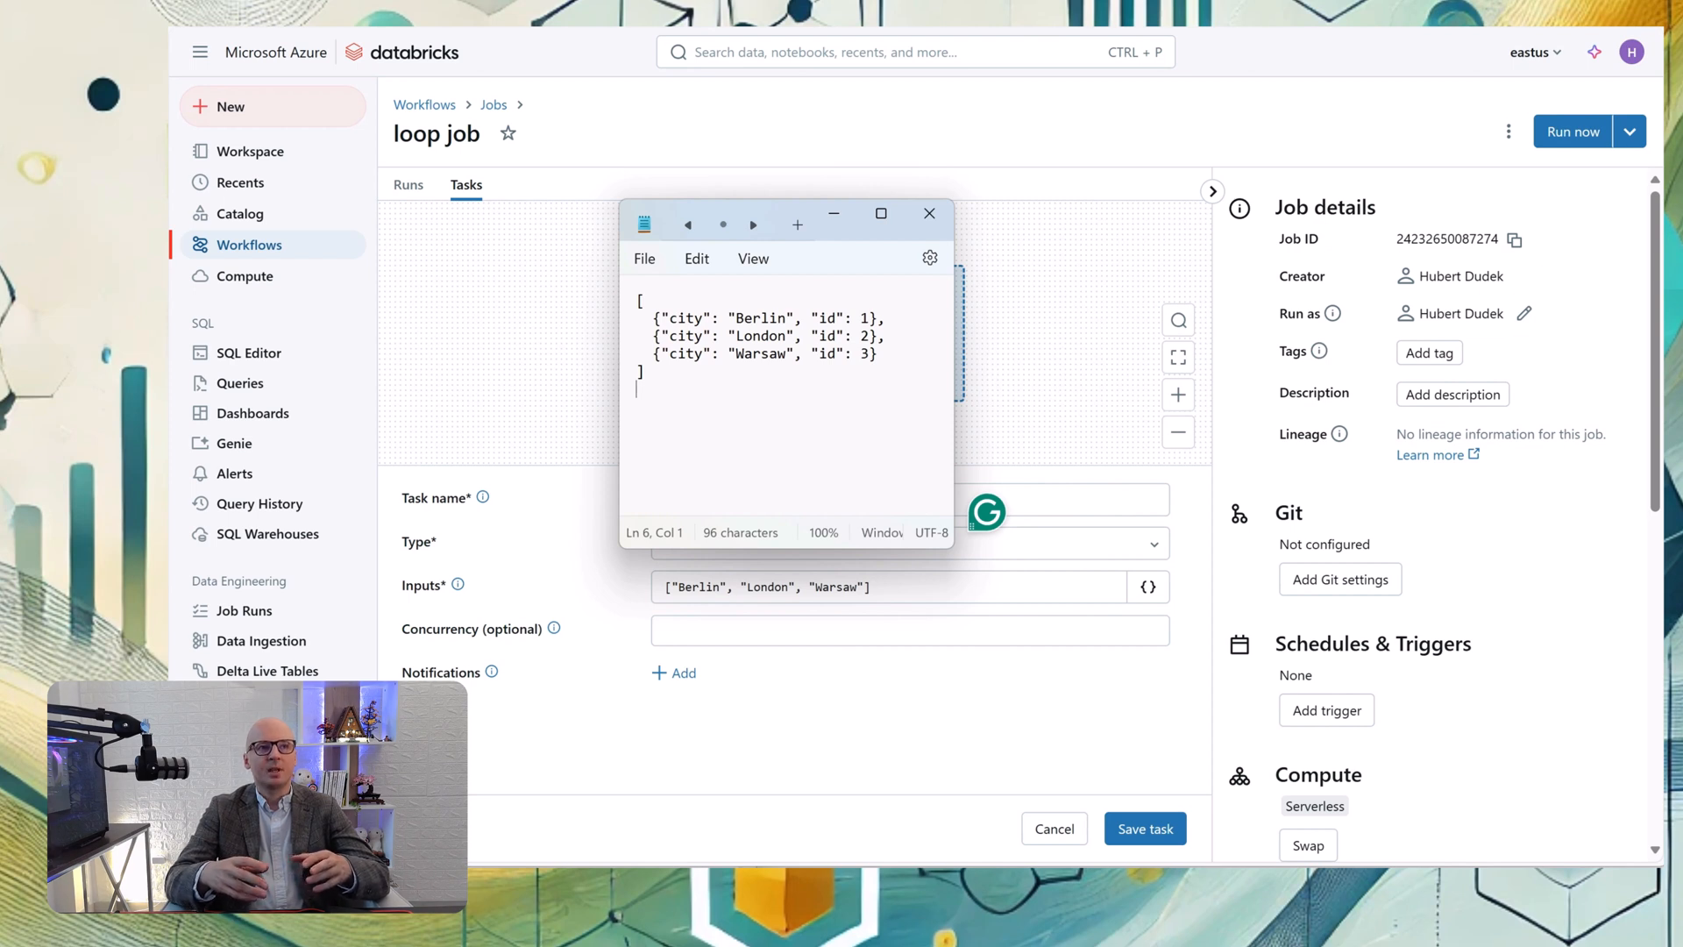
drag(653, 317, 878, 352)
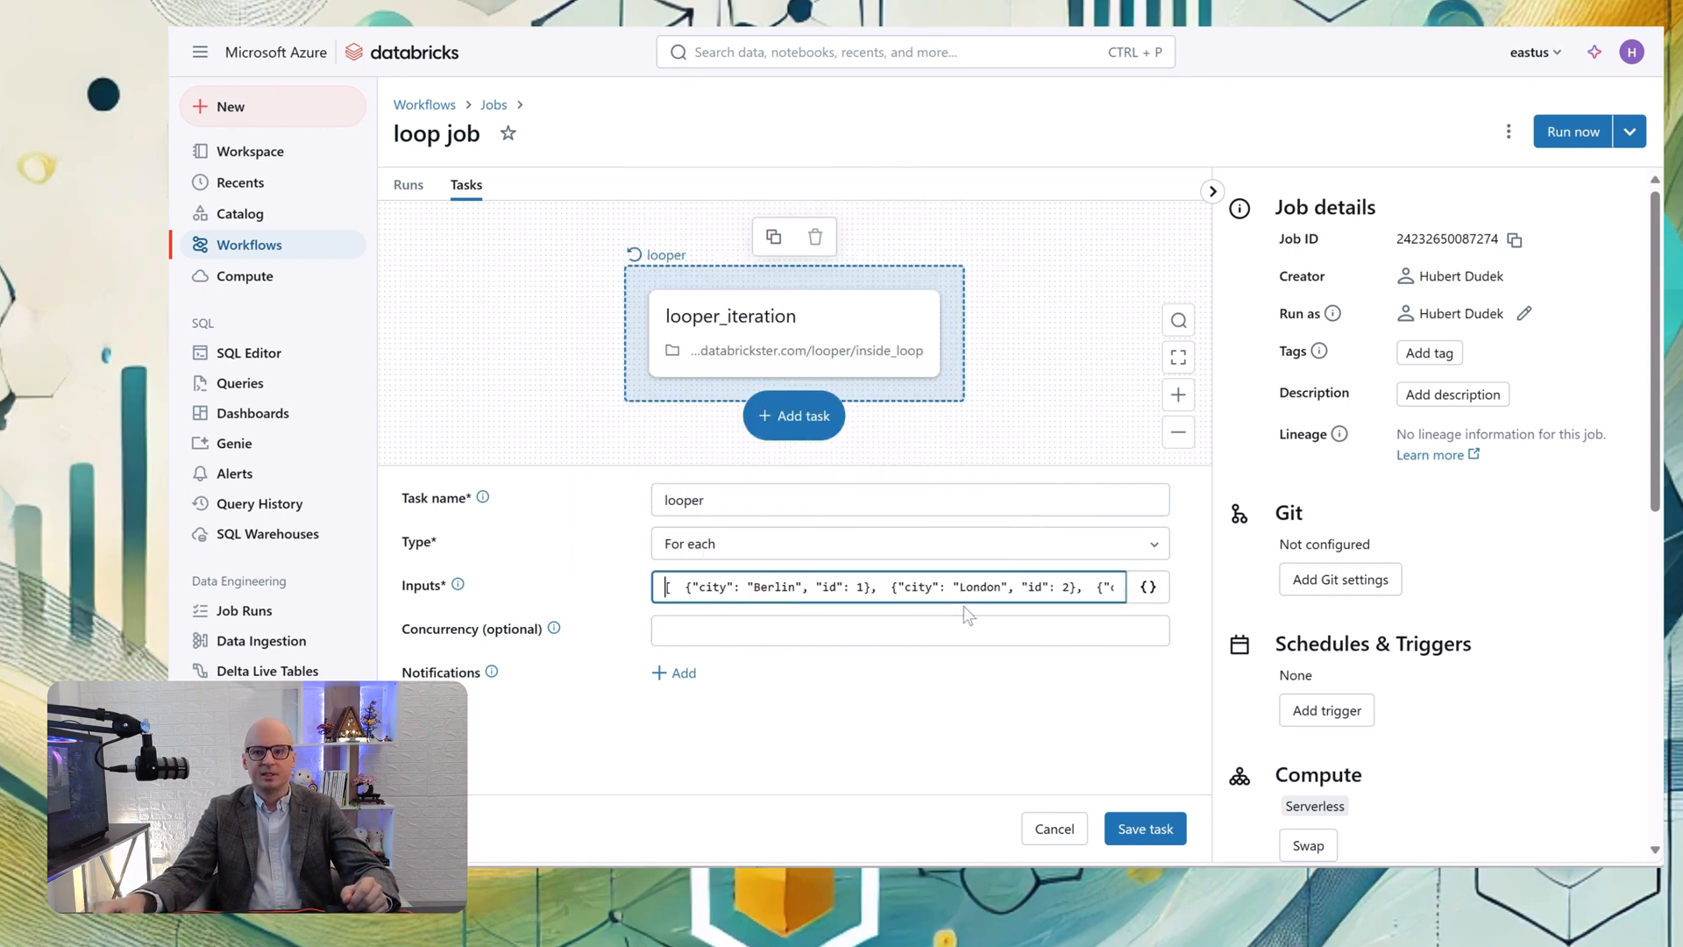
click(1145, 828)
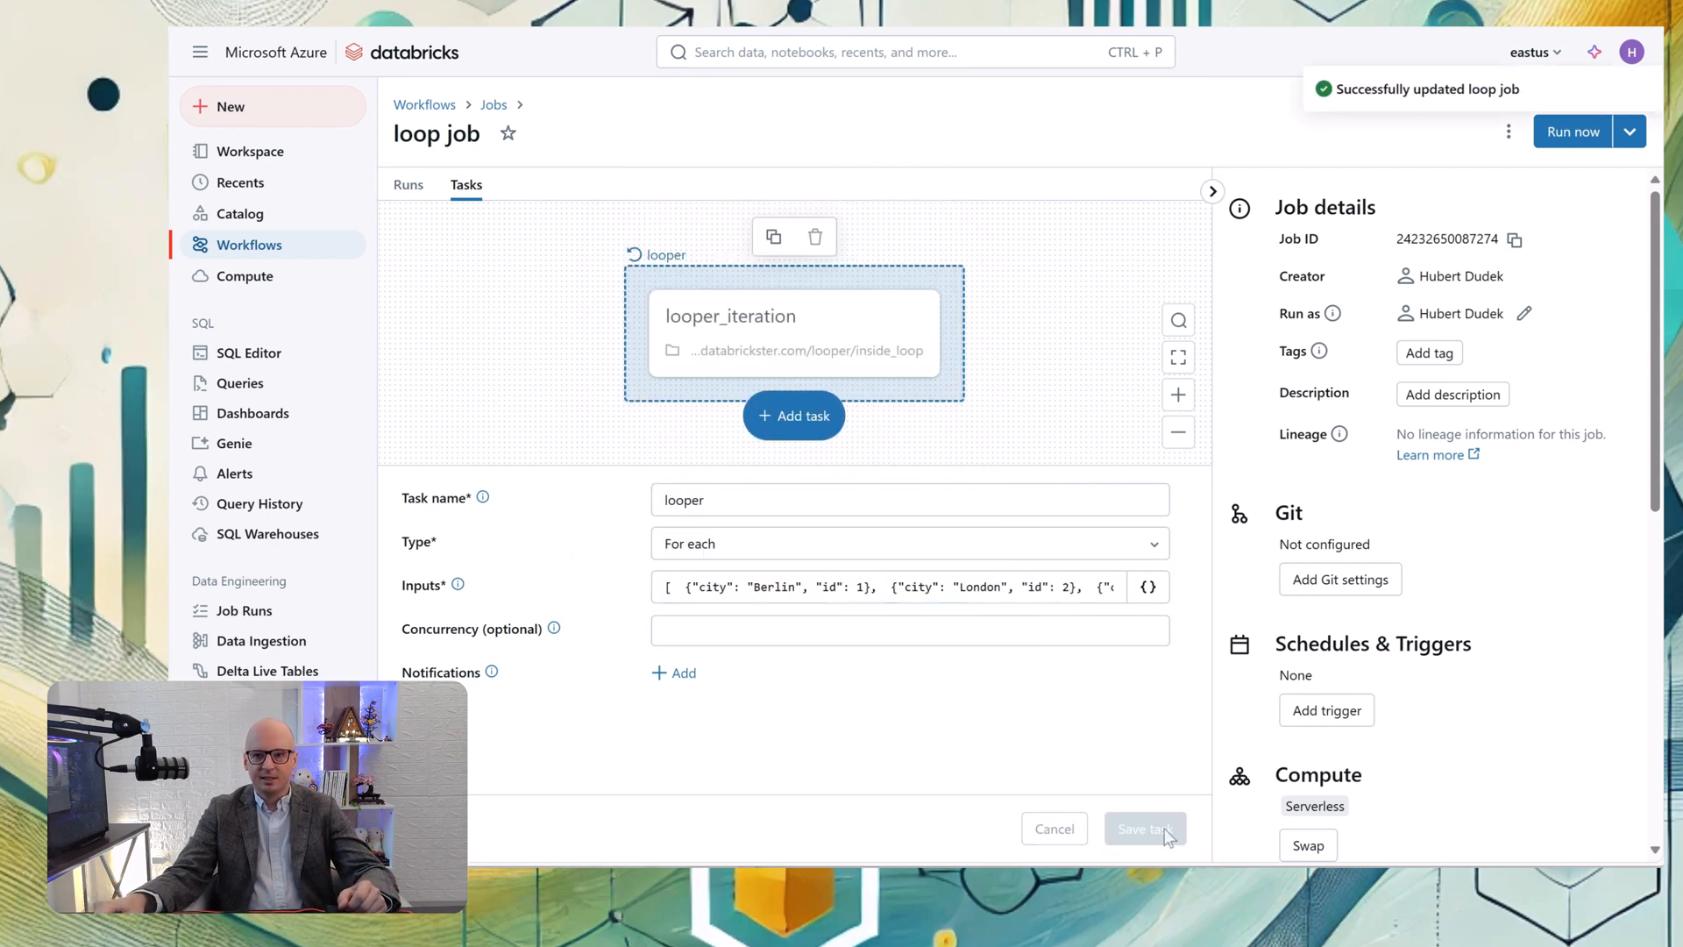
mouse_move(1165, 836)
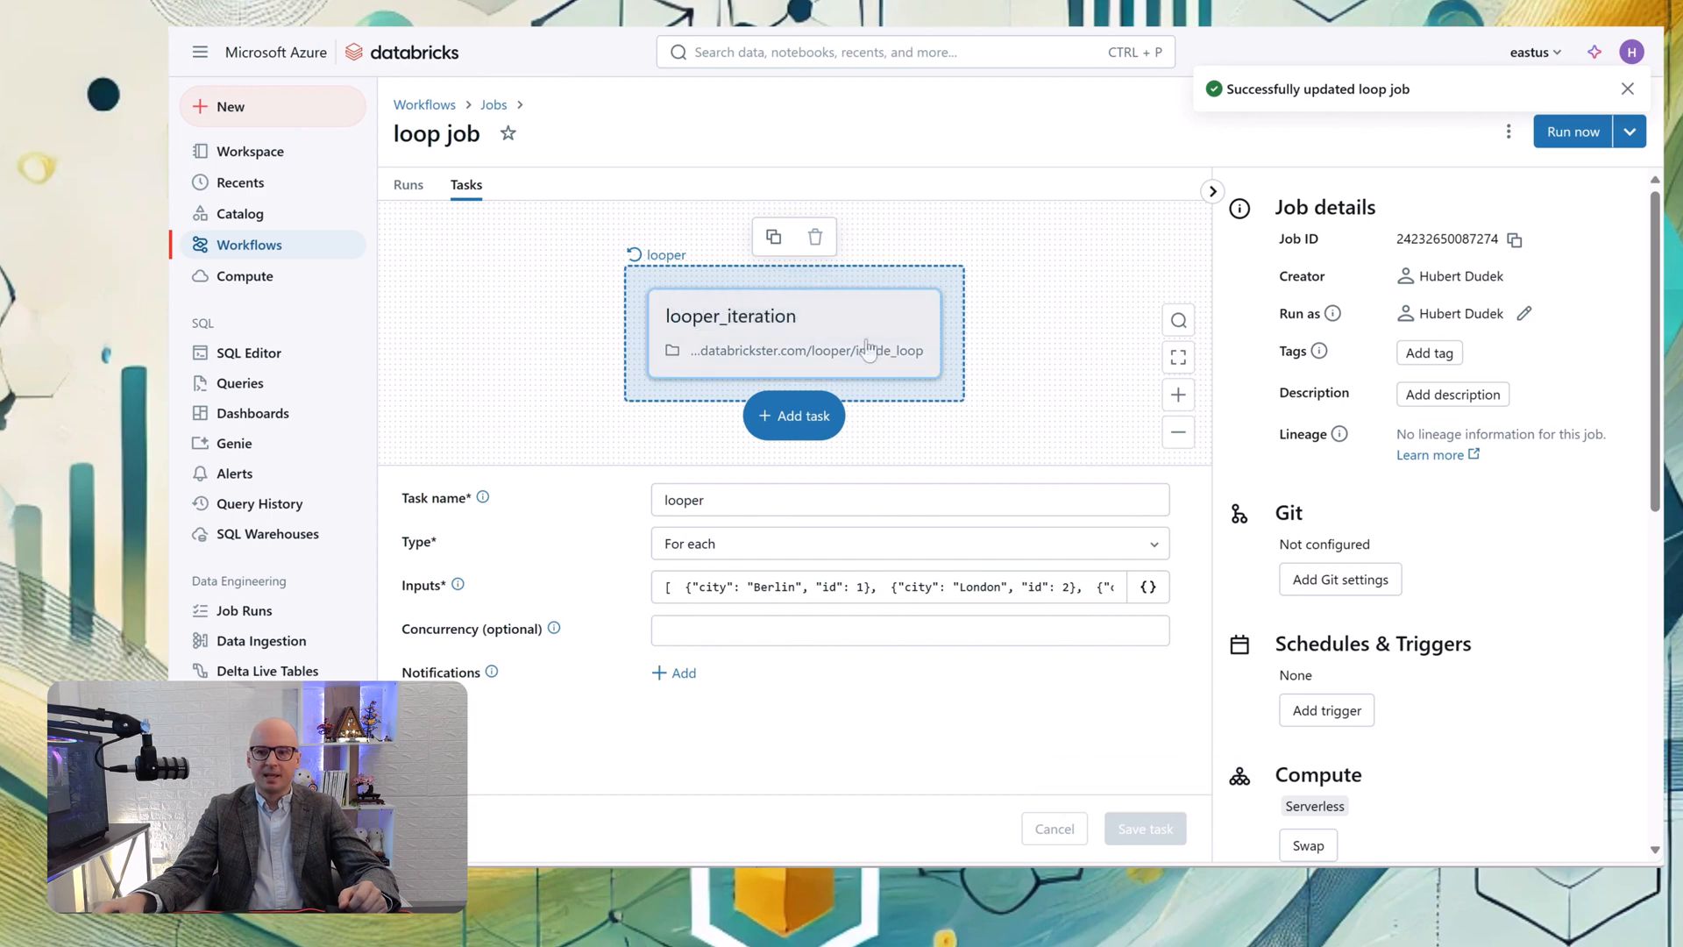
Set looper_iteration parameters city = {{input.city}} and city_id = {{input.id}} and save
click(796, 331)
text(c)
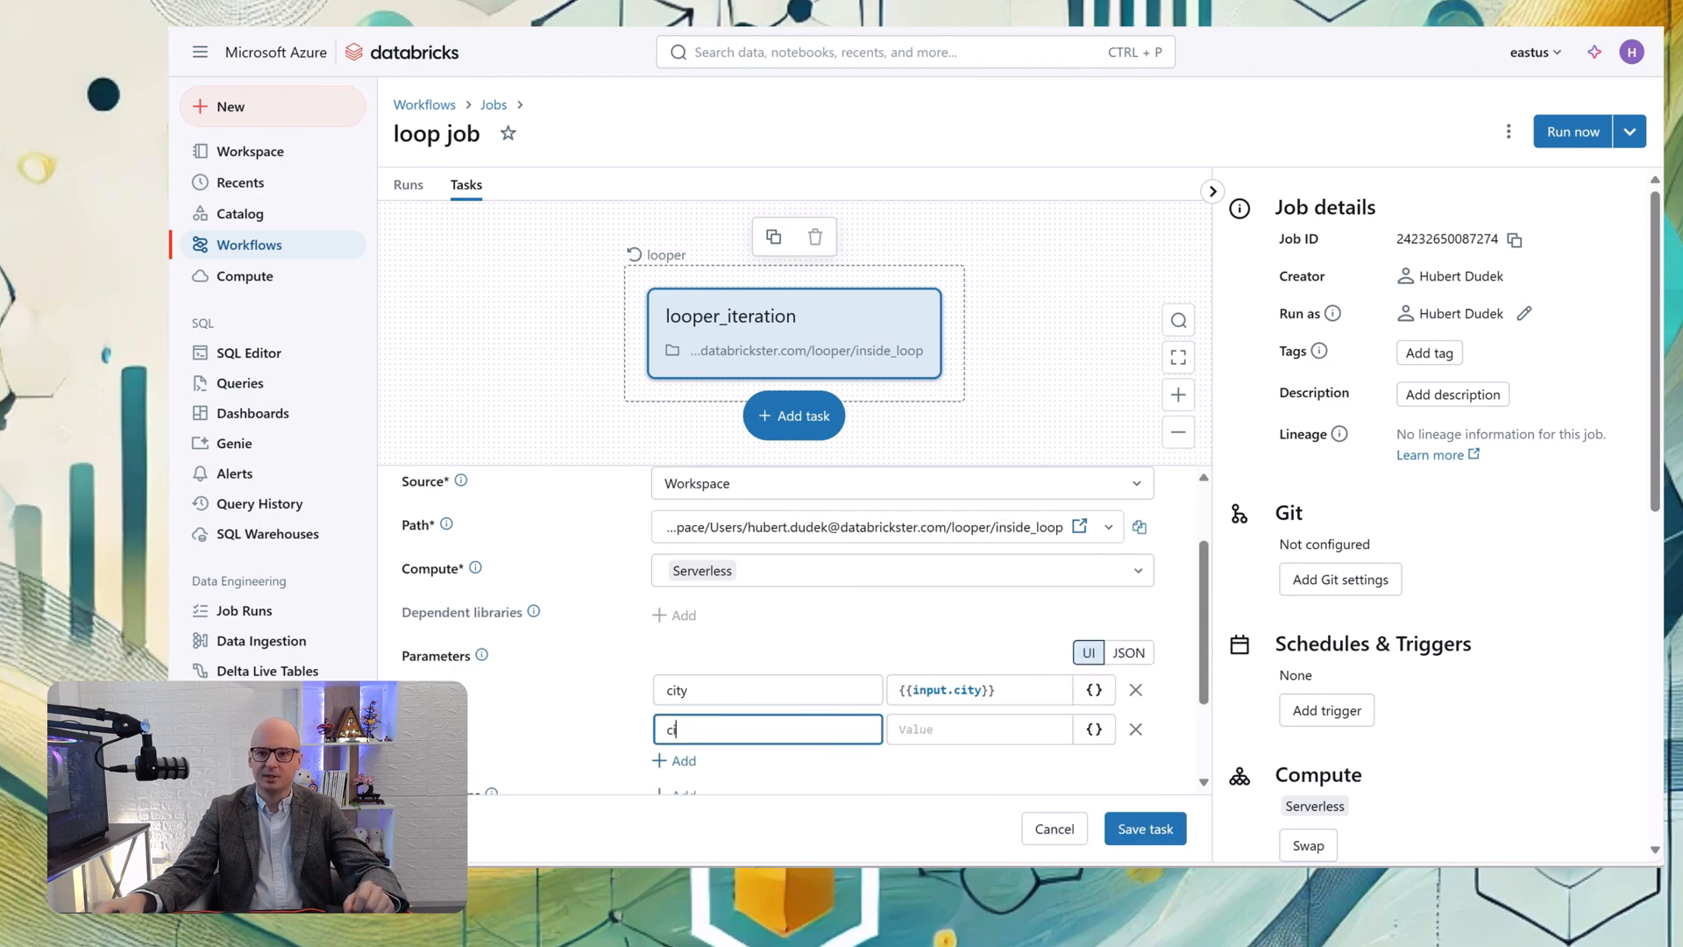
text(ity_id)
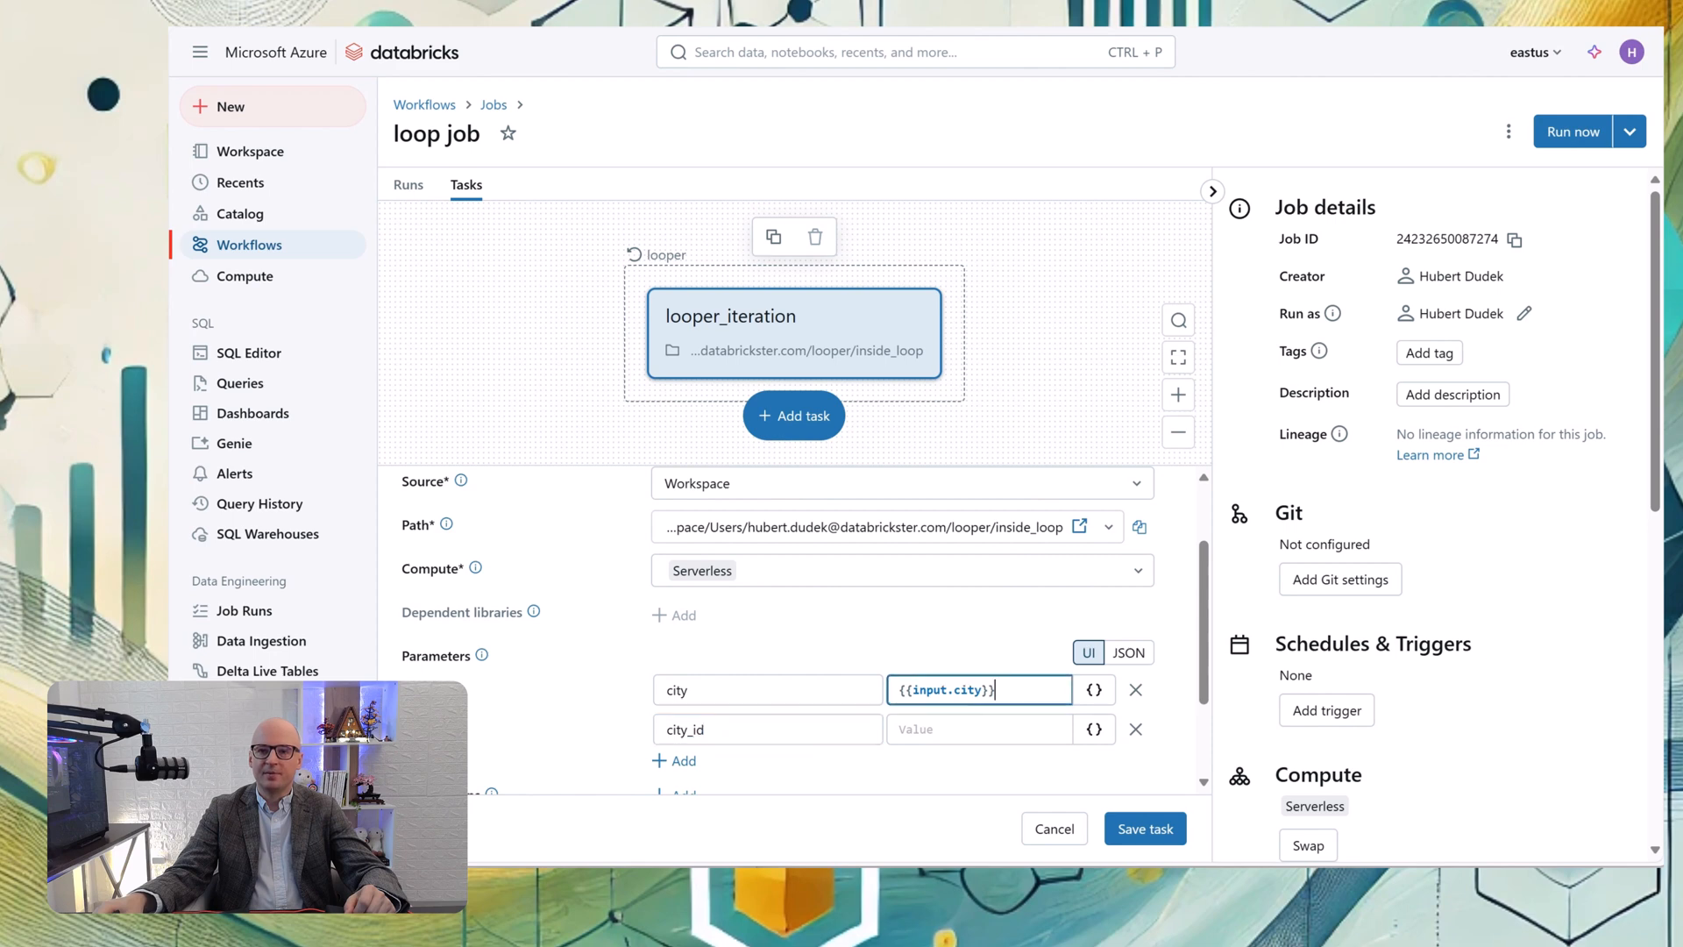
text({{input.city}})
click(980, 728)
text({{input.id}})
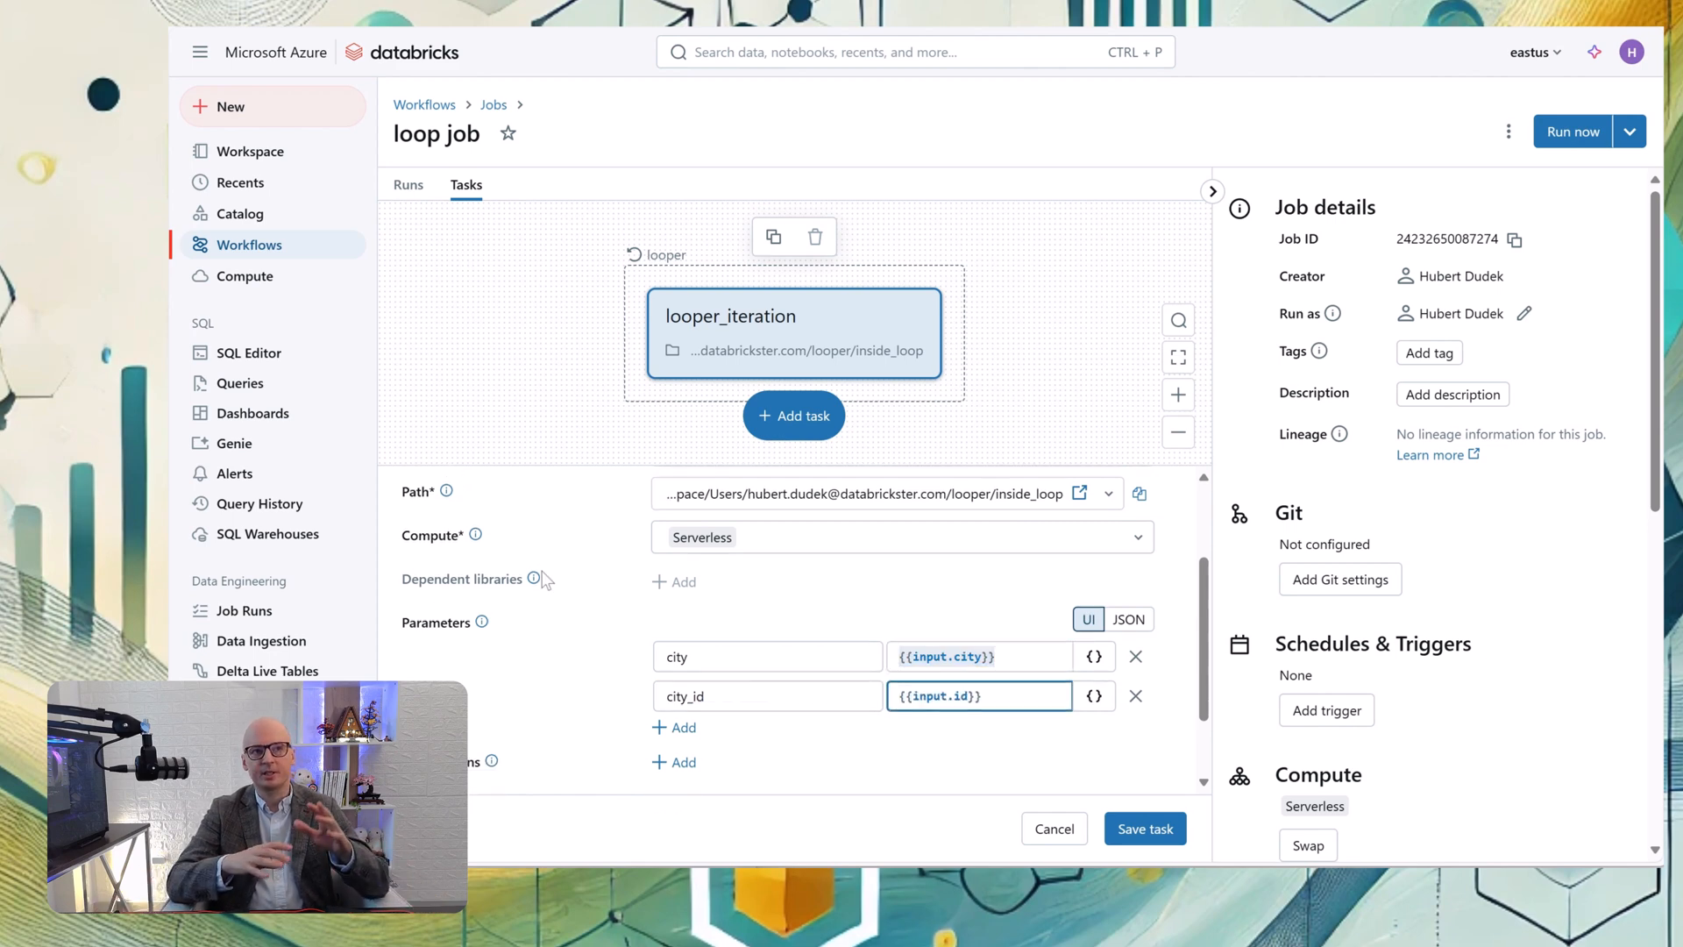
scroll(down, 3)
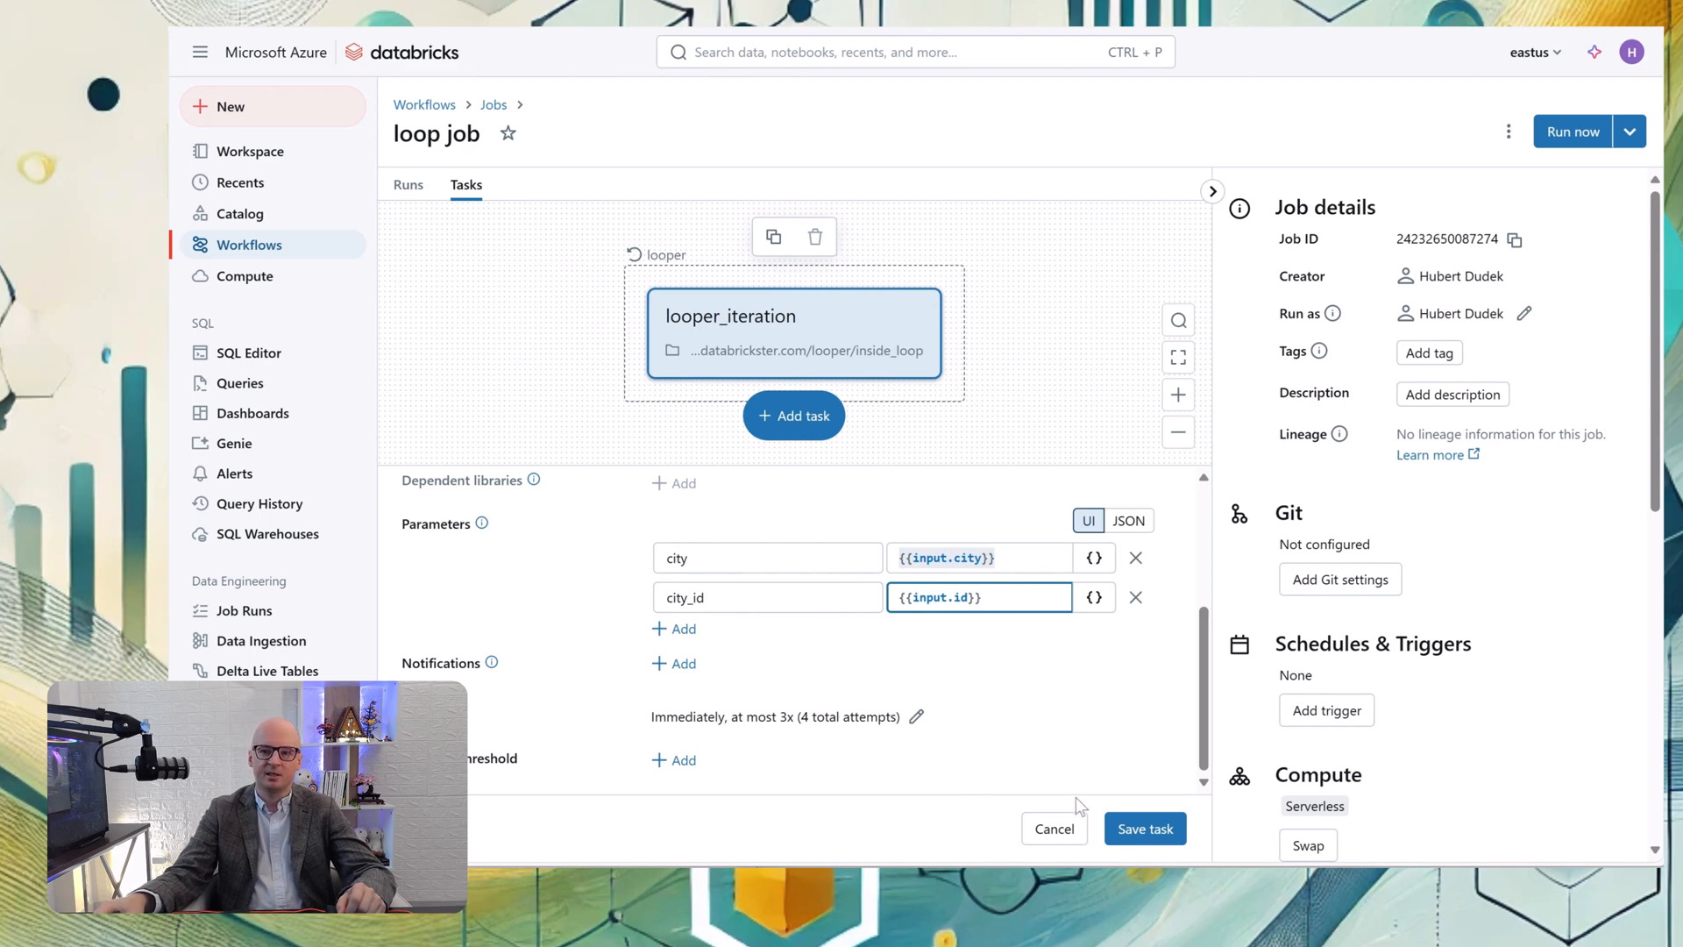
click(1145, 828)
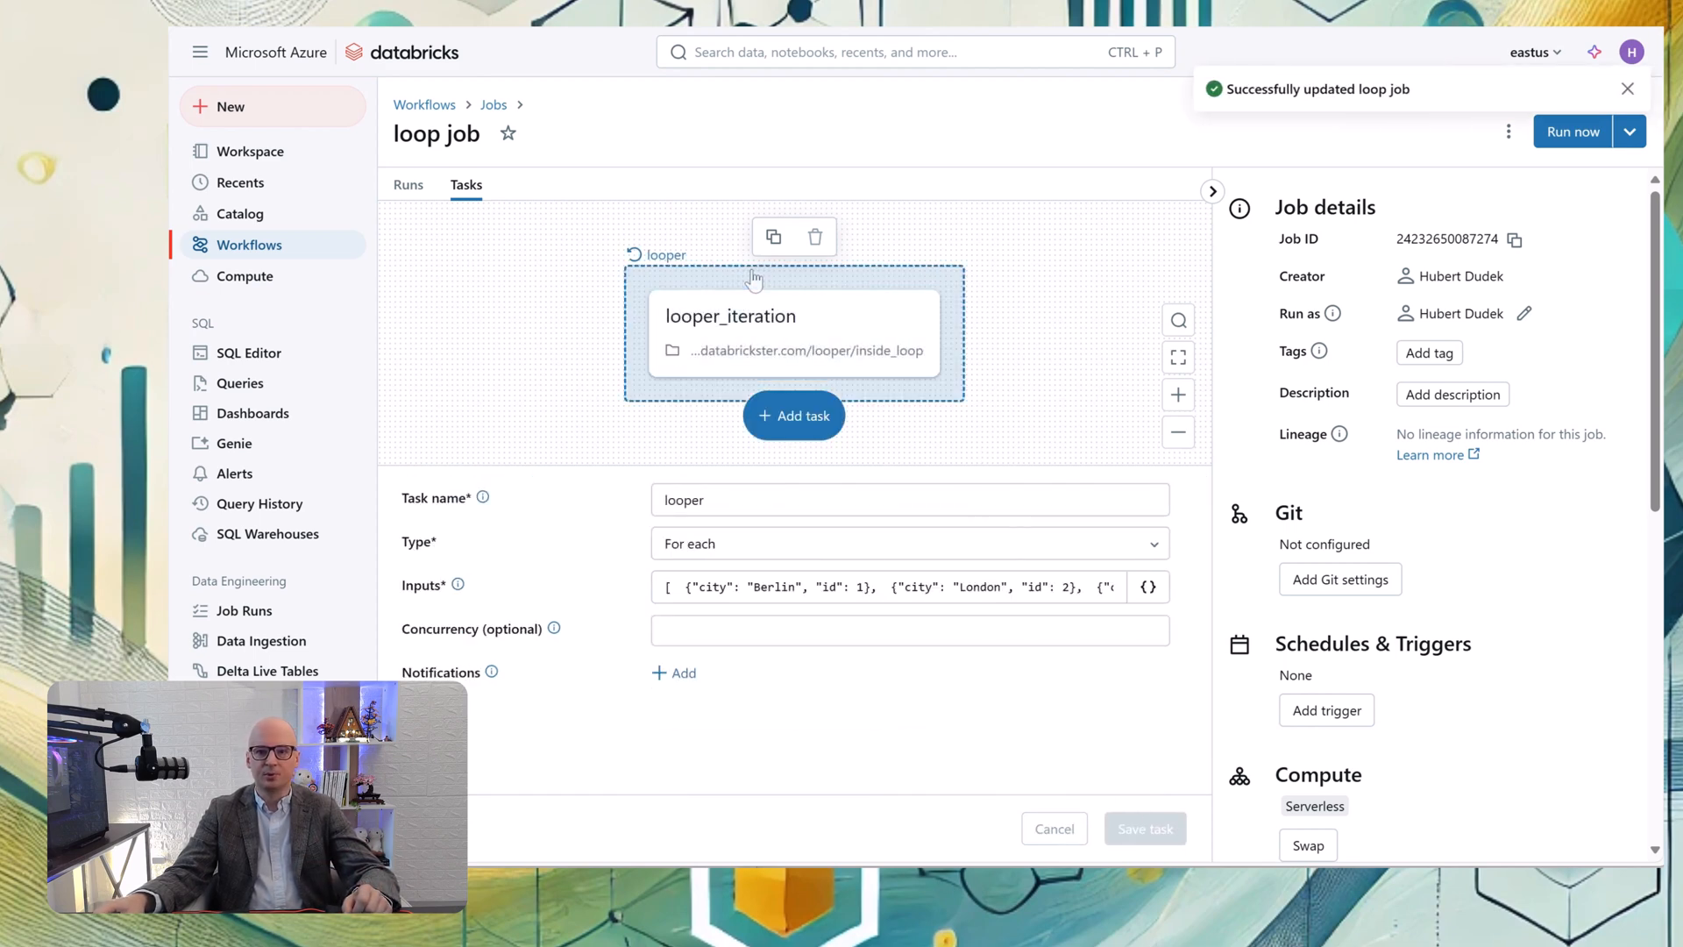
Set the looper loop's concurrency to 100 and save the task
click(910, 629)
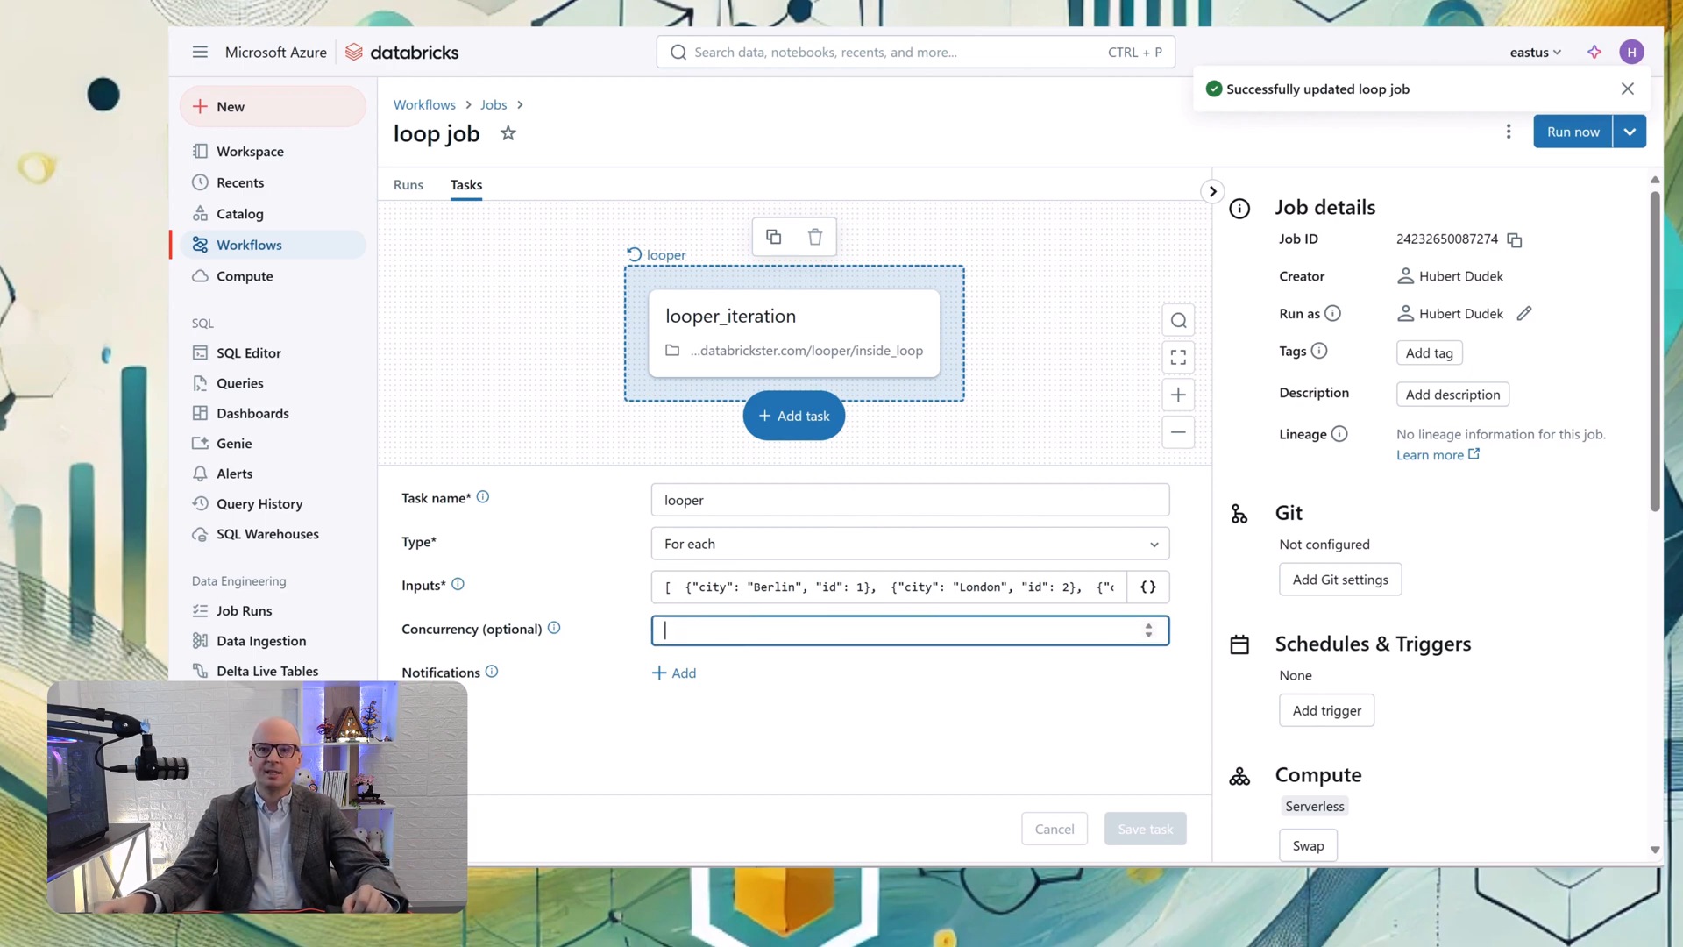
text(100)
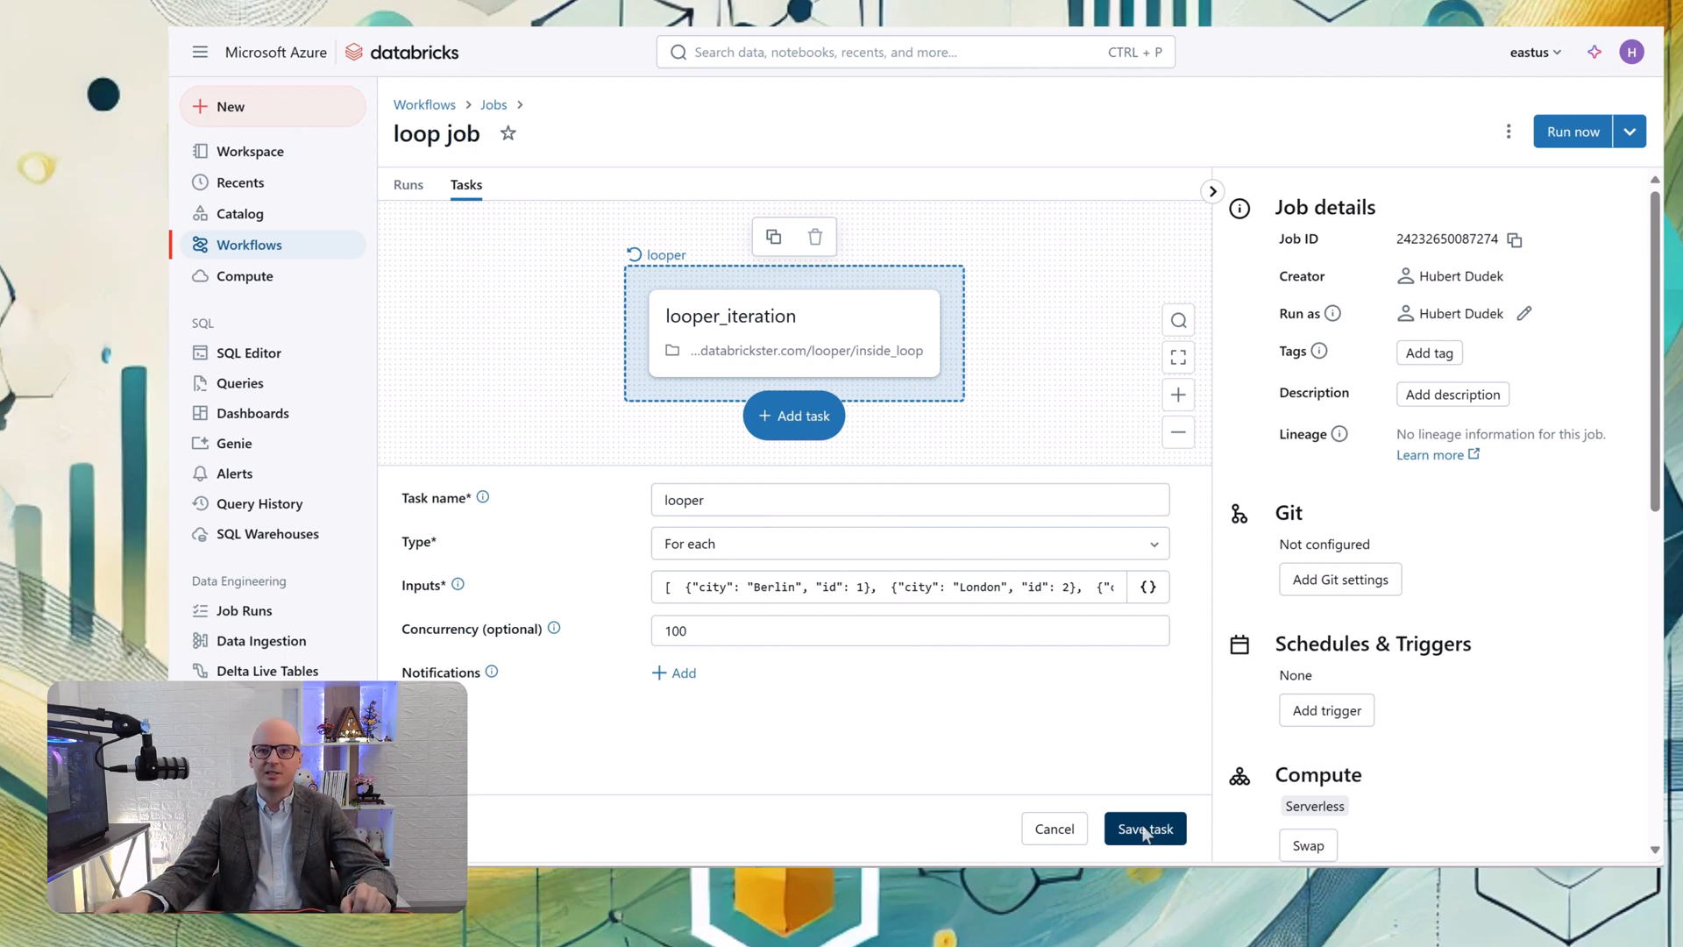
click(1145, 827)
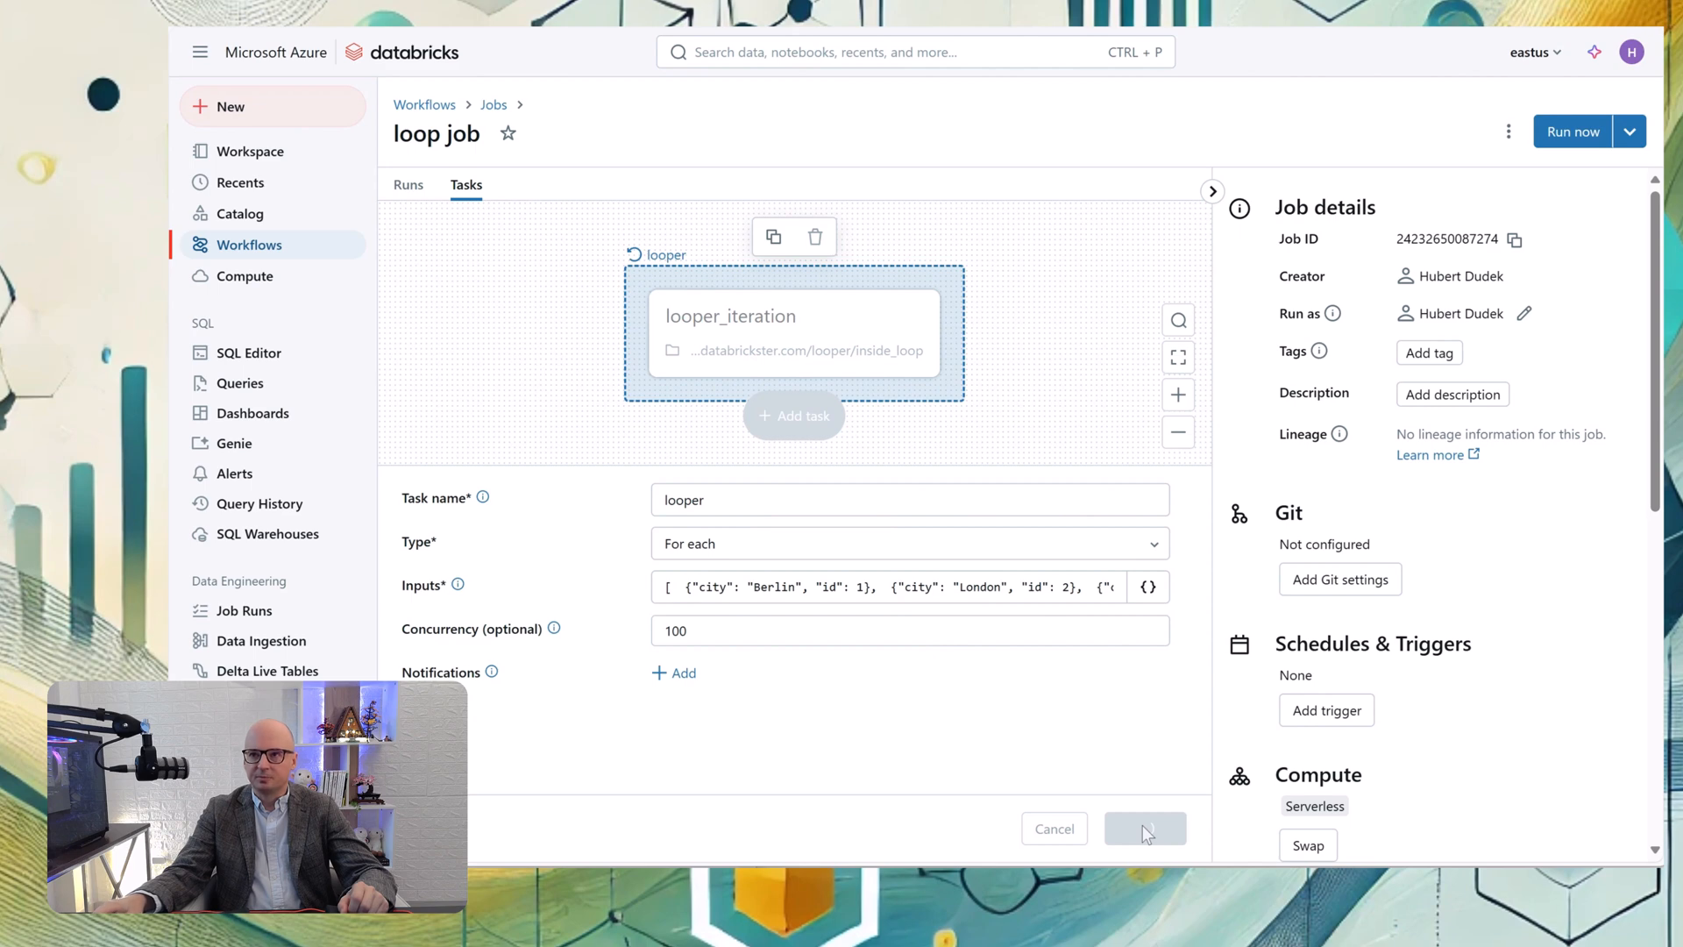
Run loop job, view the Berlin, London and Warsaw iterations running, then return to Tasks
click(1145, 828)
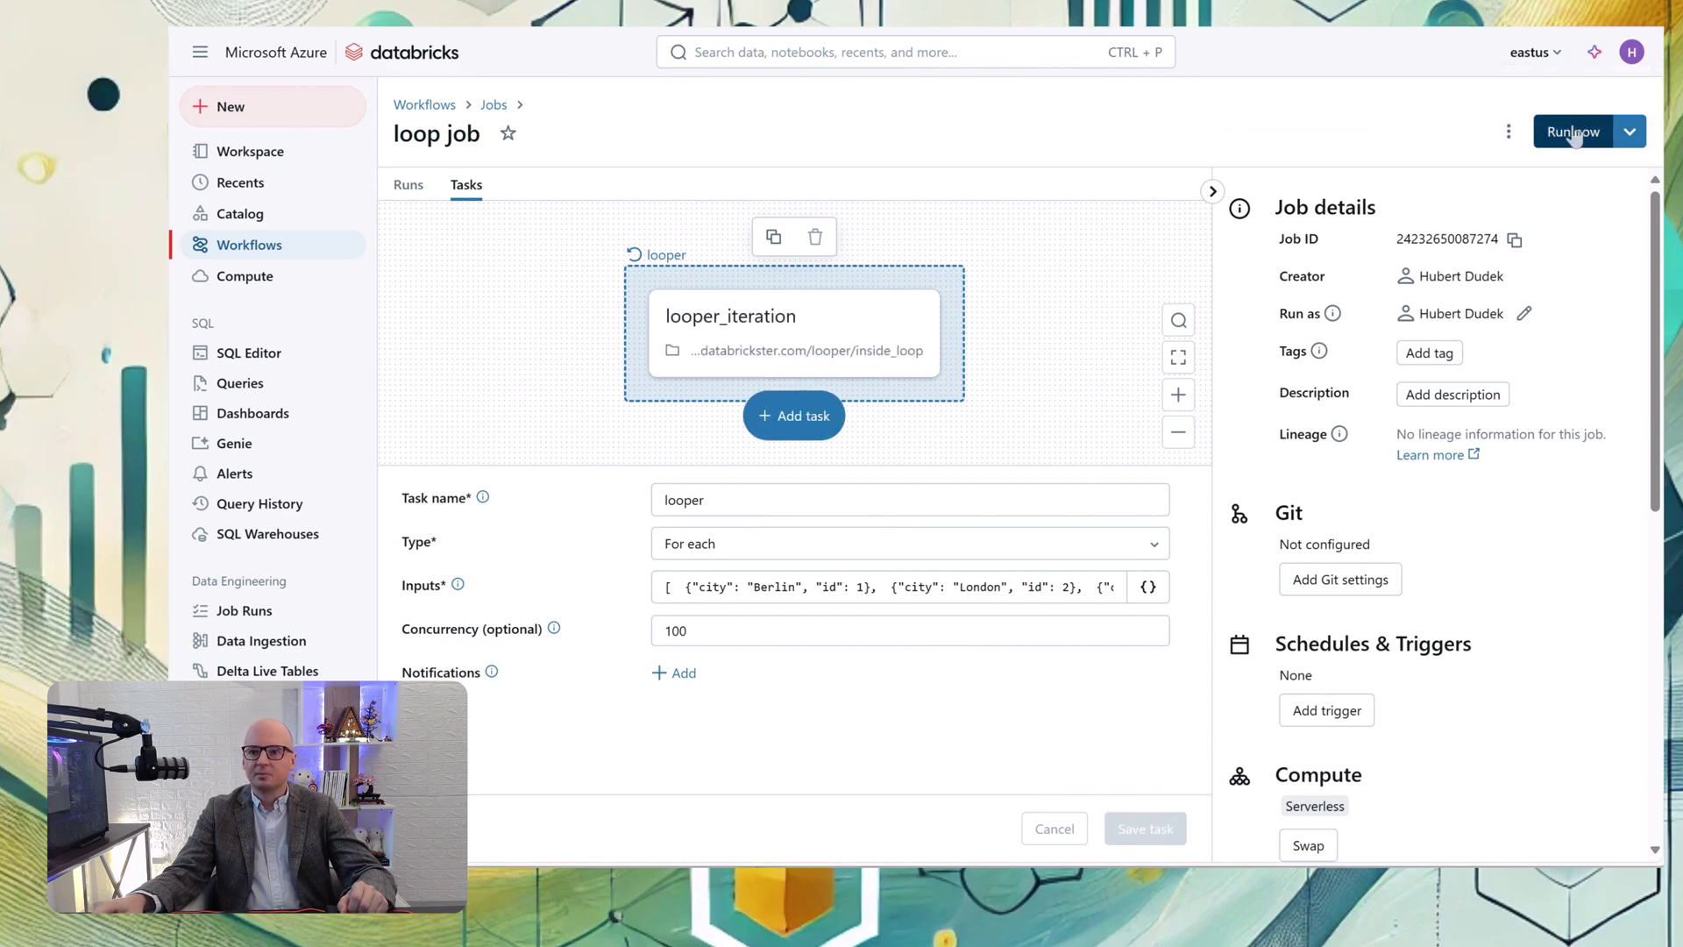
click(1575, 130)
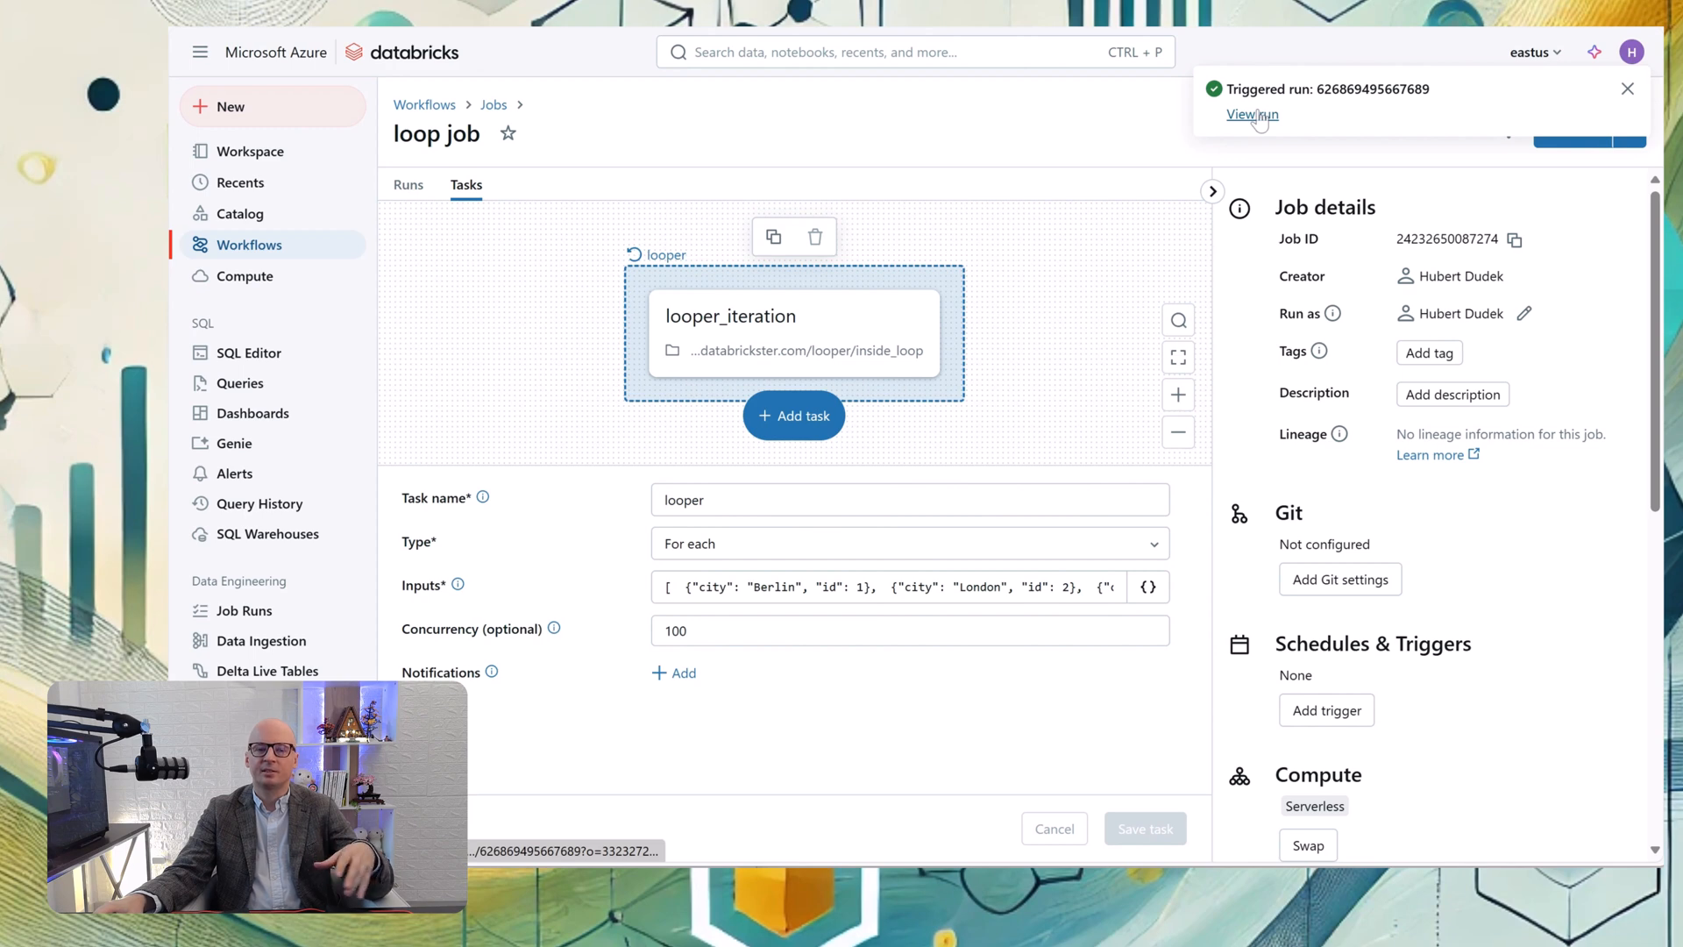
click(1252, 114)
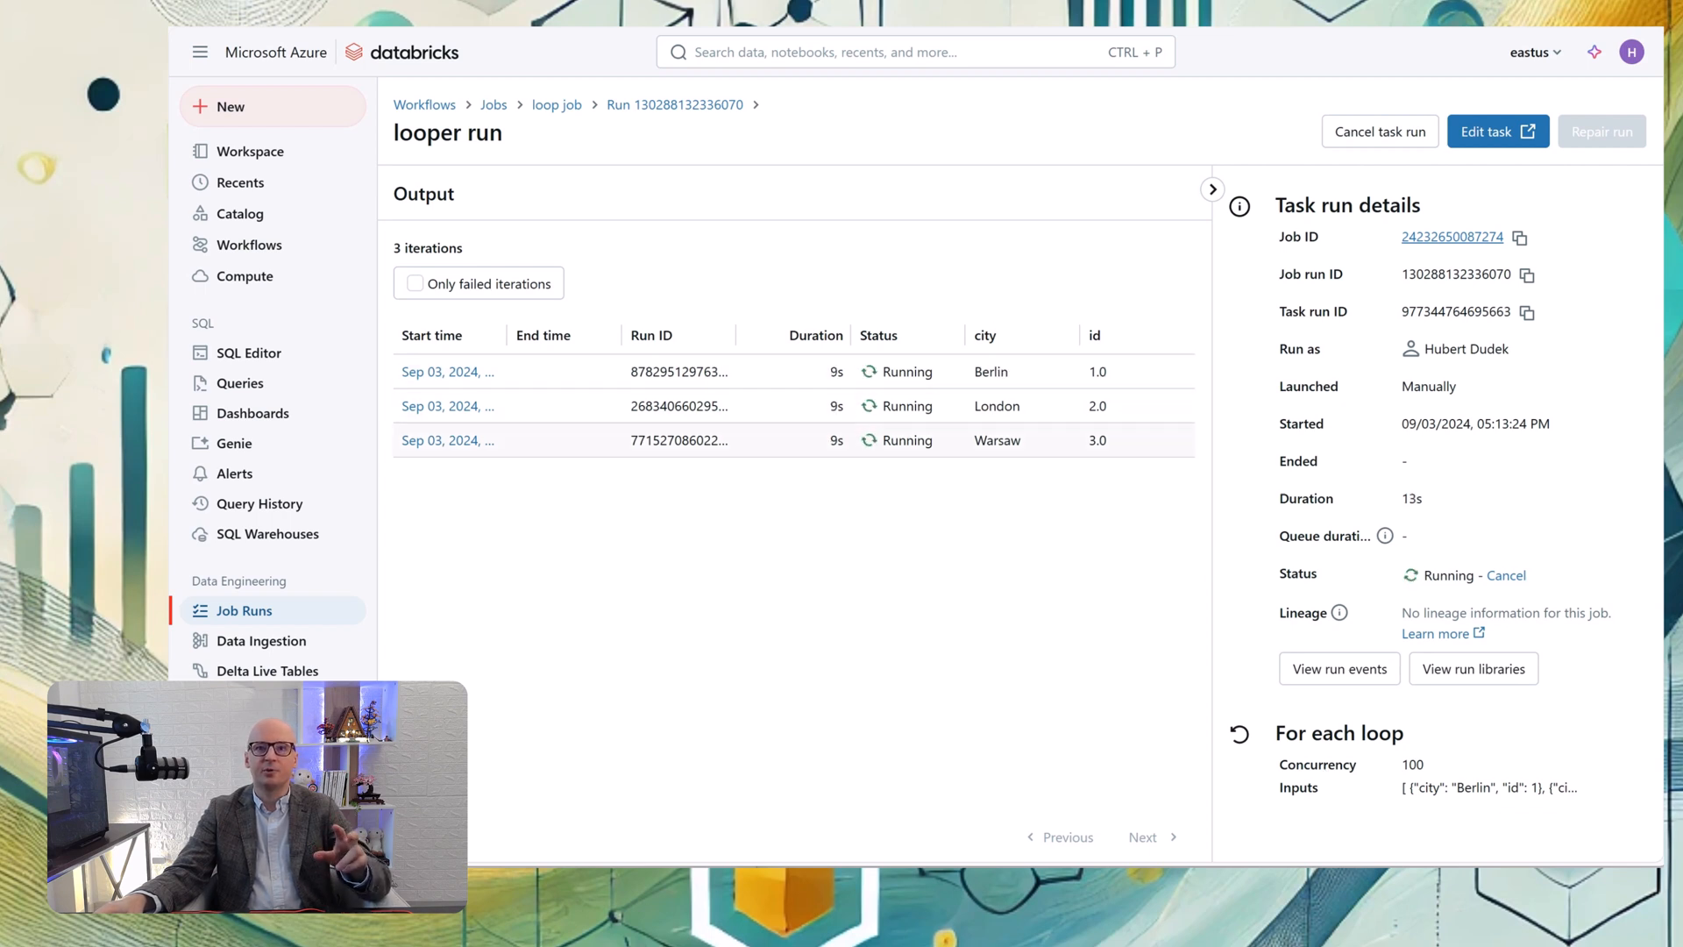
mouse_move(1101, 512)
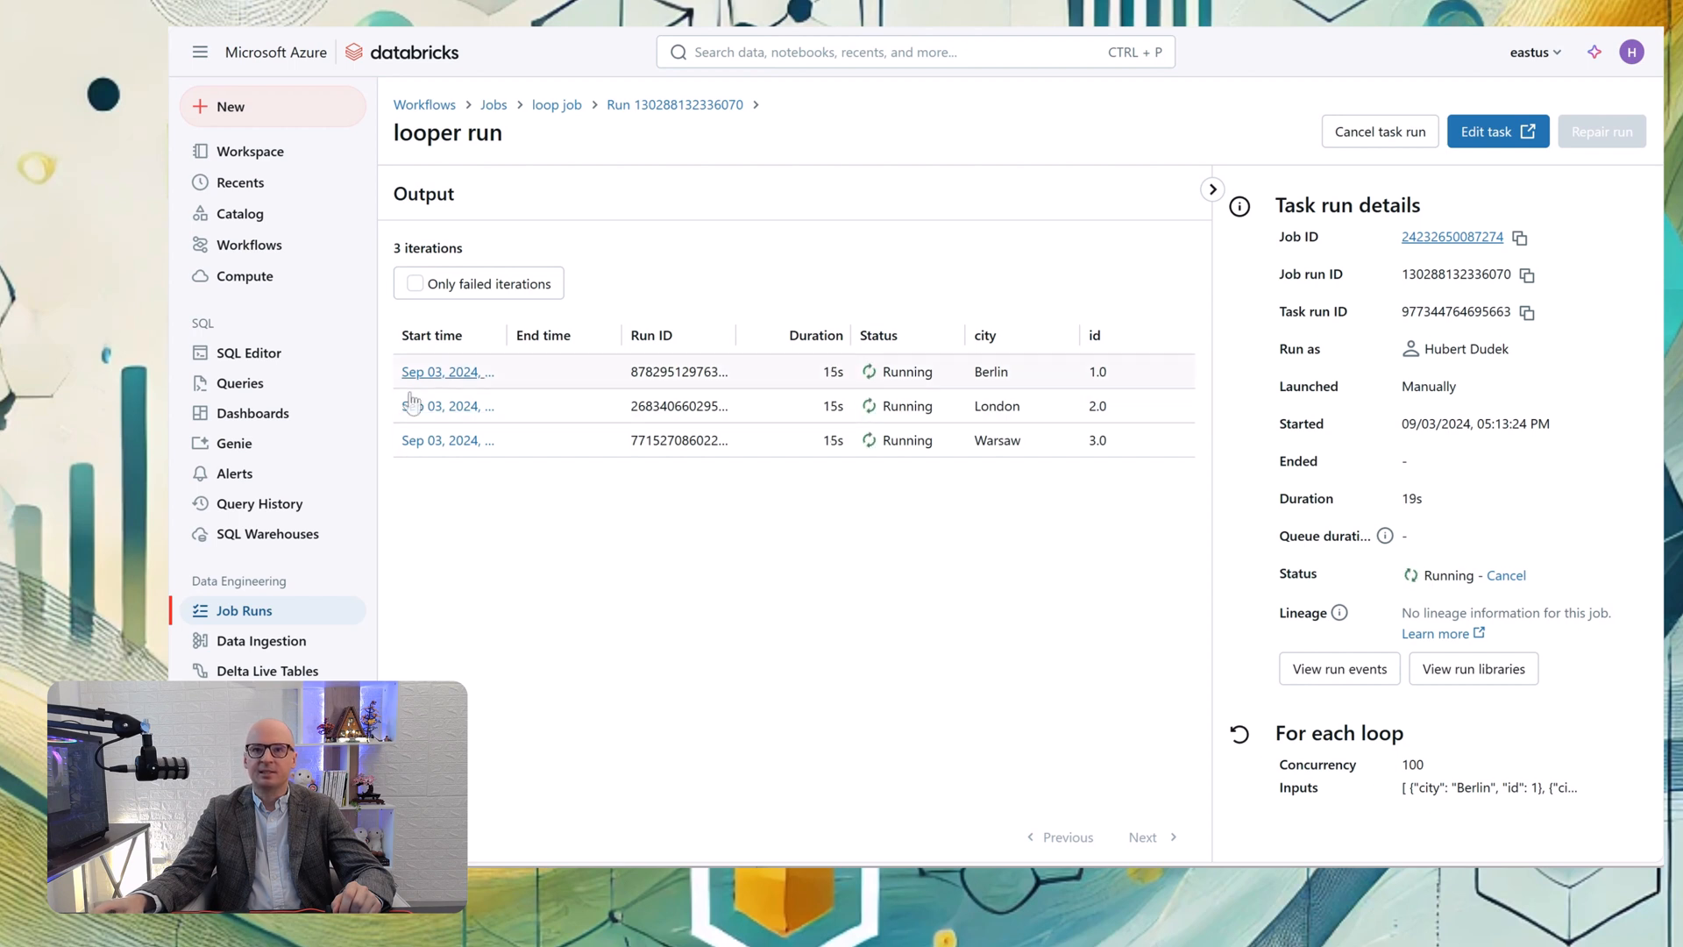
click(442, 372)
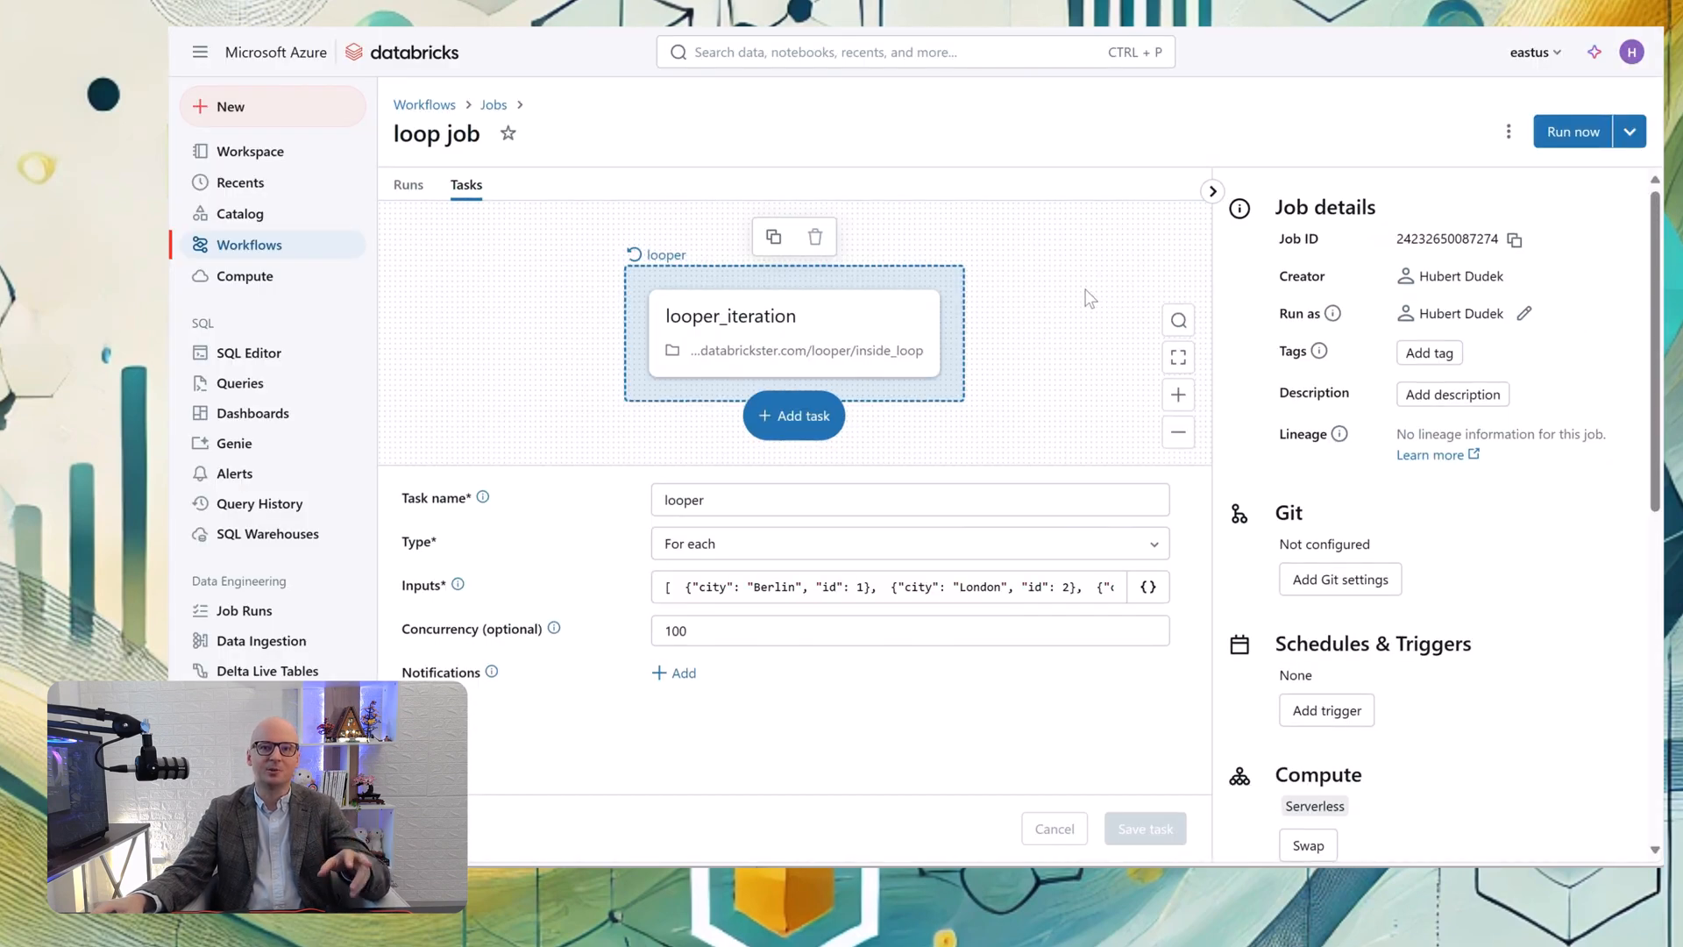
mouse_move(793, 423)
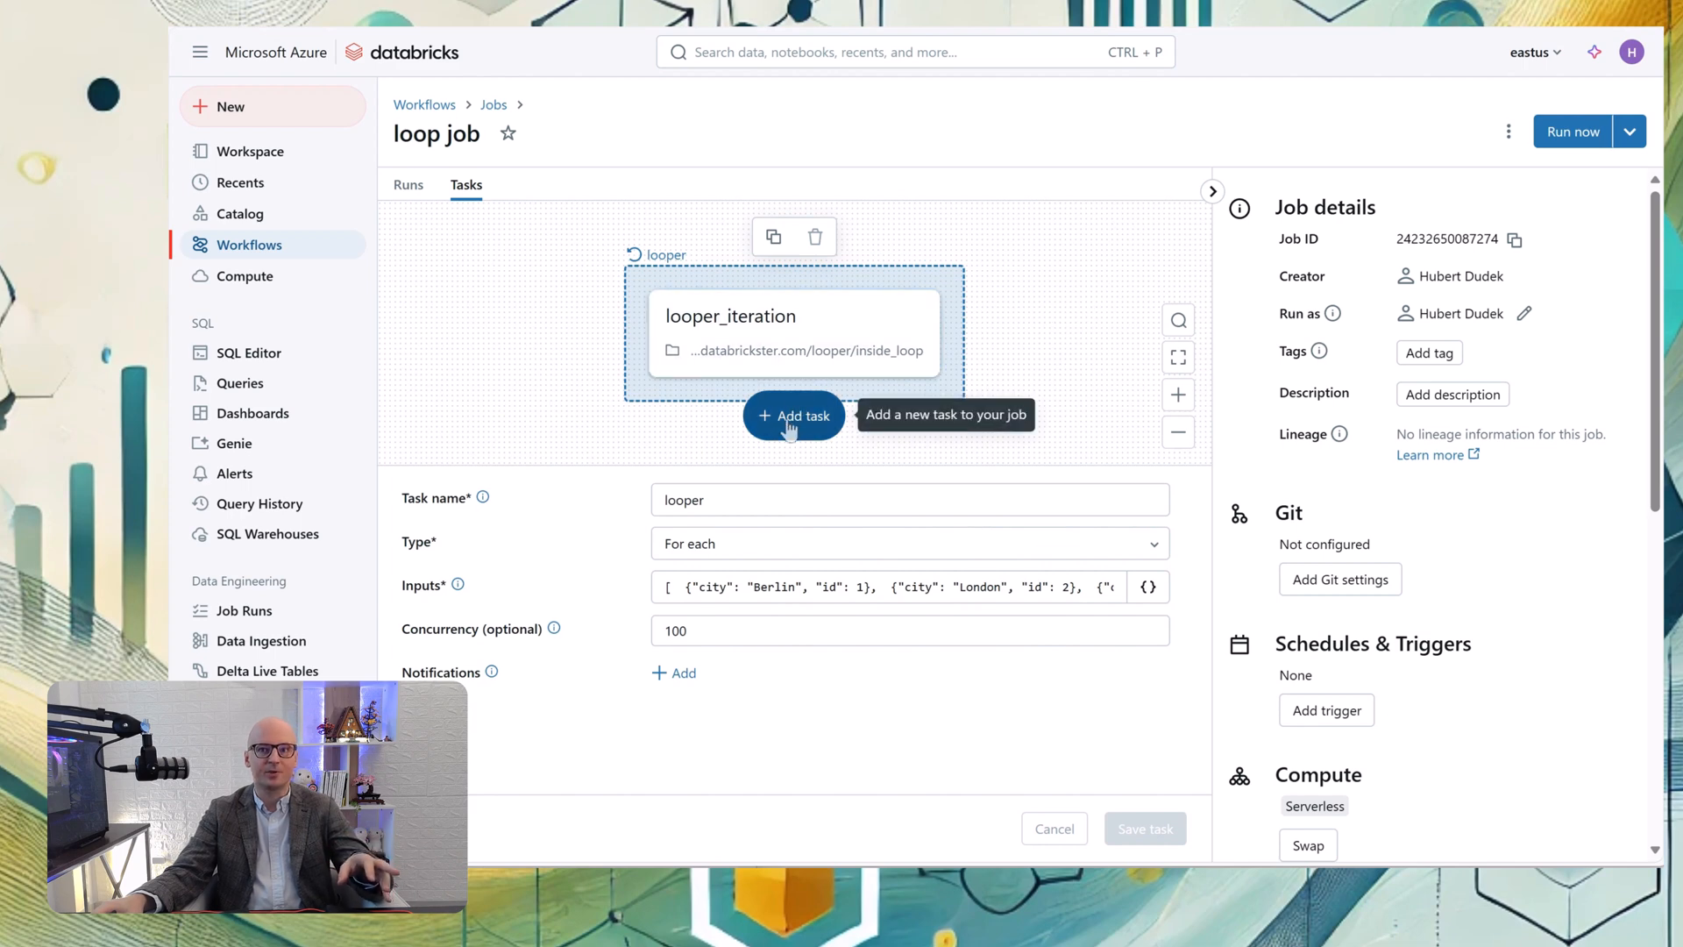
click(794, 416)
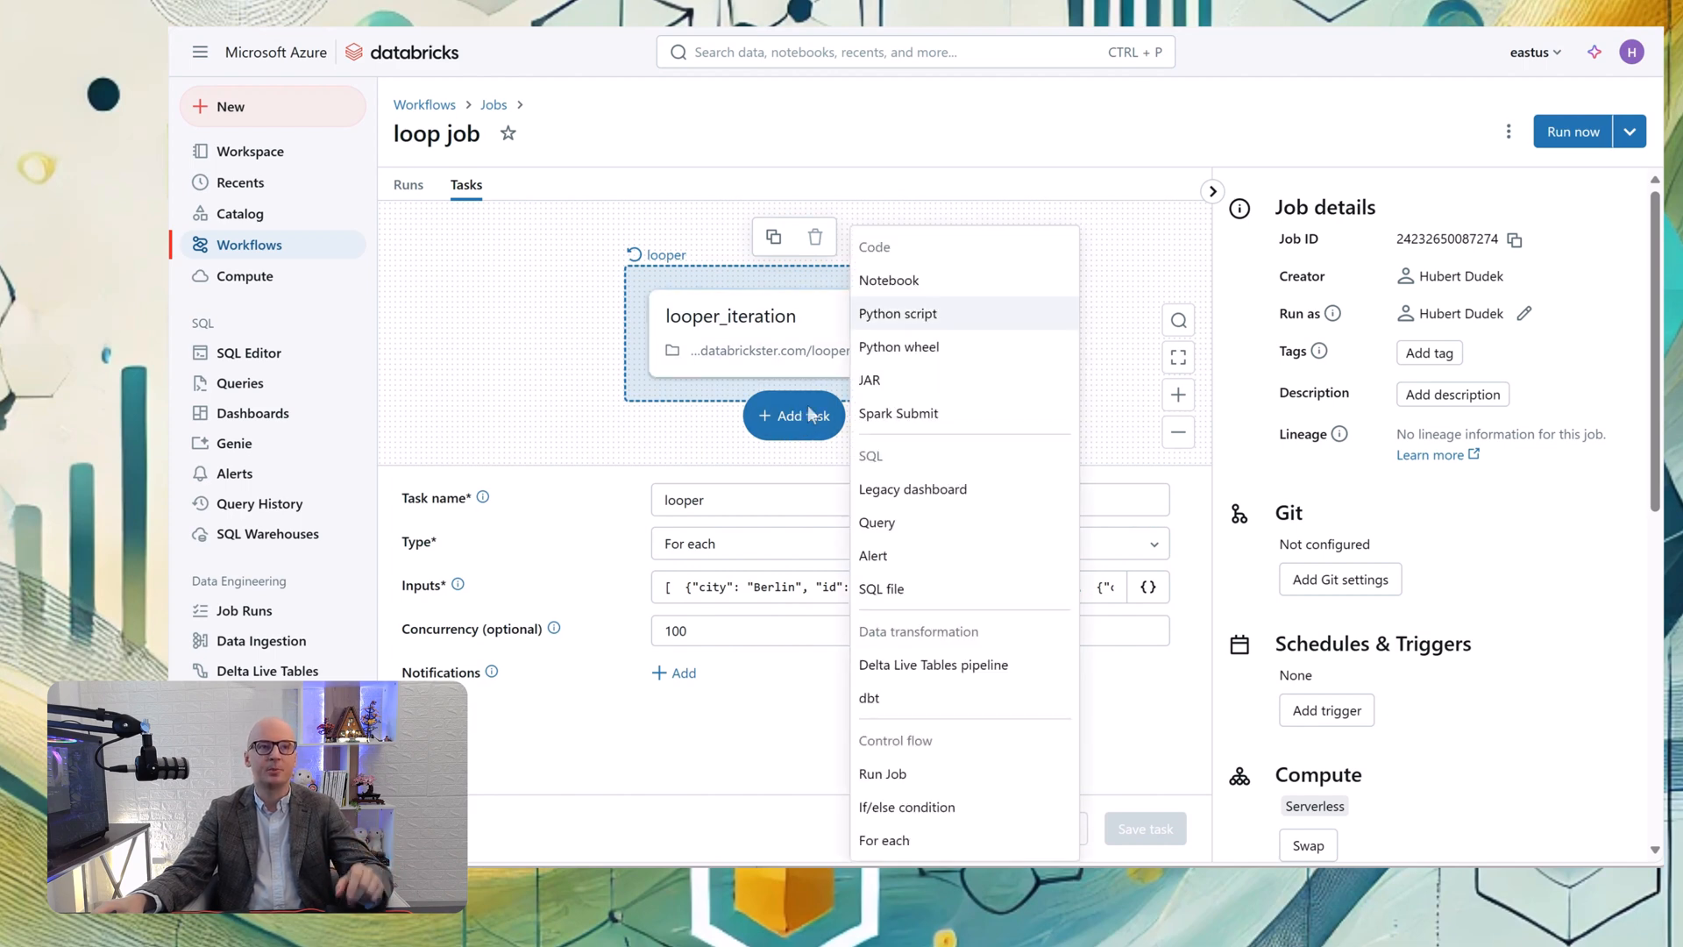
Add a notebook task 'looper_generator' running the loop_generator notebook
click(887, 281)
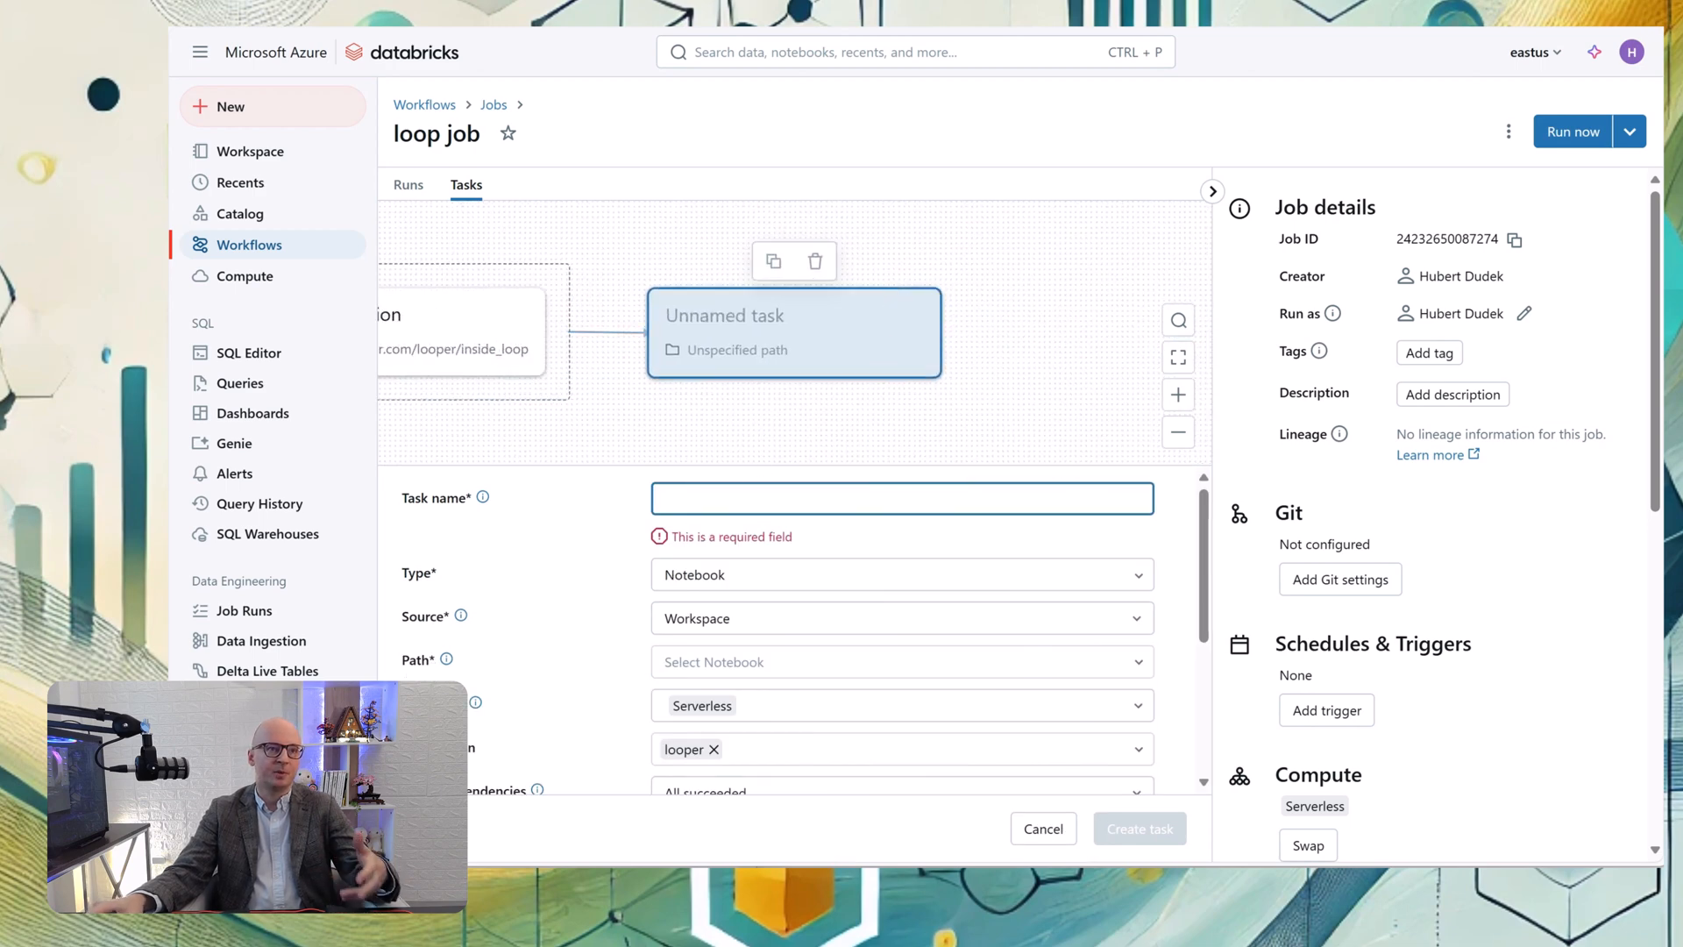
text(looper_generato)
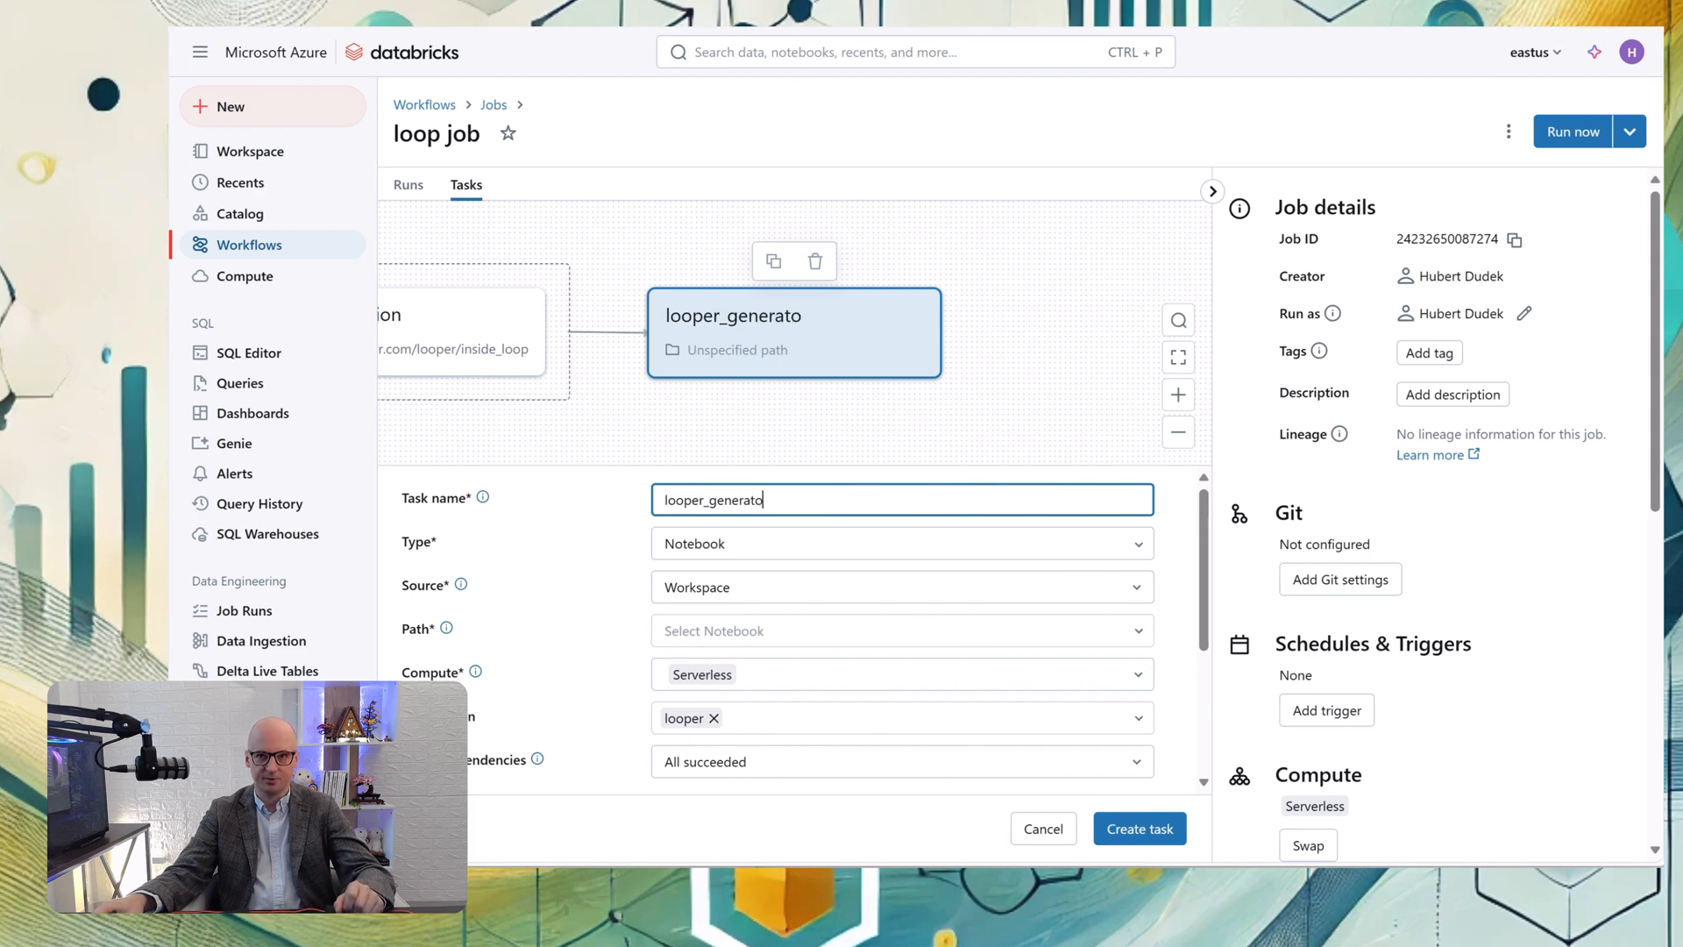
scroll(down, 3)
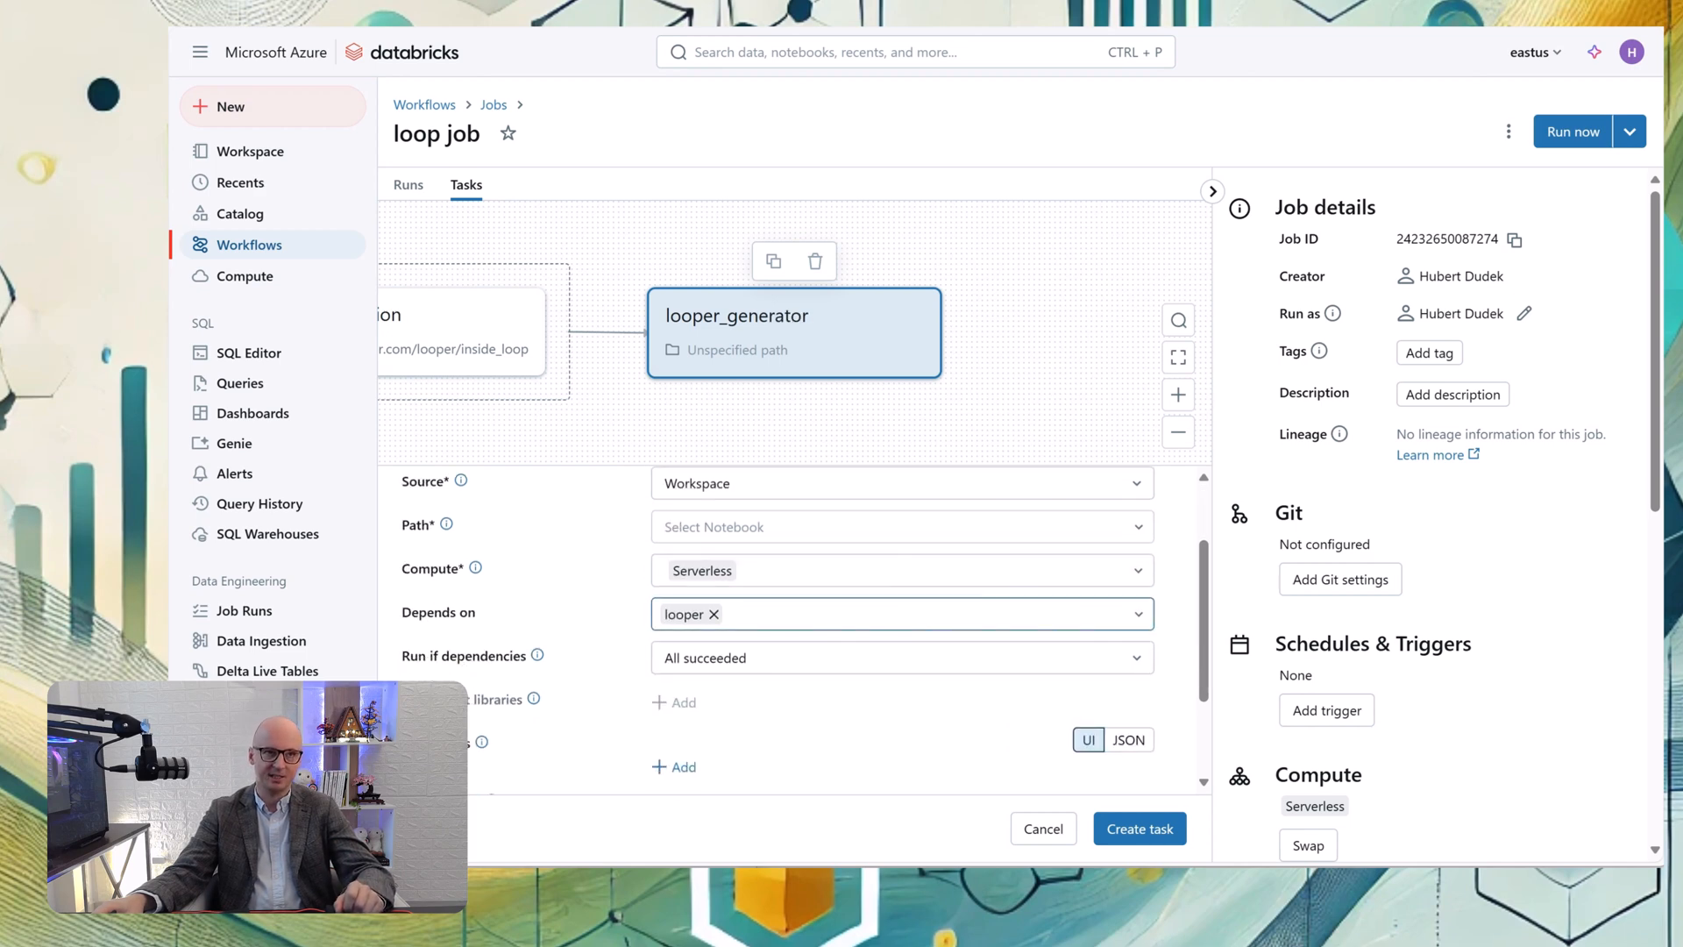
click(903, 526)
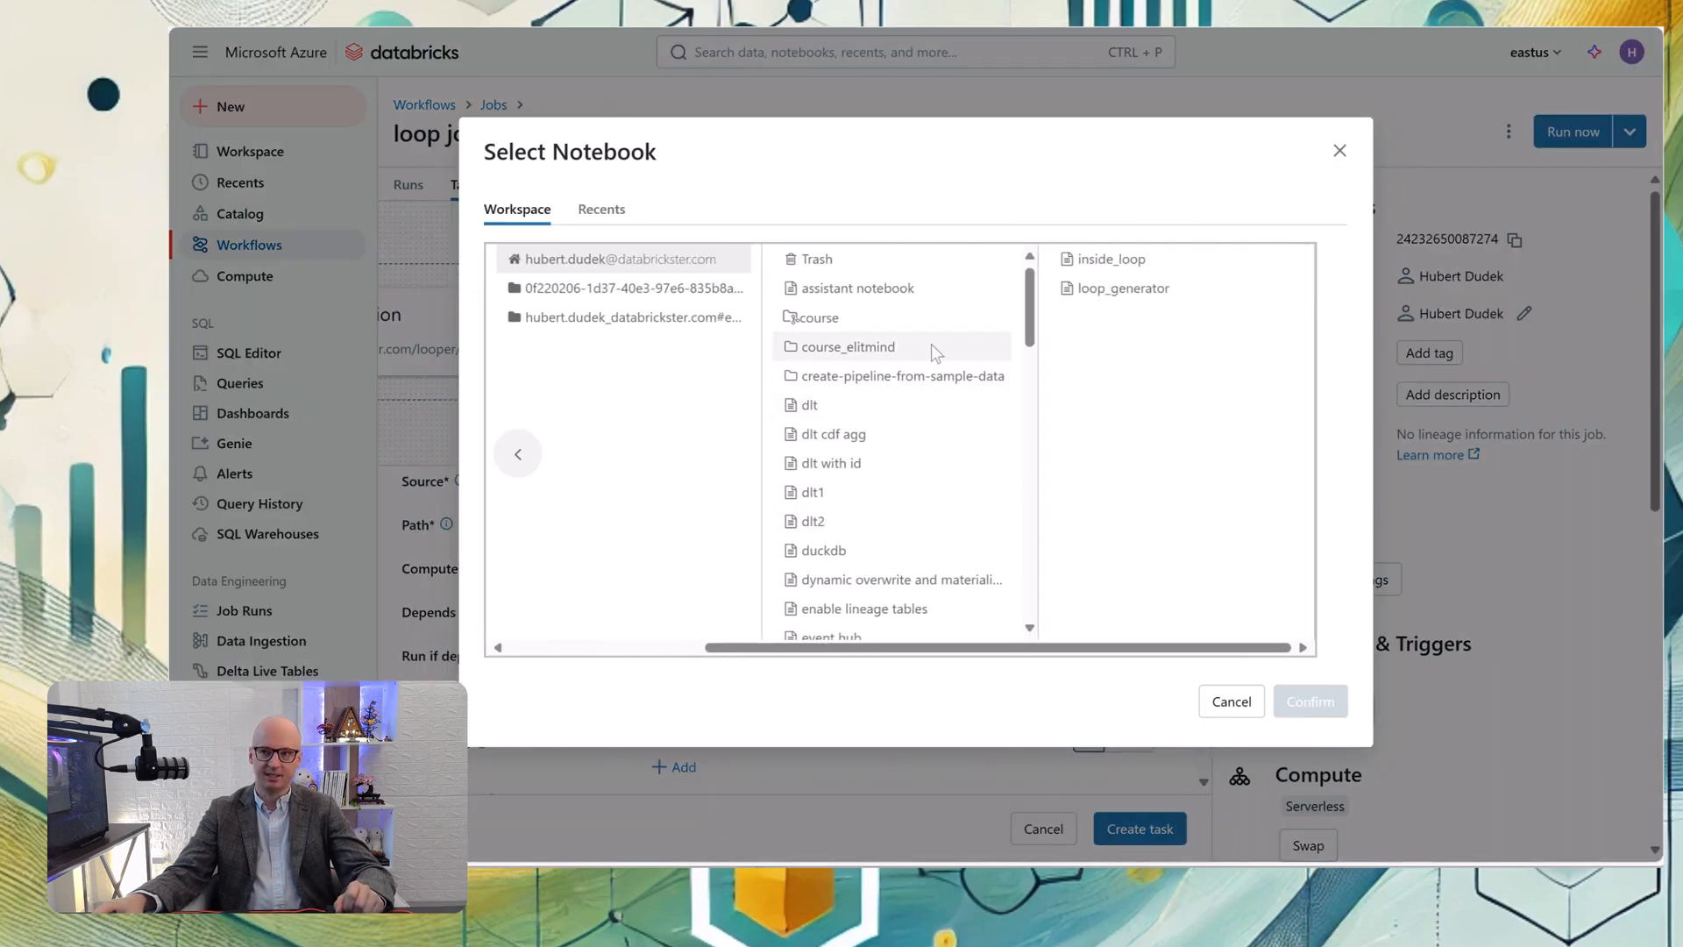
click(1122, 288)
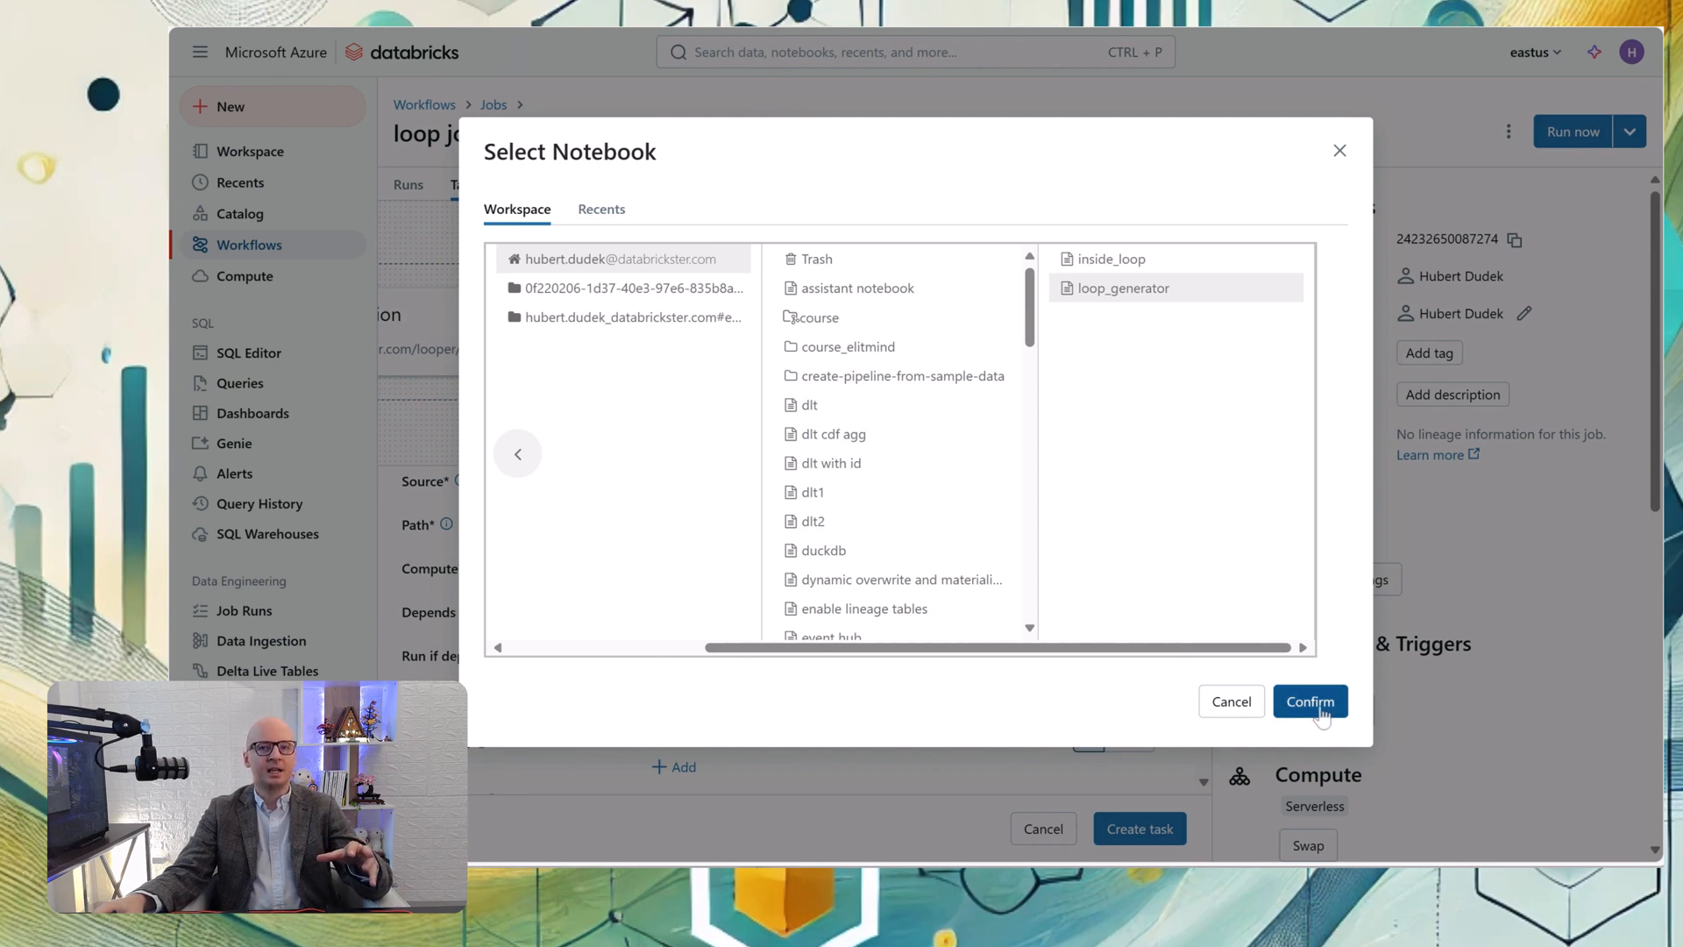
click(1311, 702)
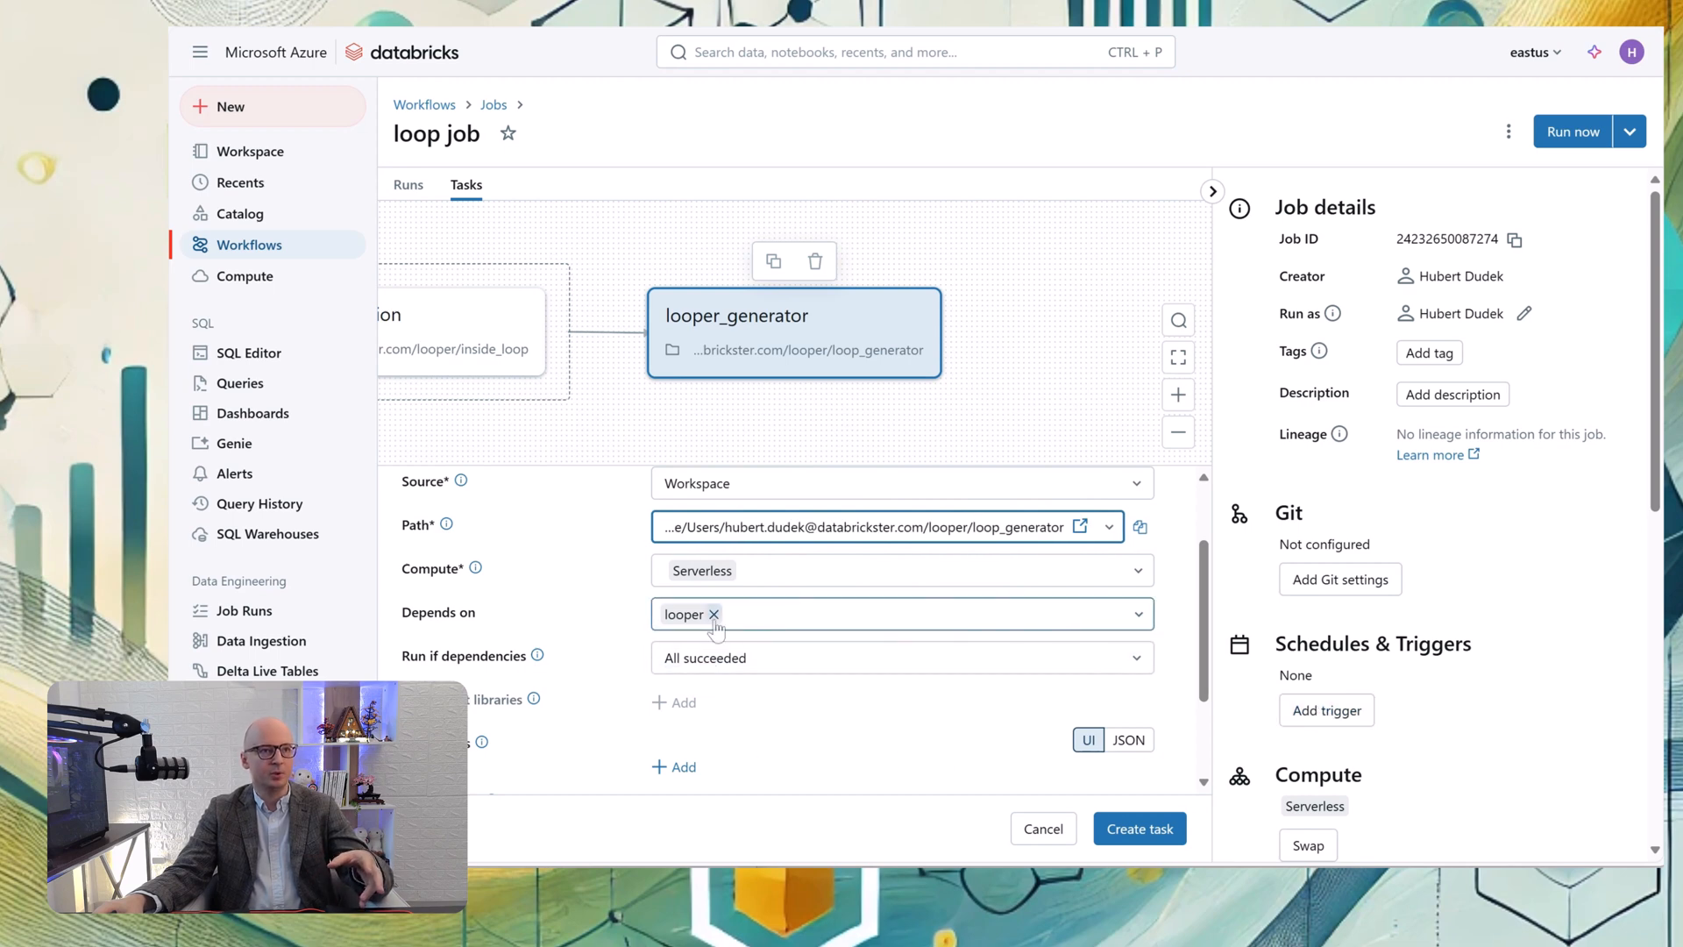
Remove its dependency on looper and create the task
click(714, 616)
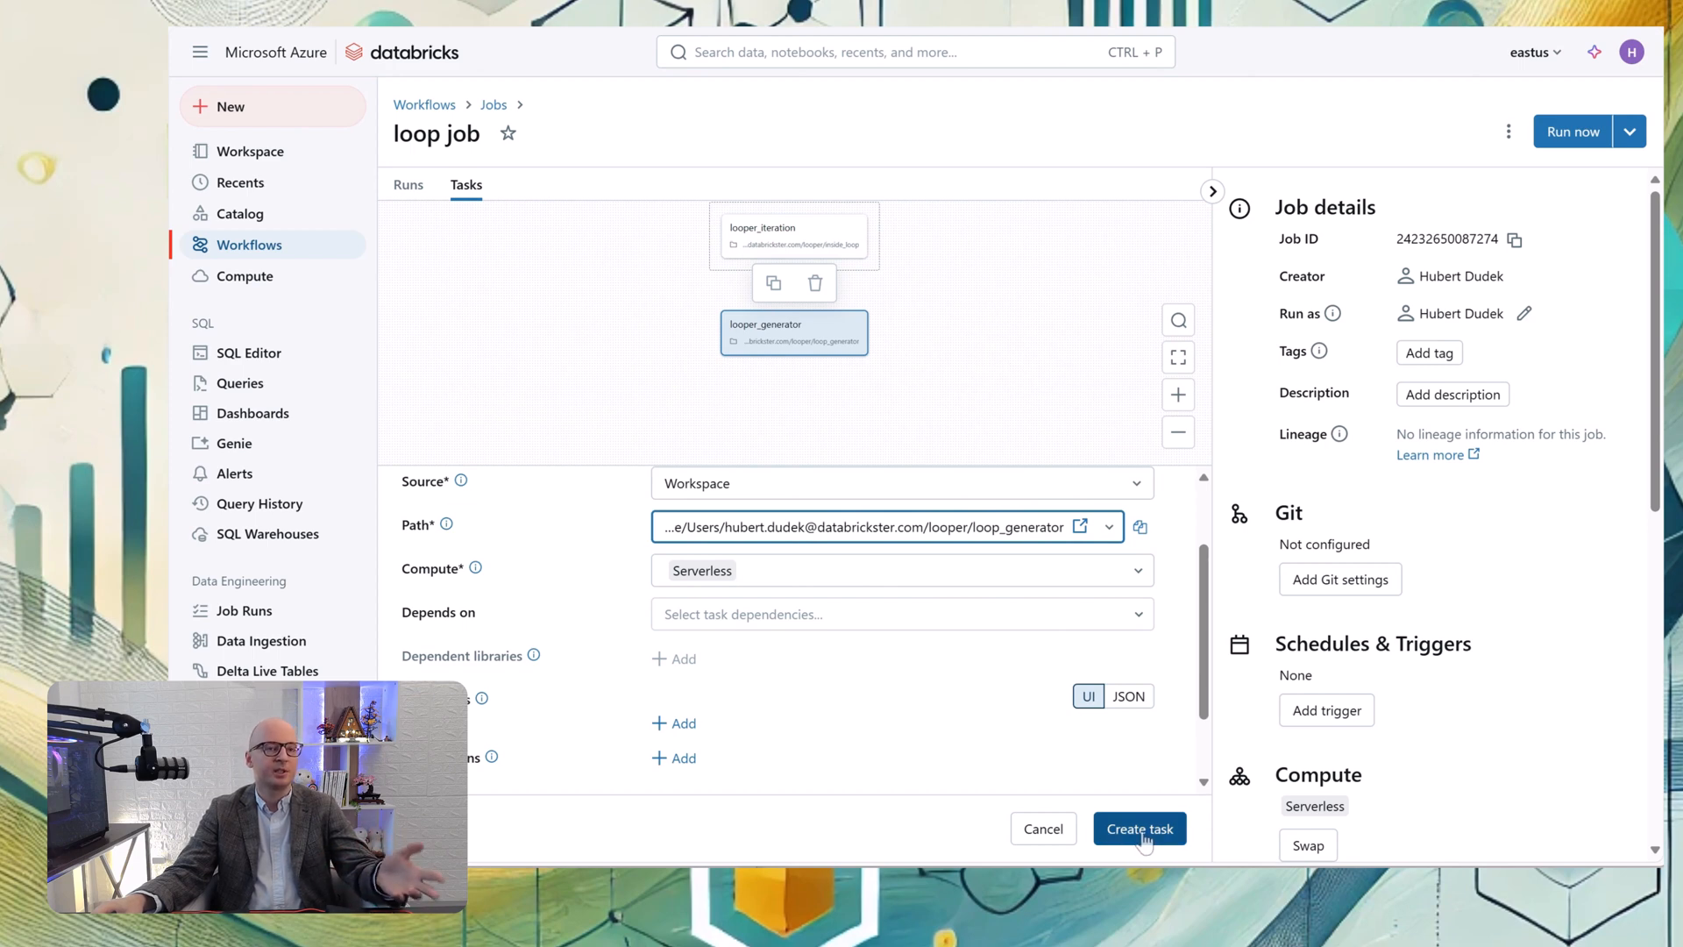
click(1140, 828)
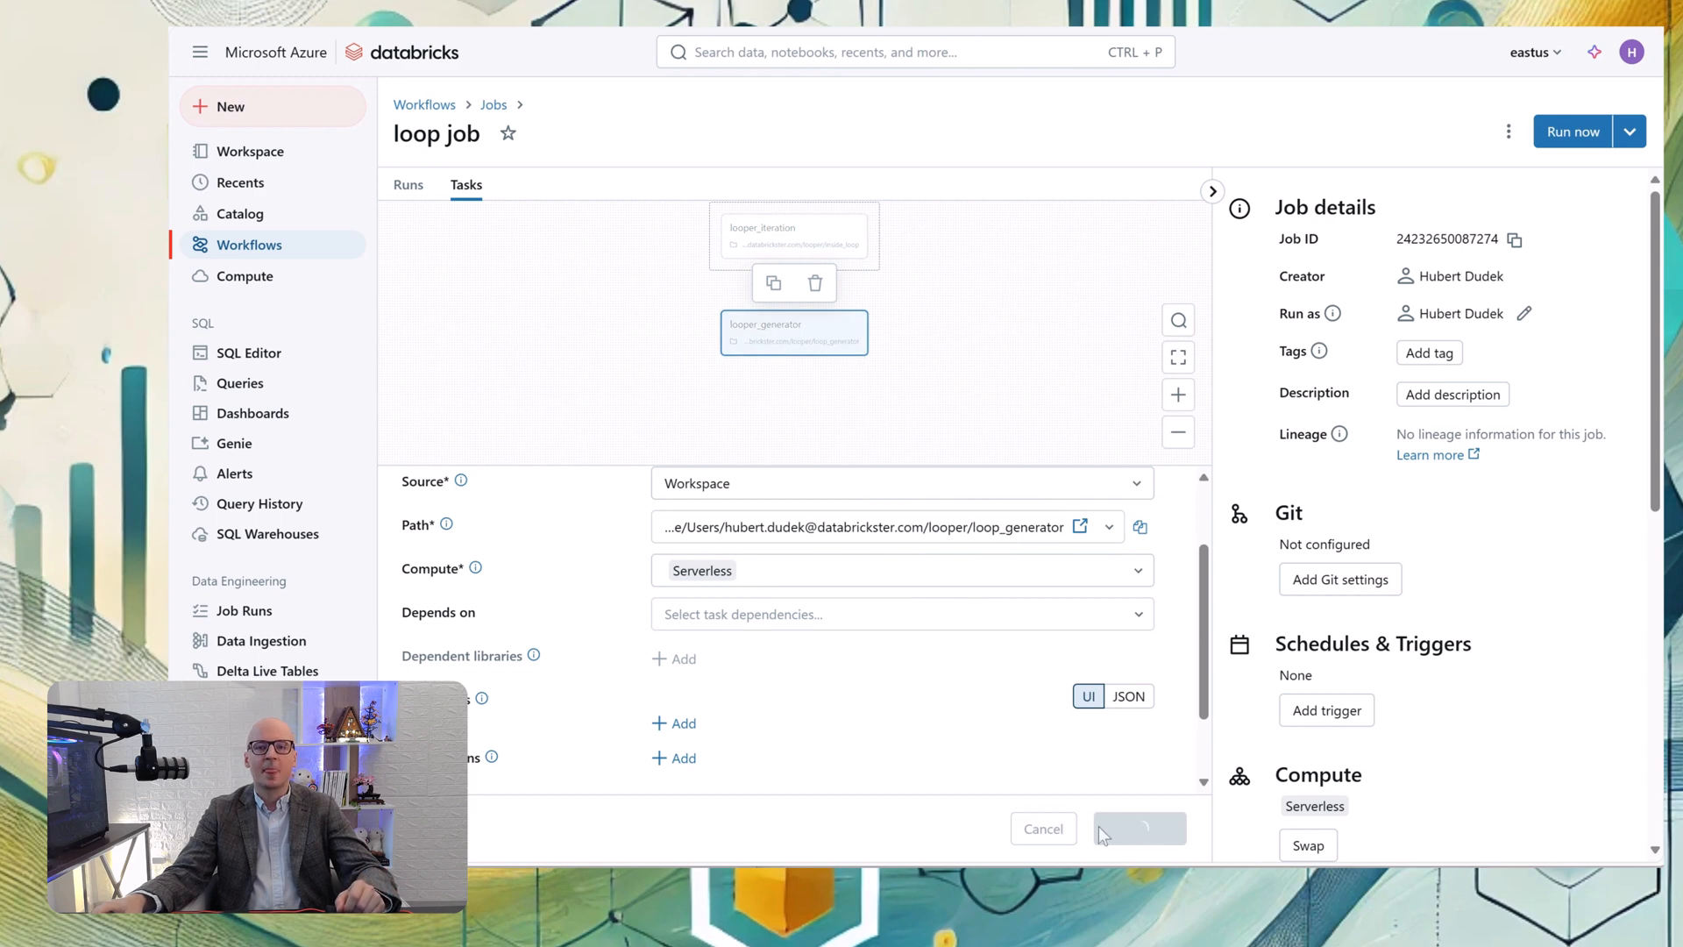
click(1139, 827)
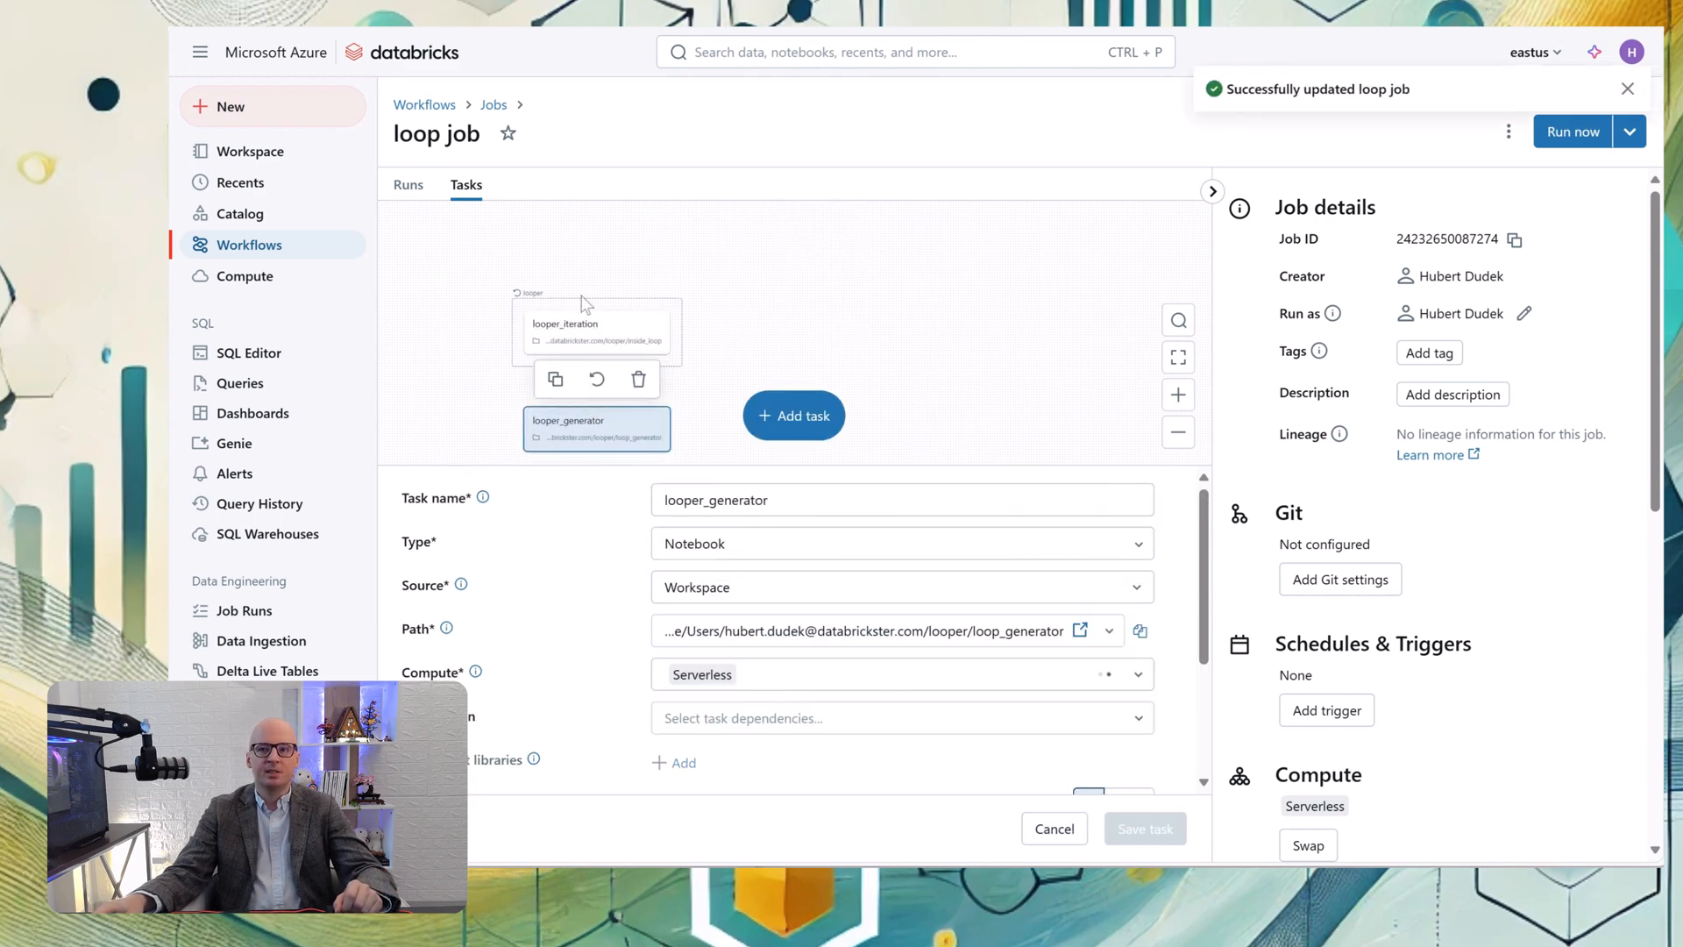
In the looper task, insert the tasks.looper_generator.values reference into Inputs
click(596, 330)
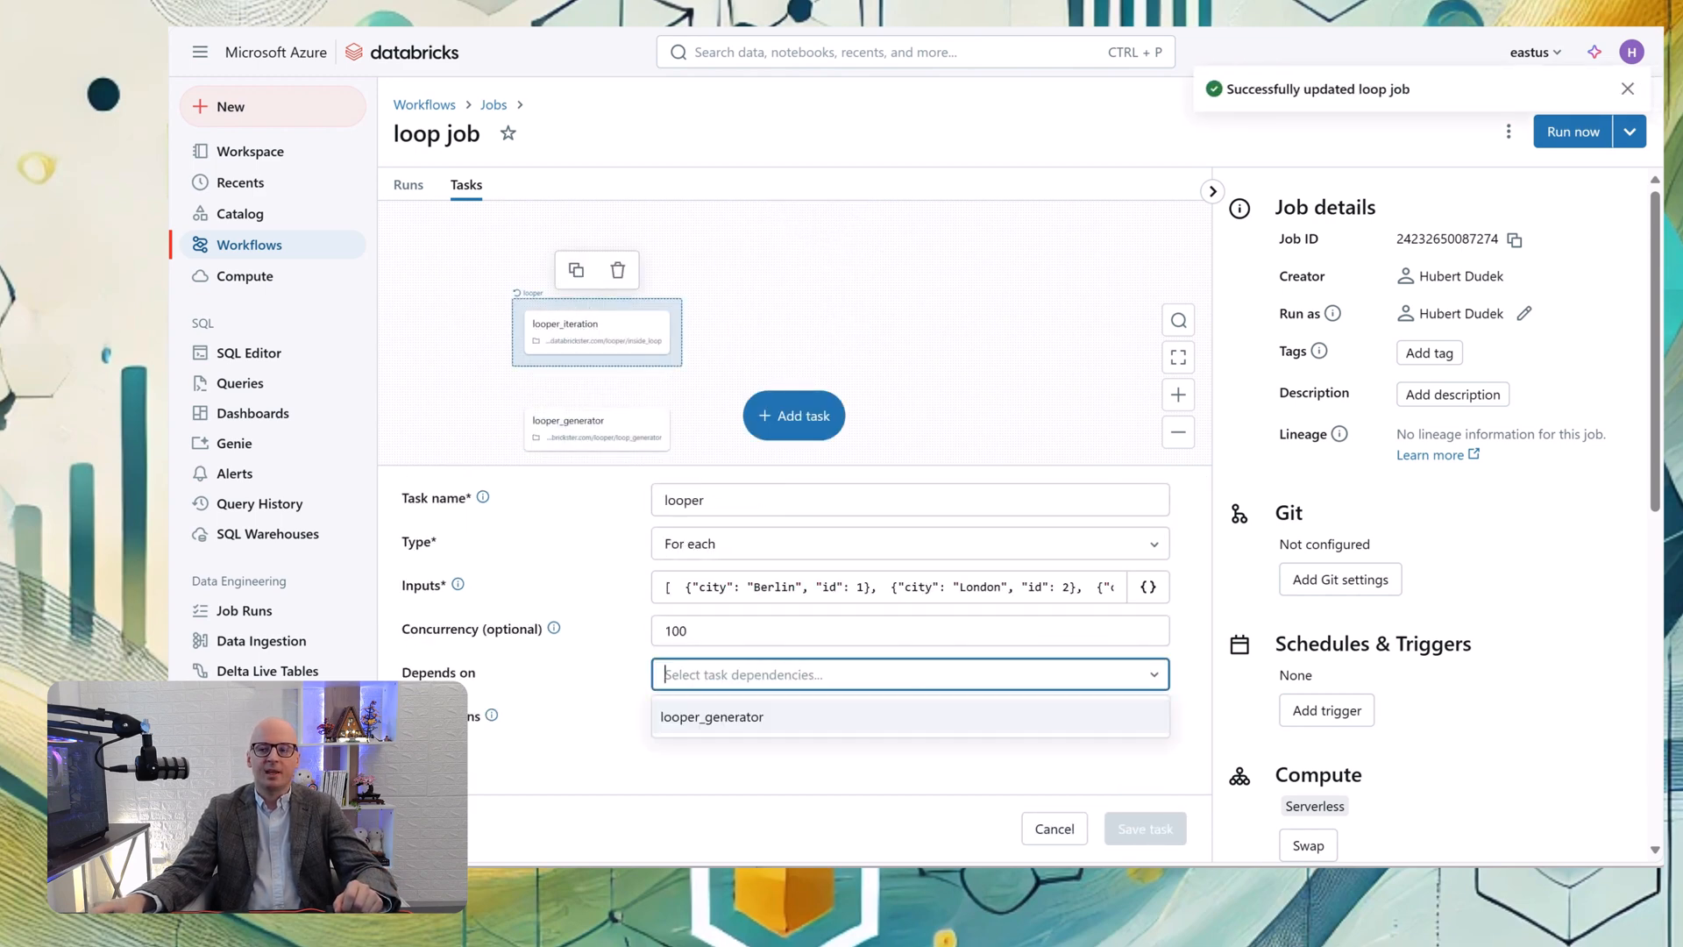
click(712, 715)
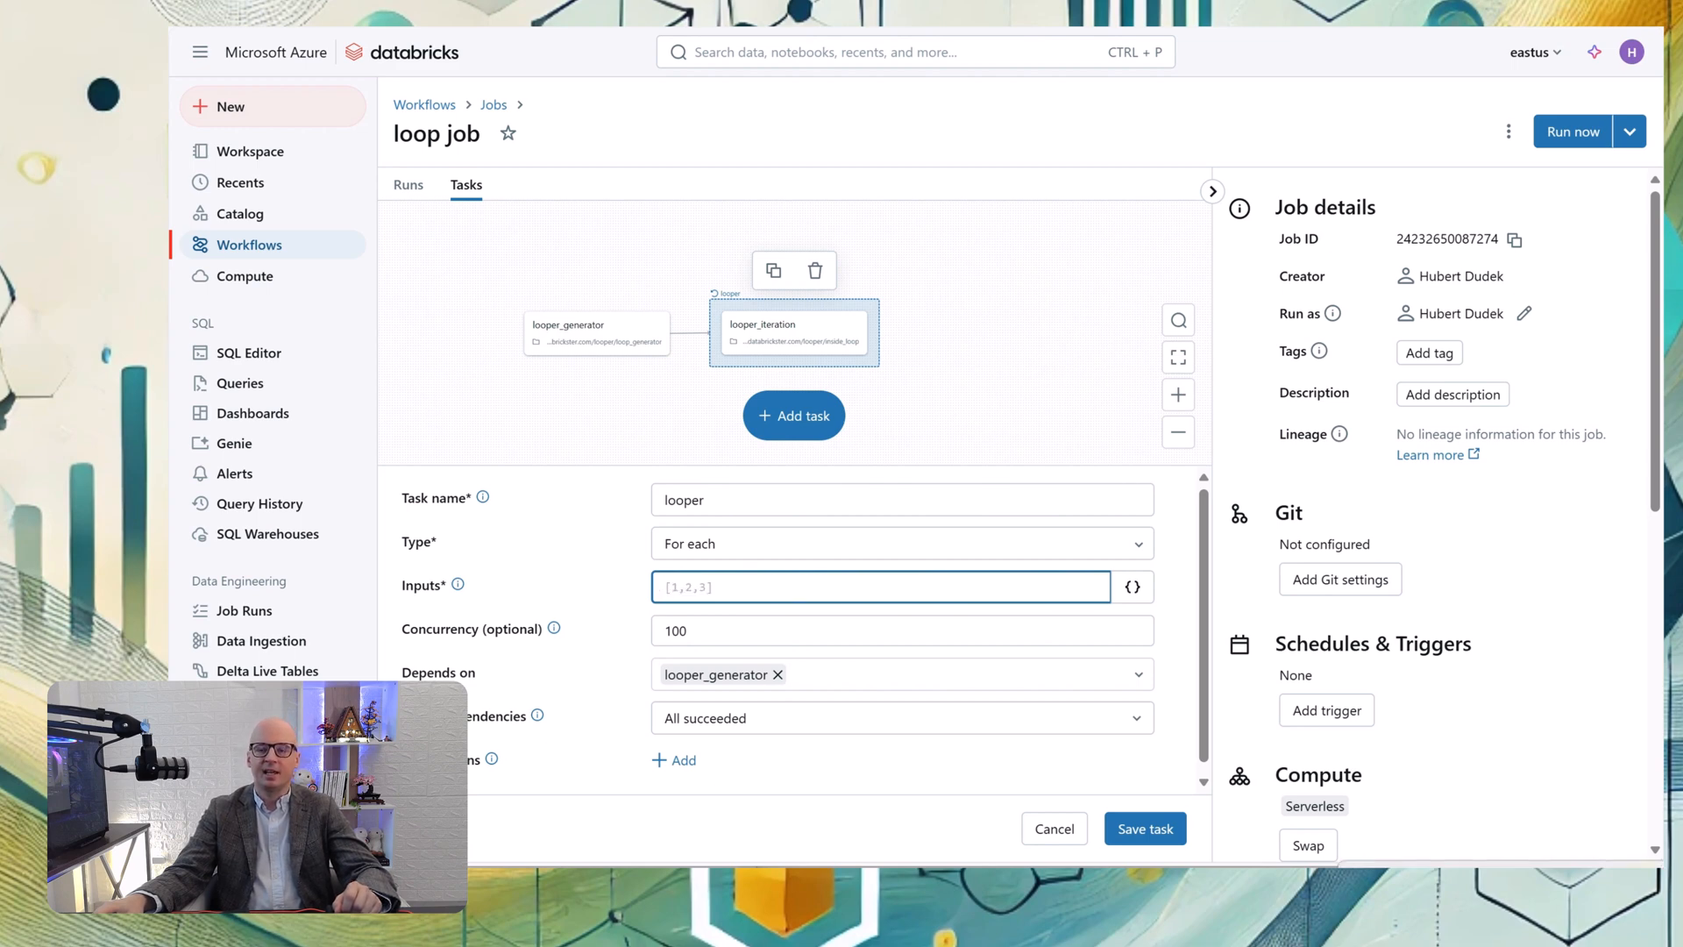
mouse_move(1133, 586)
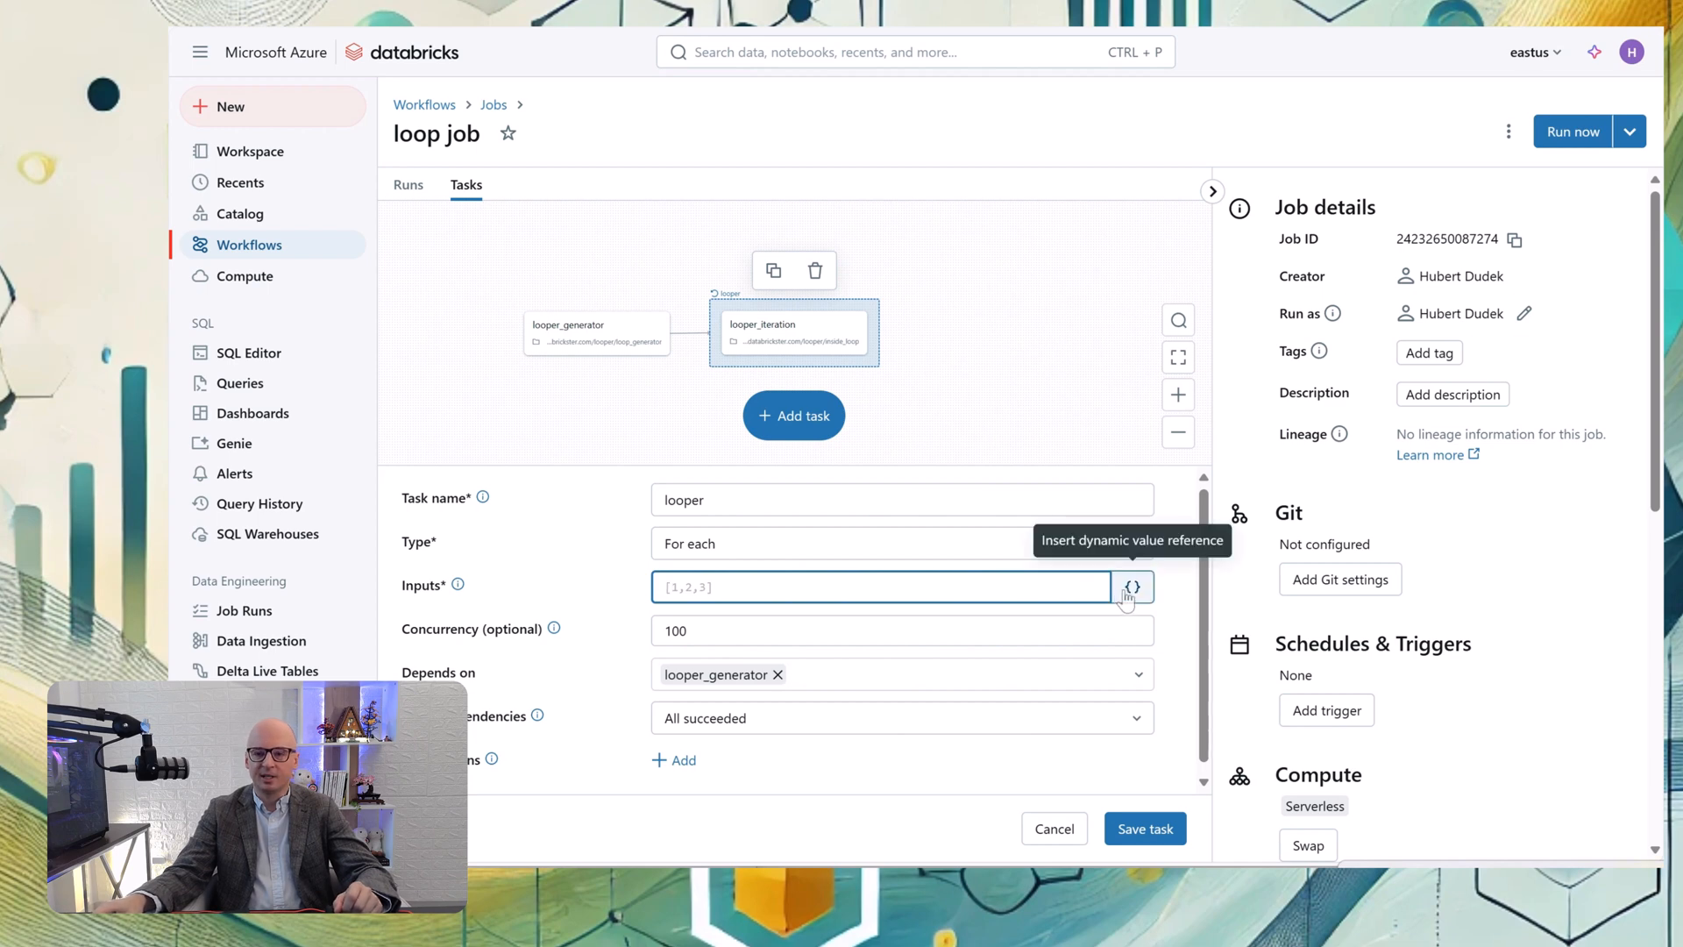
click(1133, 586)
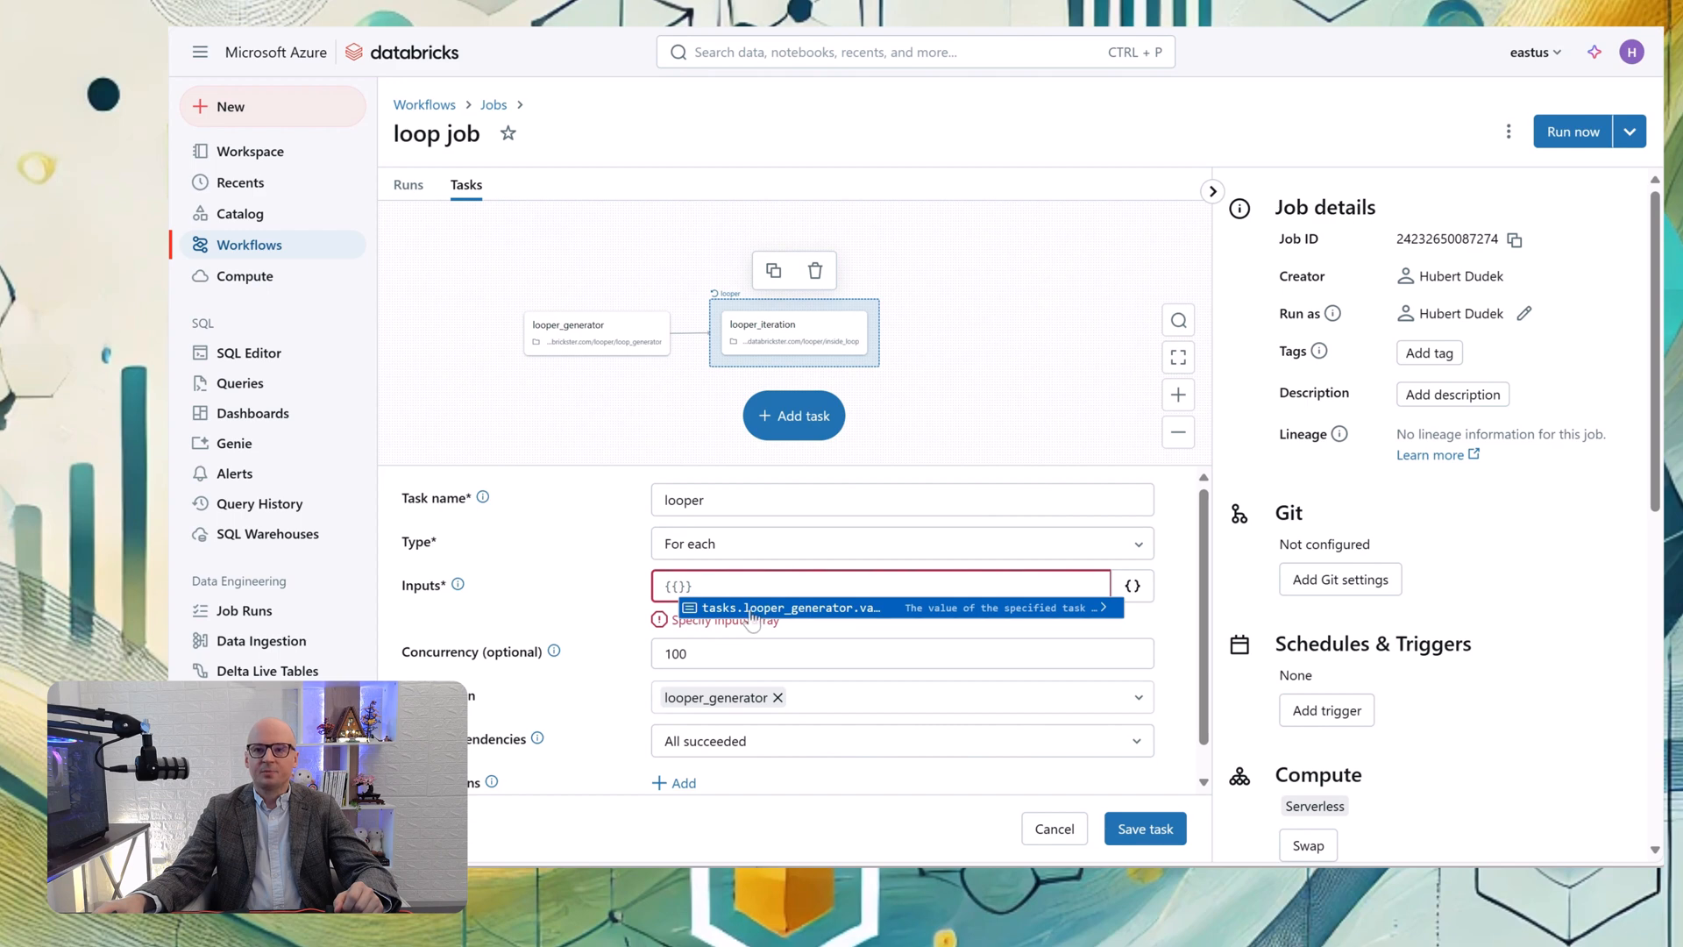
click(790, 607)
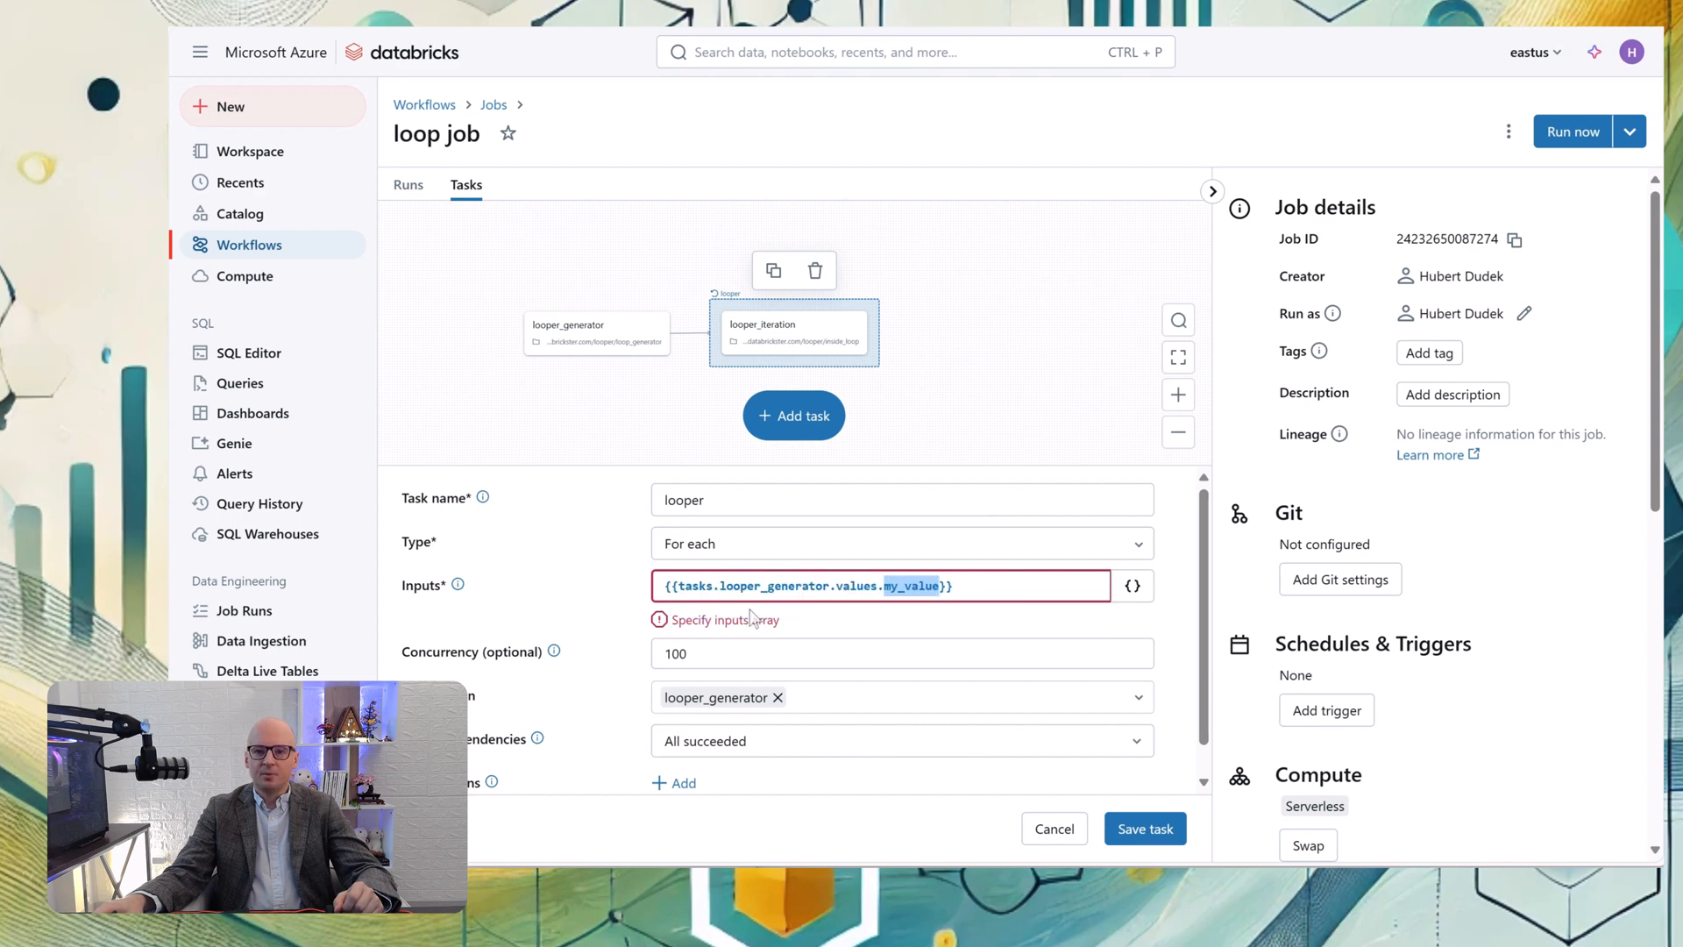
mouse_move(750, 621)
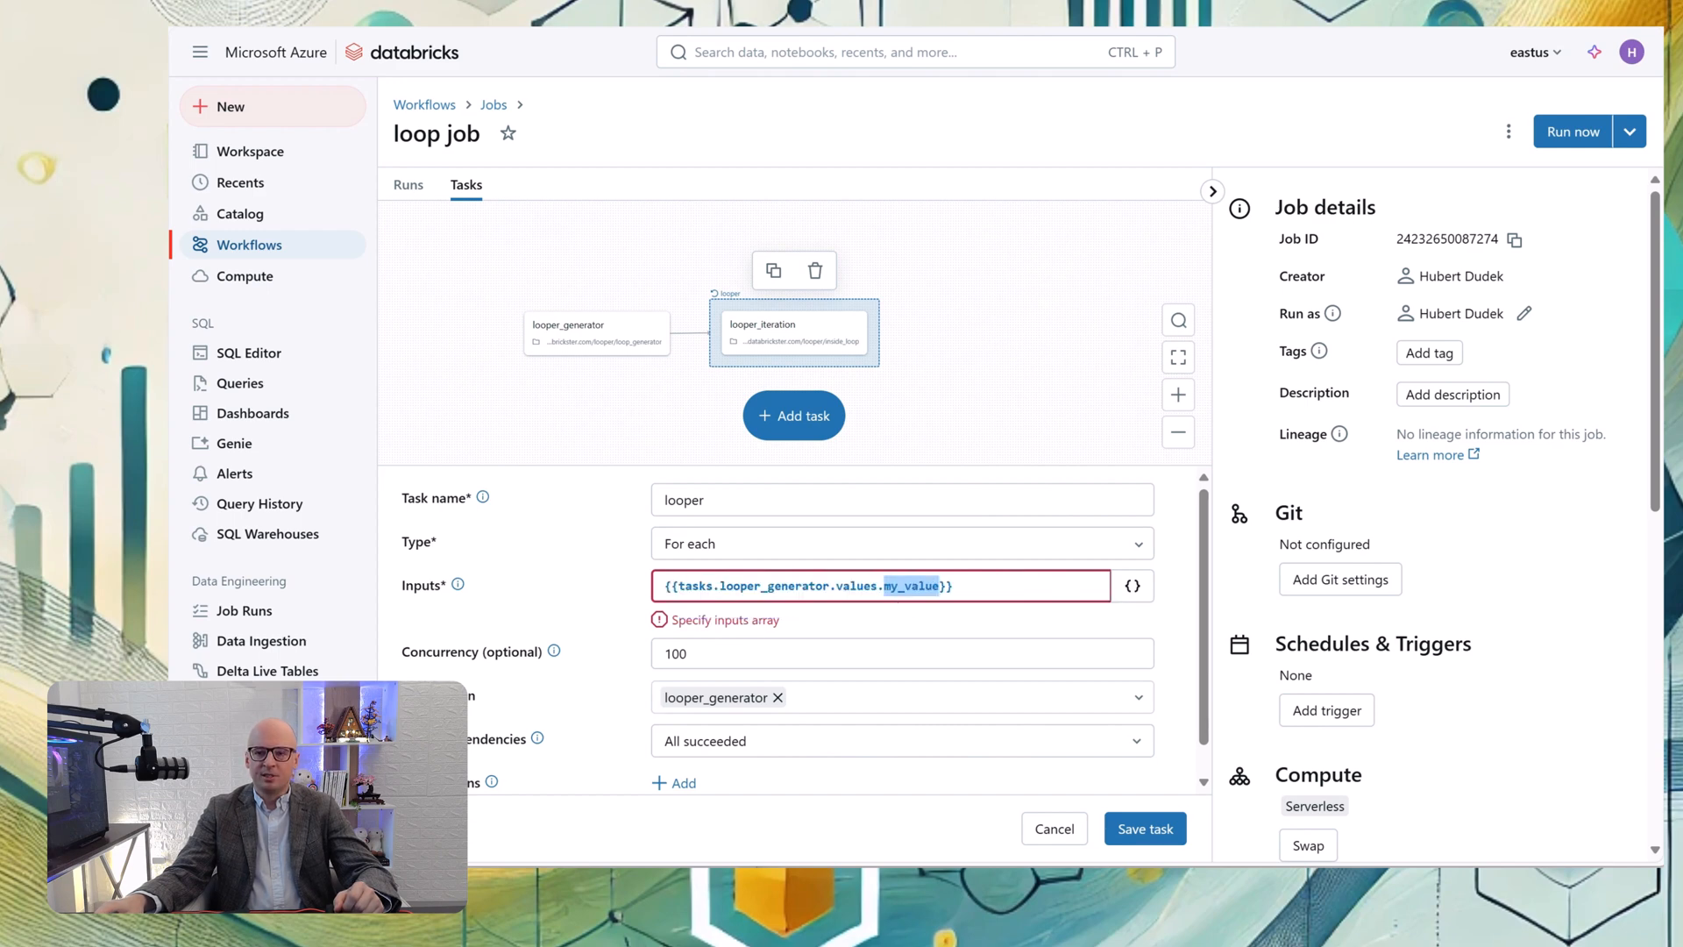
mouse_move(1033, 354)
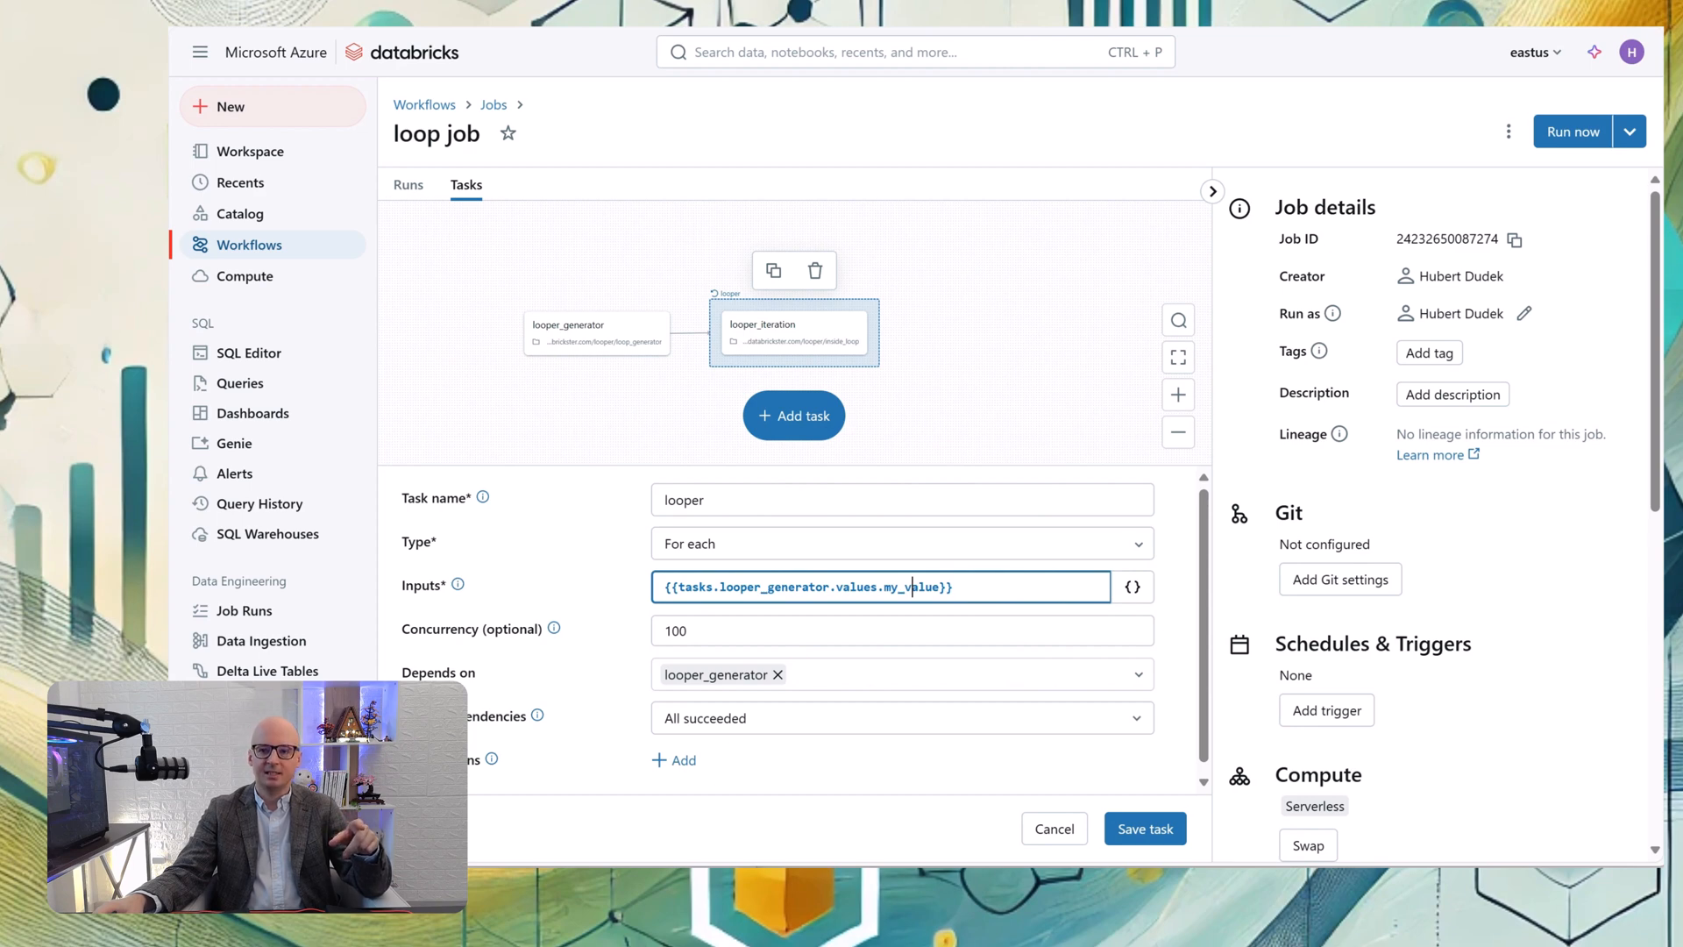
Replace my_value with cities, giving {{tasks.looper_generator.values.cities}}, and save the task
double_click(908, 585)
text(cities)
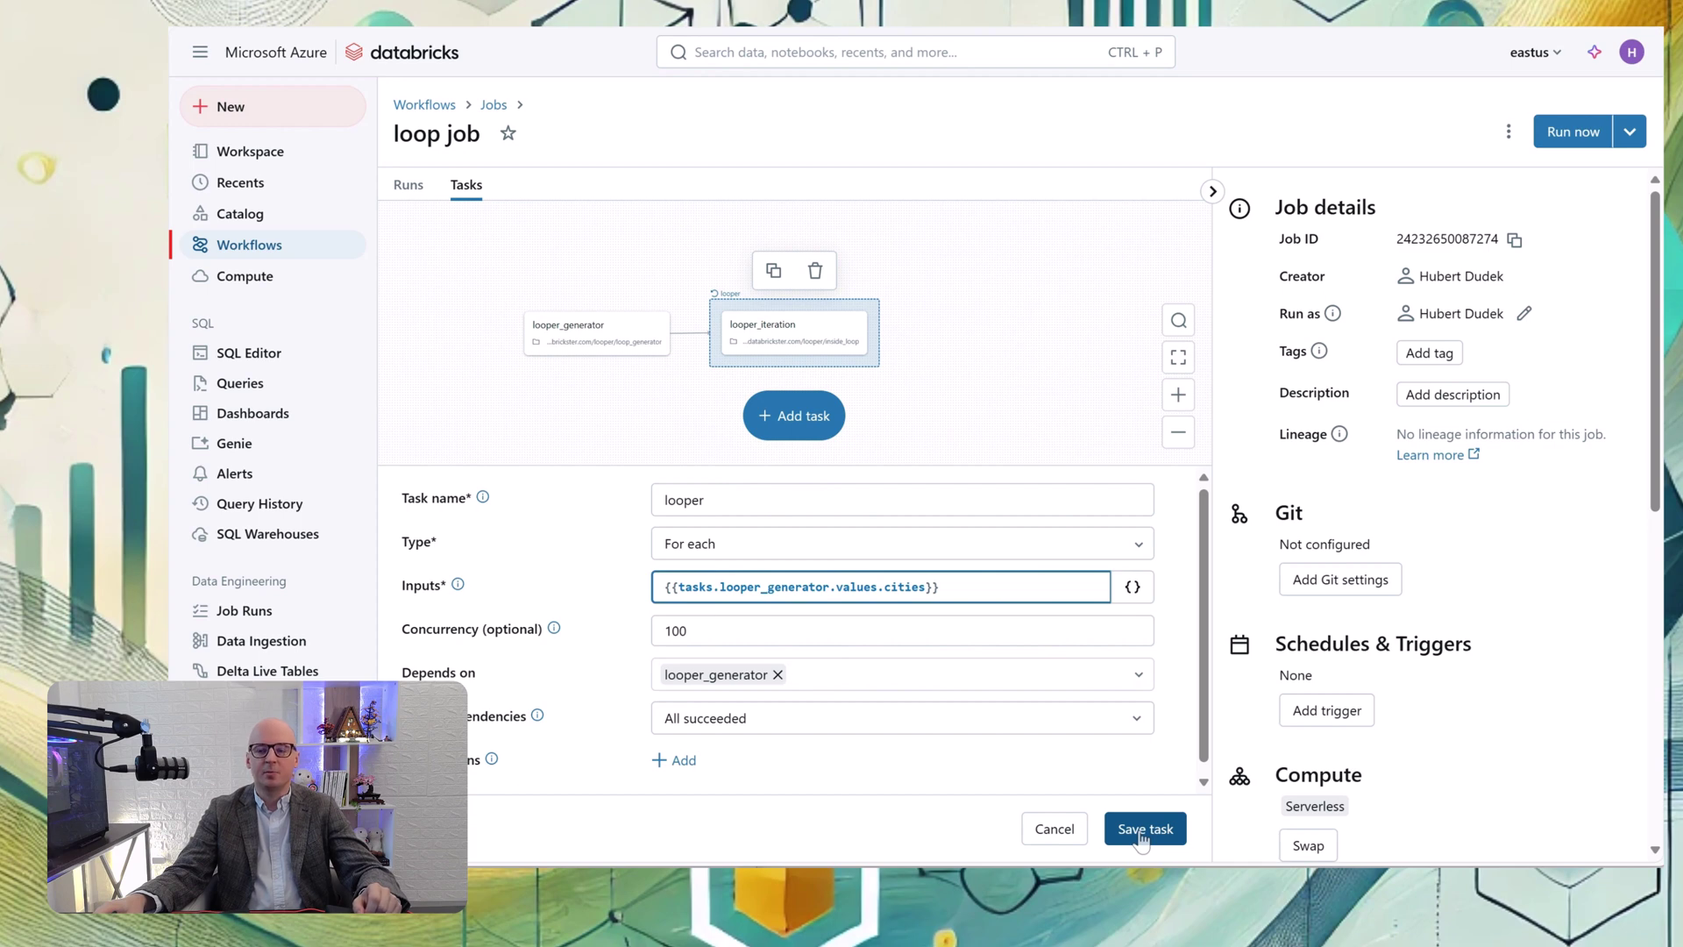
click(1145, 828)
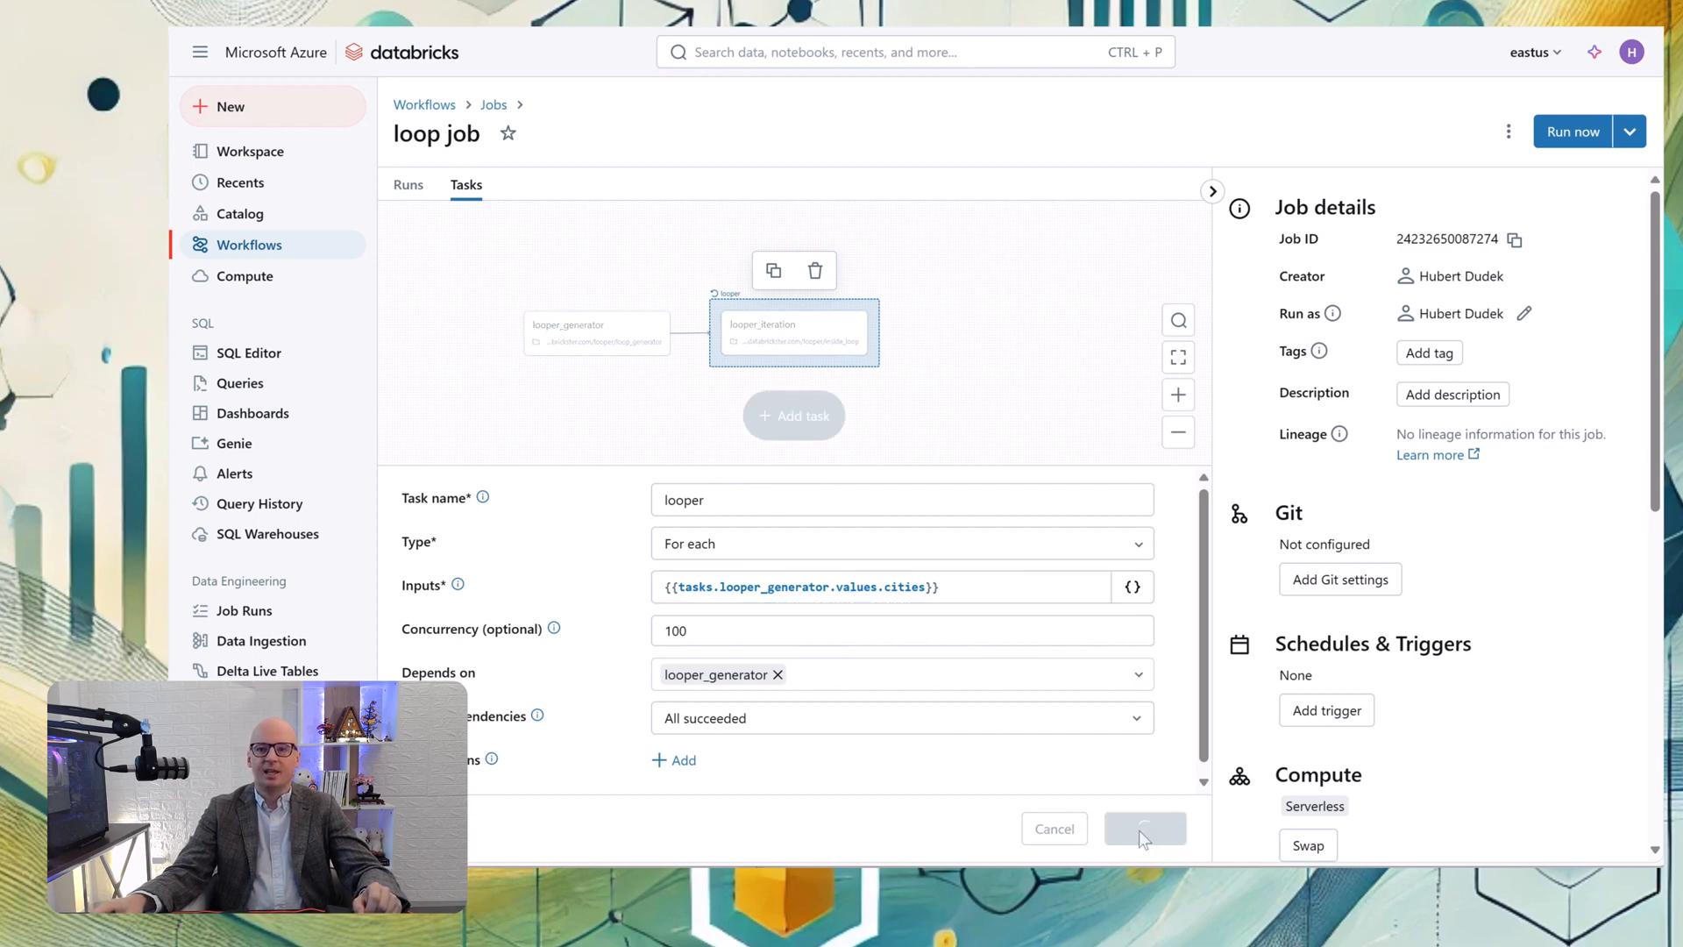
click(1146, 827)
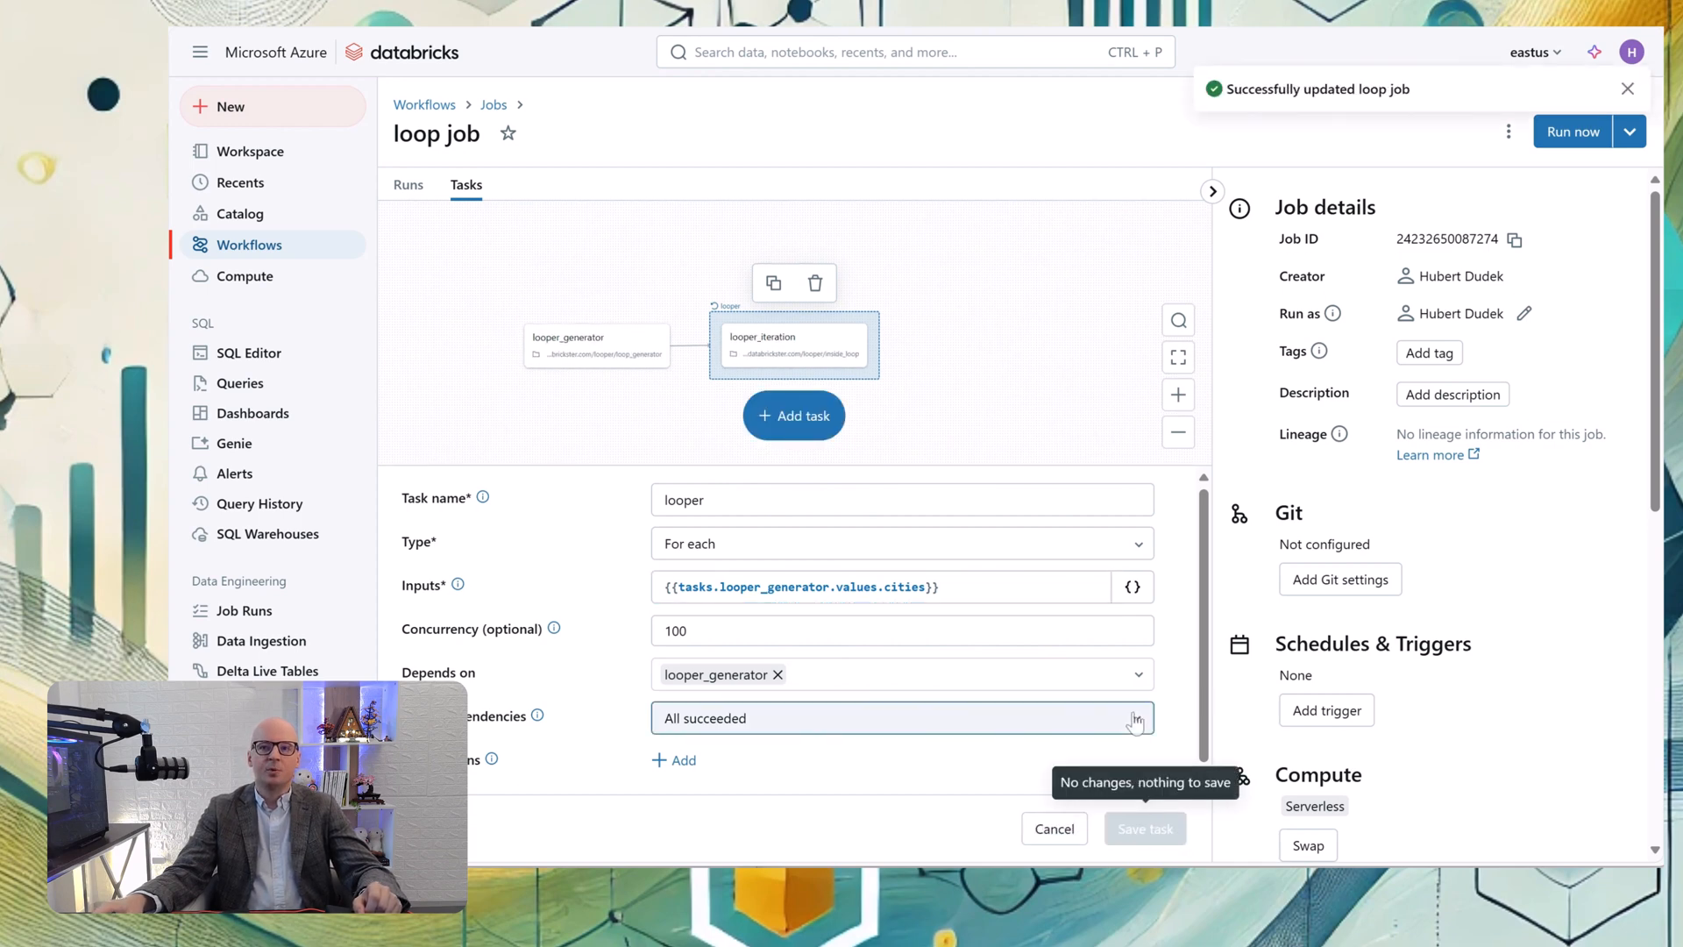
Start a loop job run and view the looper iteration inputs Berlin, London and Warsaw
click(1573, 130)
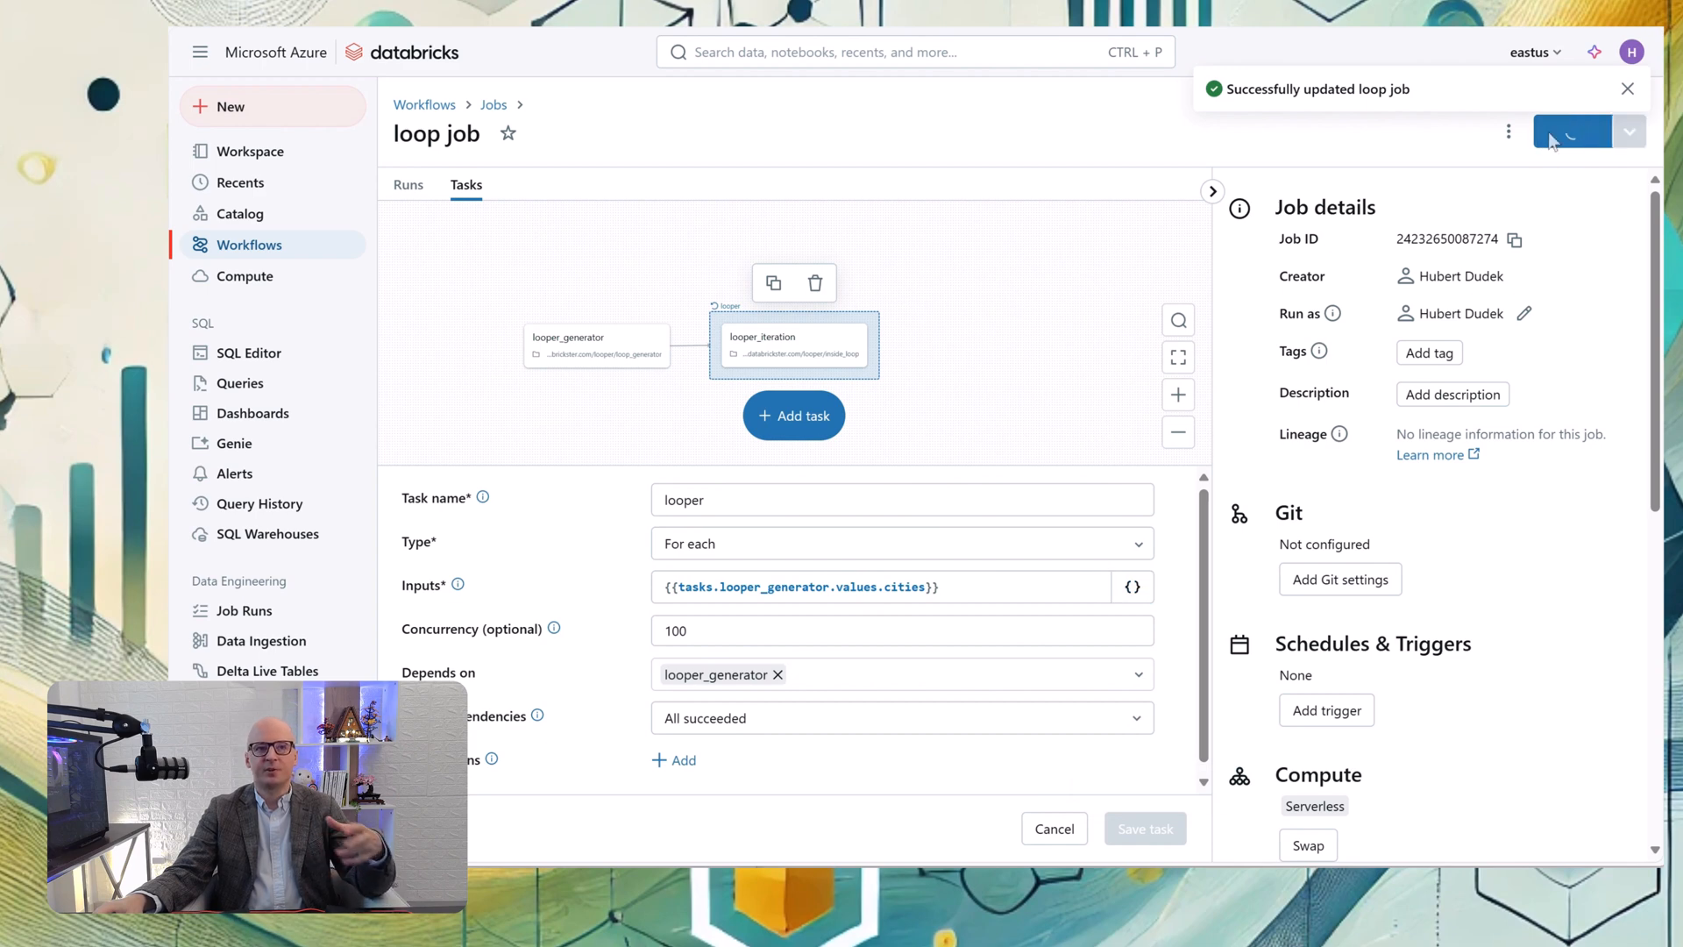
click(1571, 132)
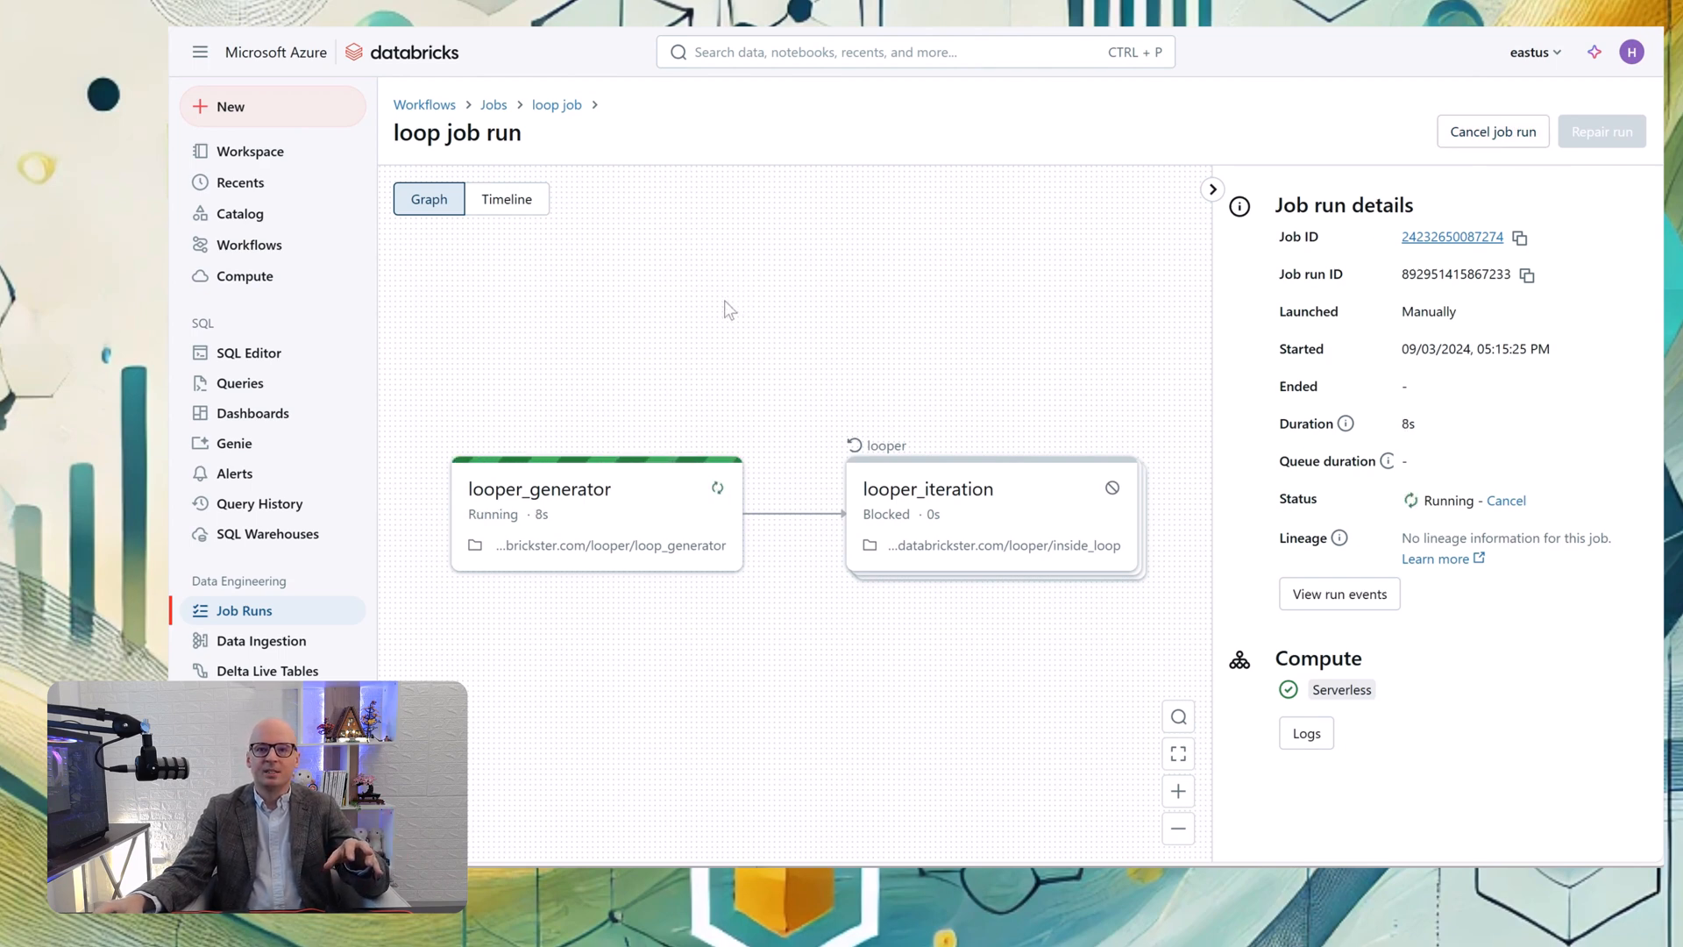
mouse_move(891, 649)
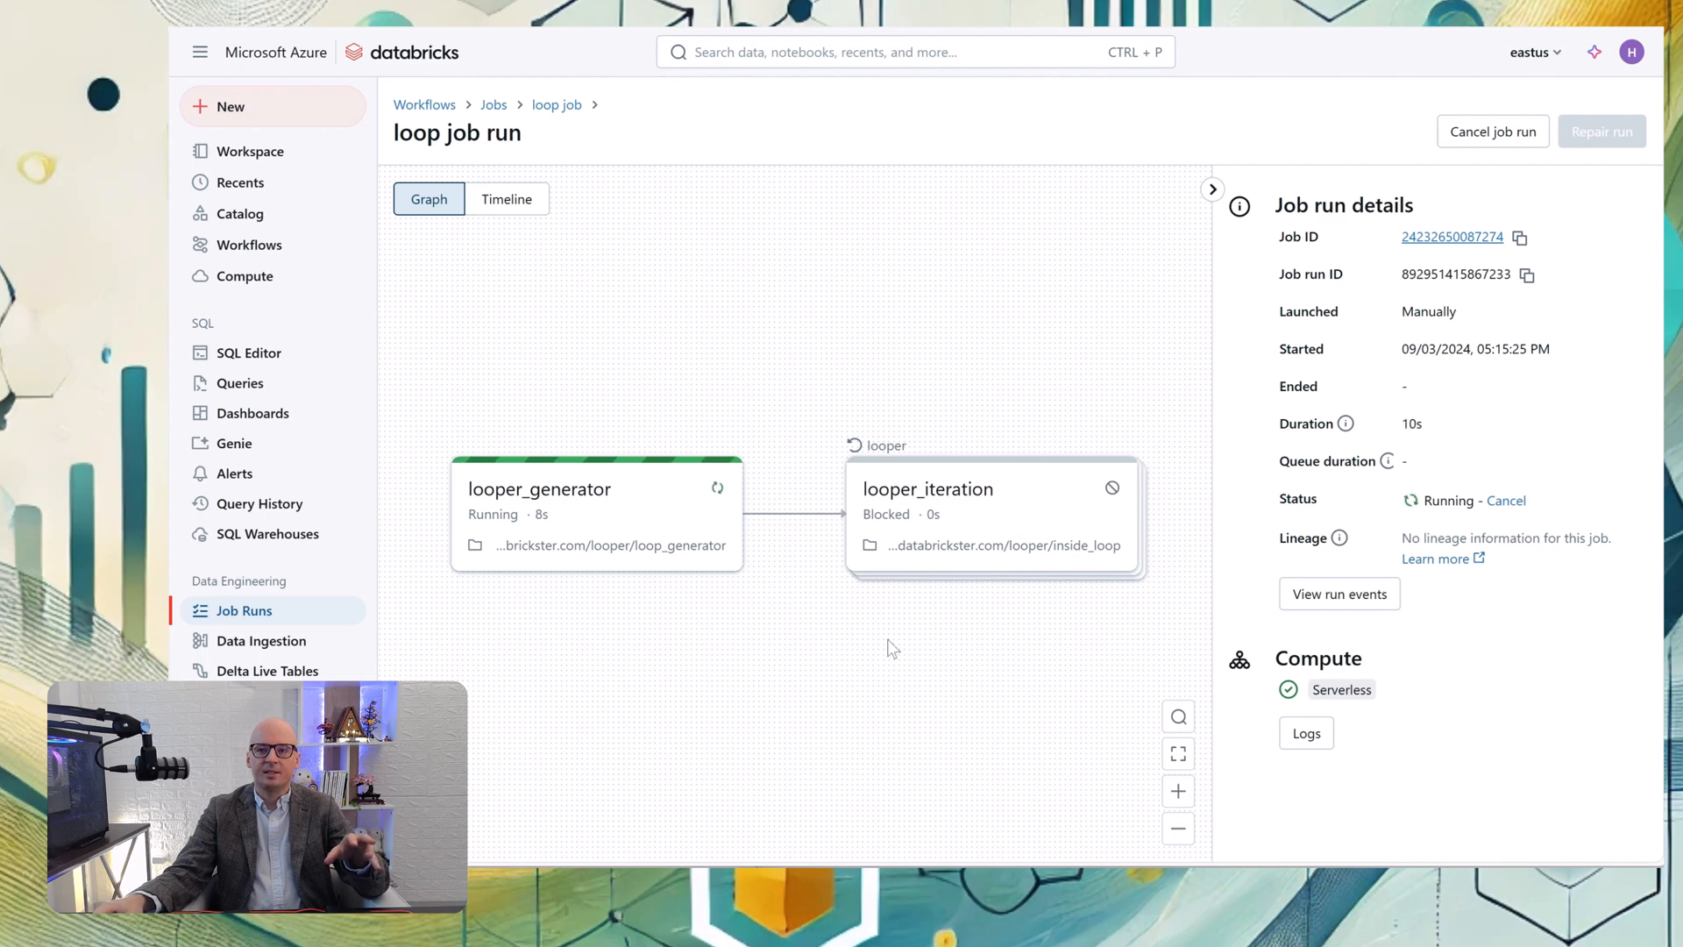
mouse_move(1153, 519)
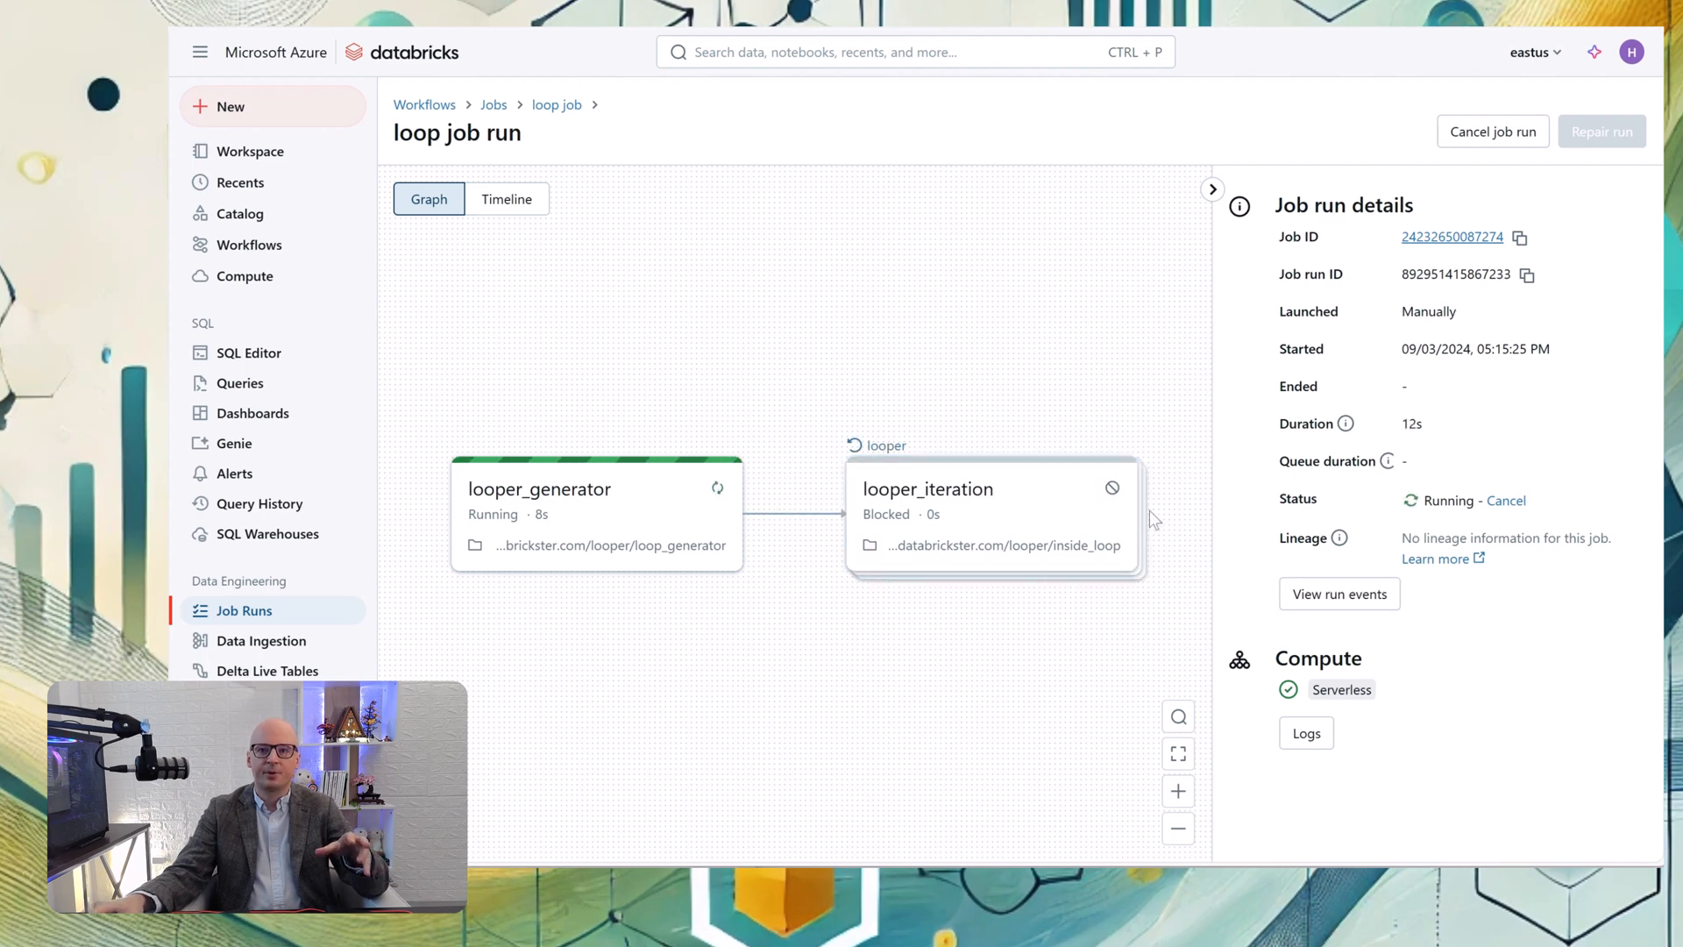
mouse_move(1218, 372)
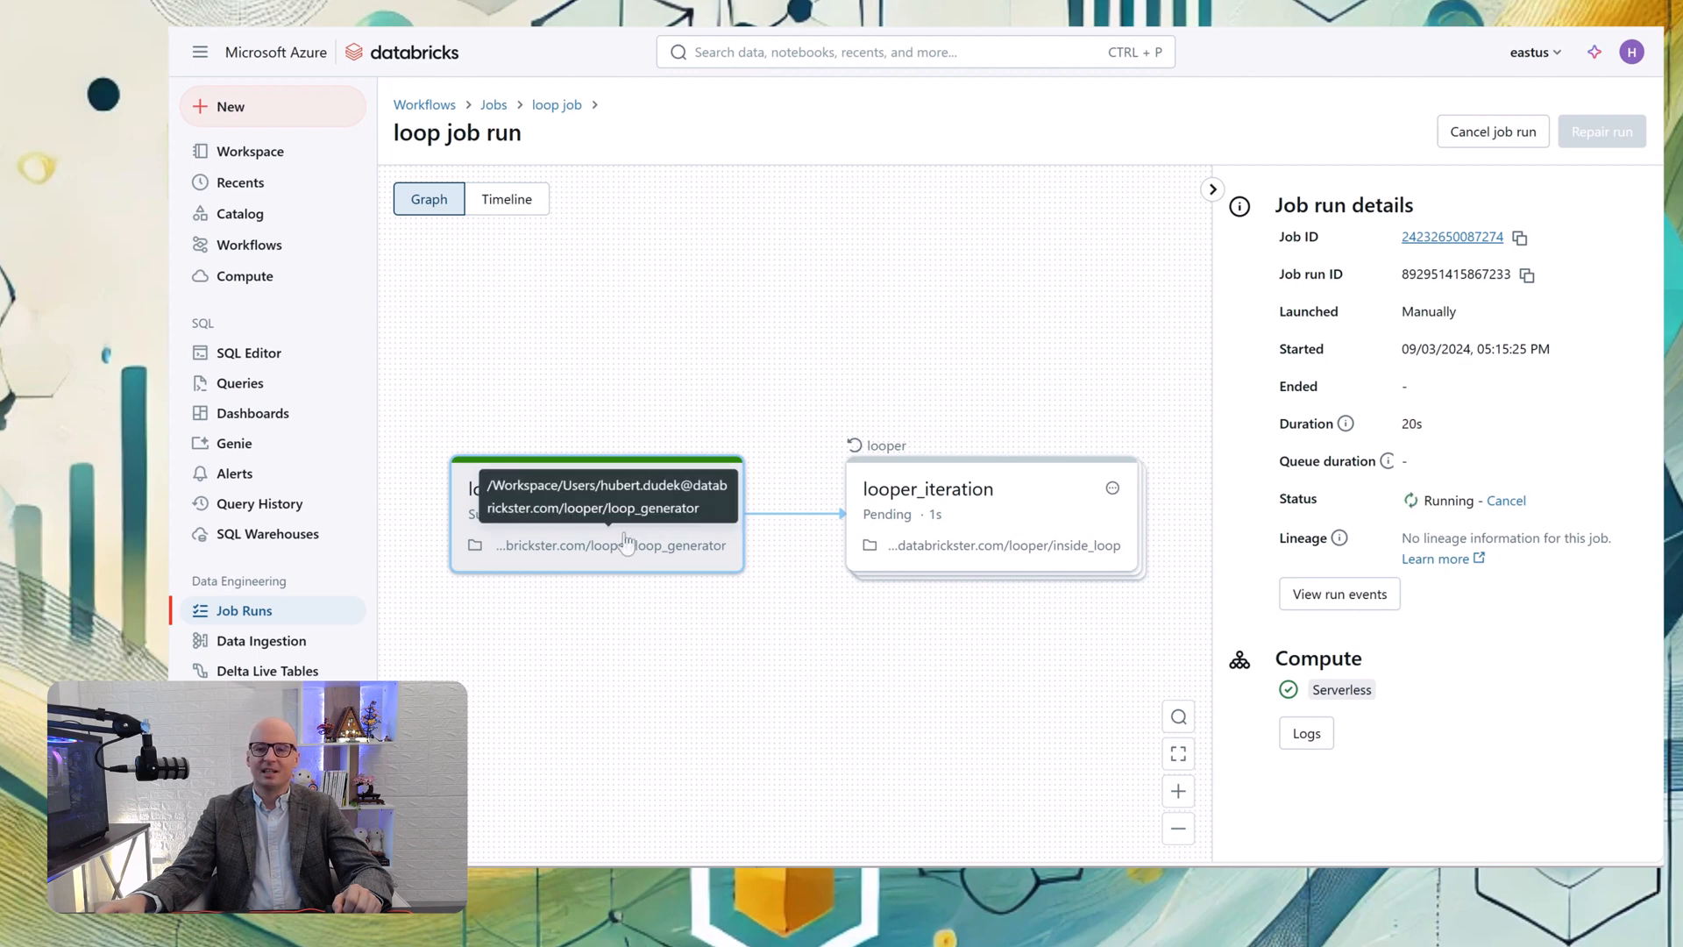
click(596, 516)
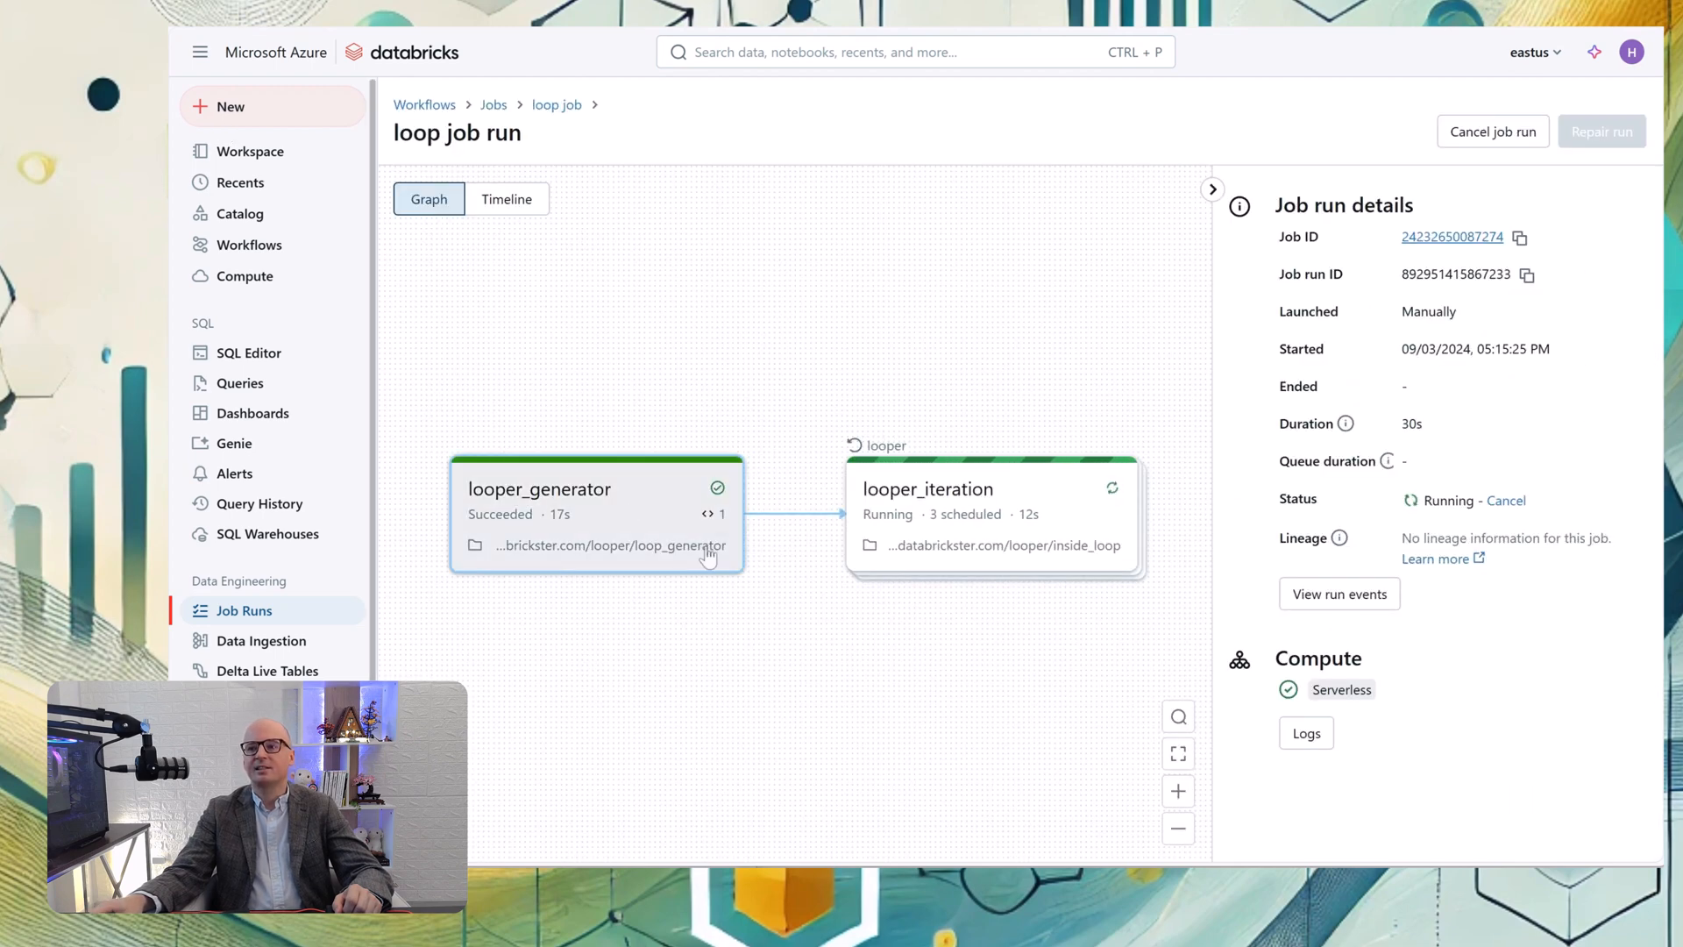
mouse_move(670, 549)
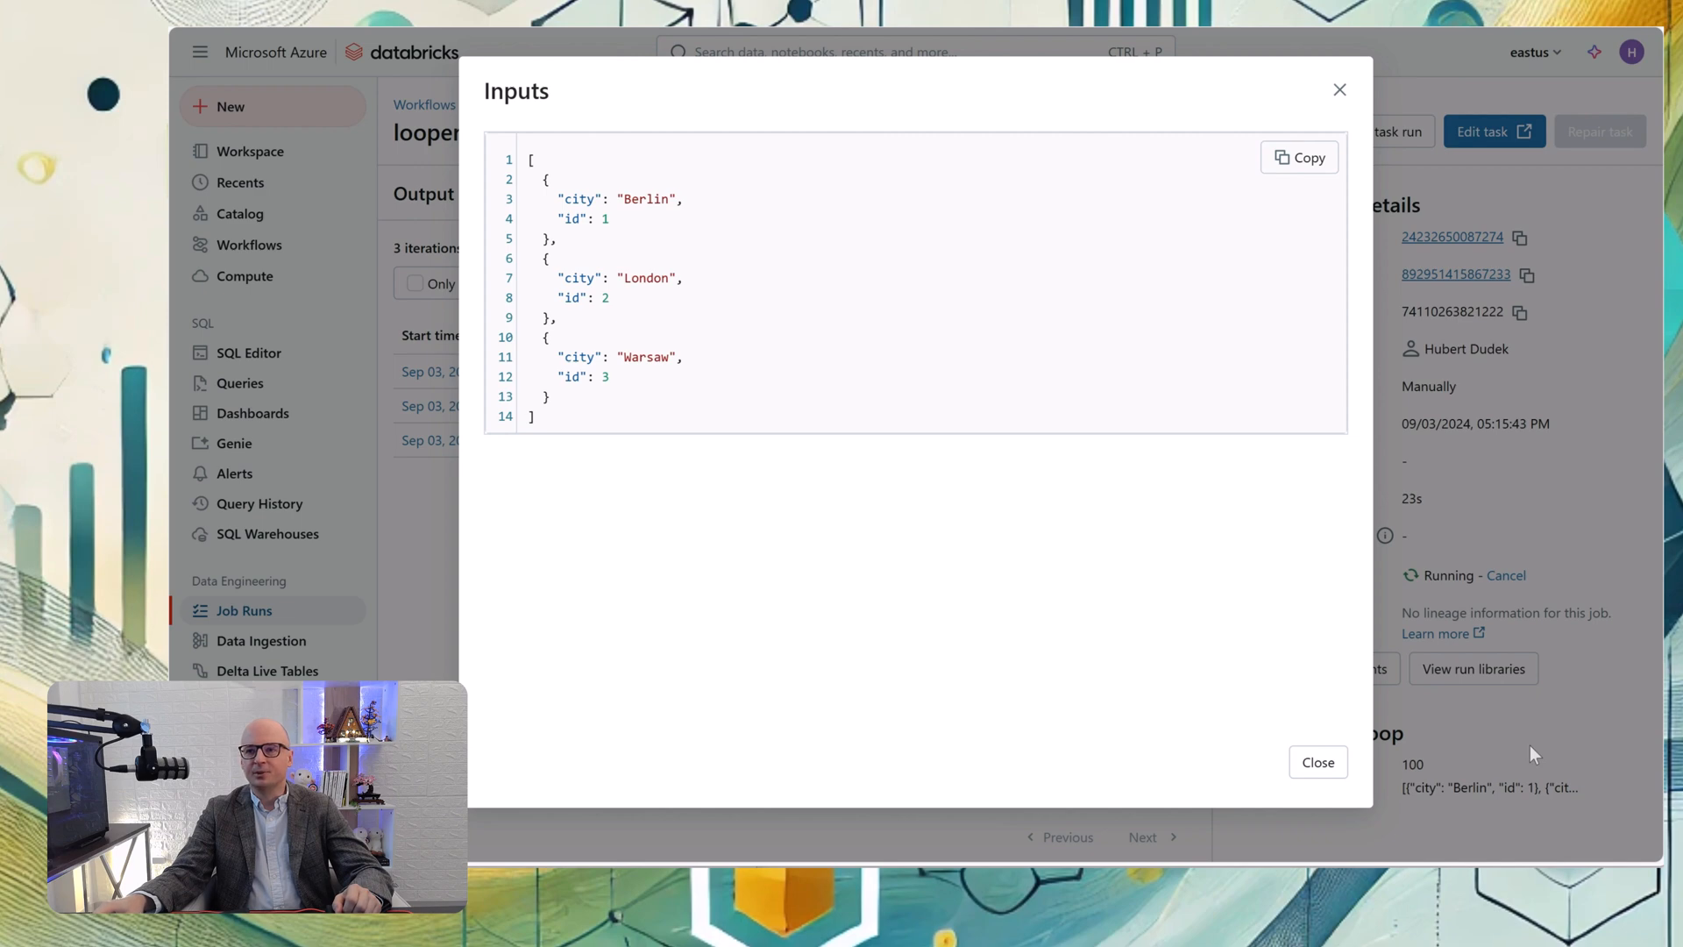
Close the Inputs listing and locate loop_generator via {{tasks.looper_generator.values.cities}}
click(1319, 762)
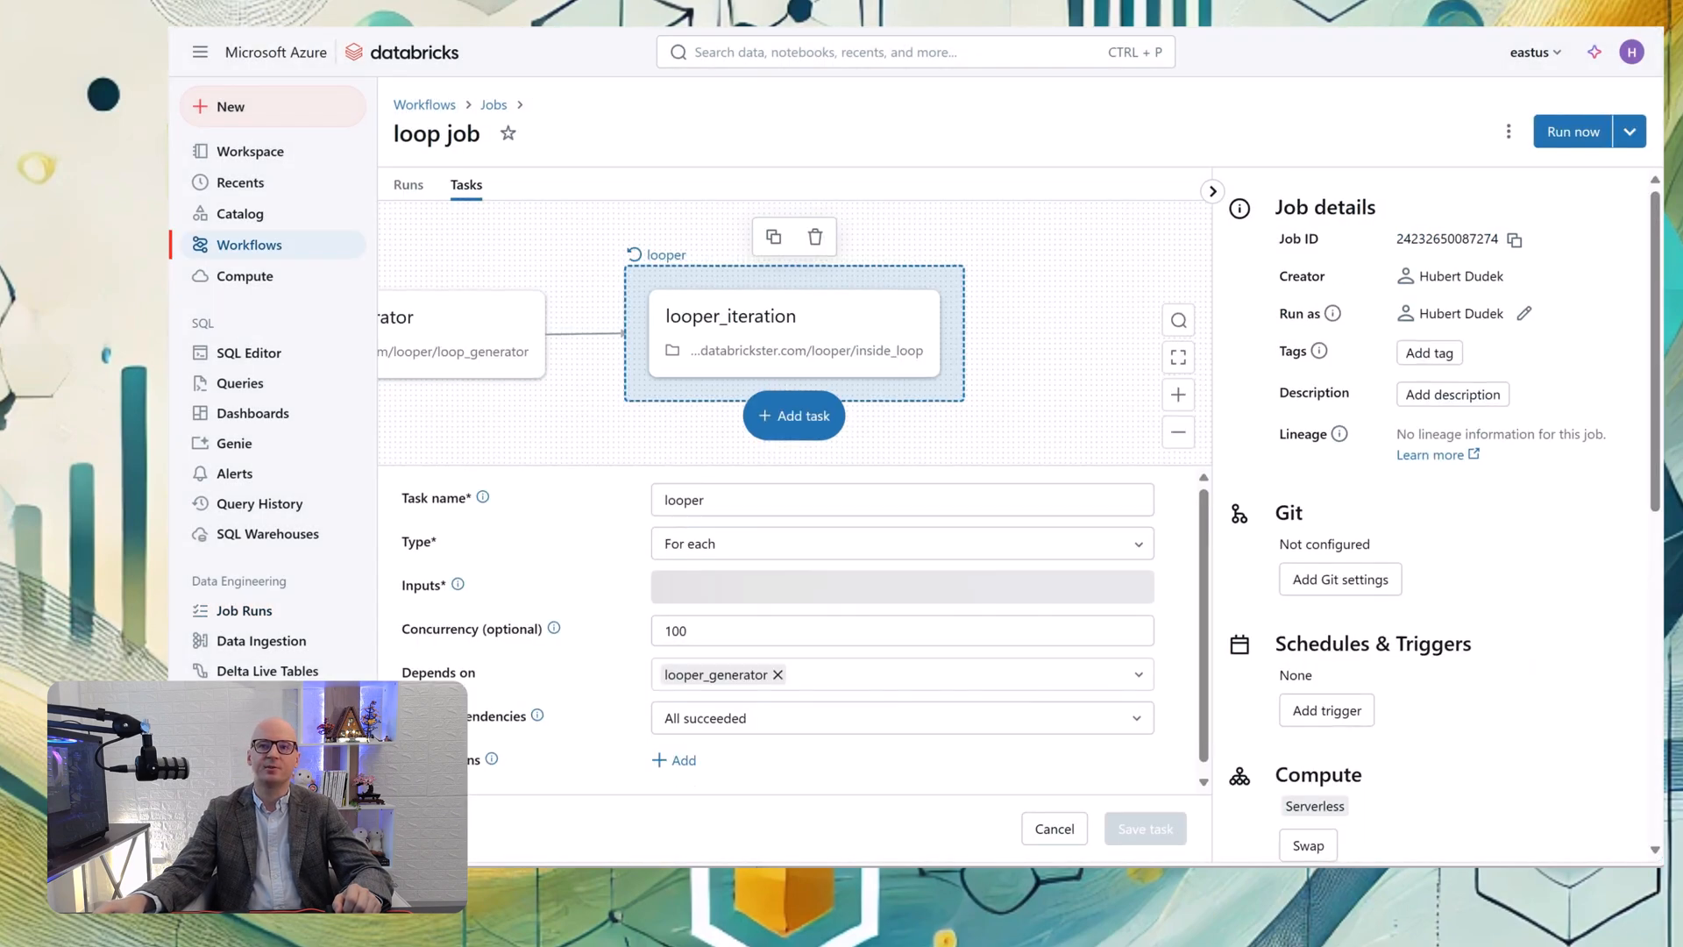
text({{tasks.looper_generator.values.cities}})
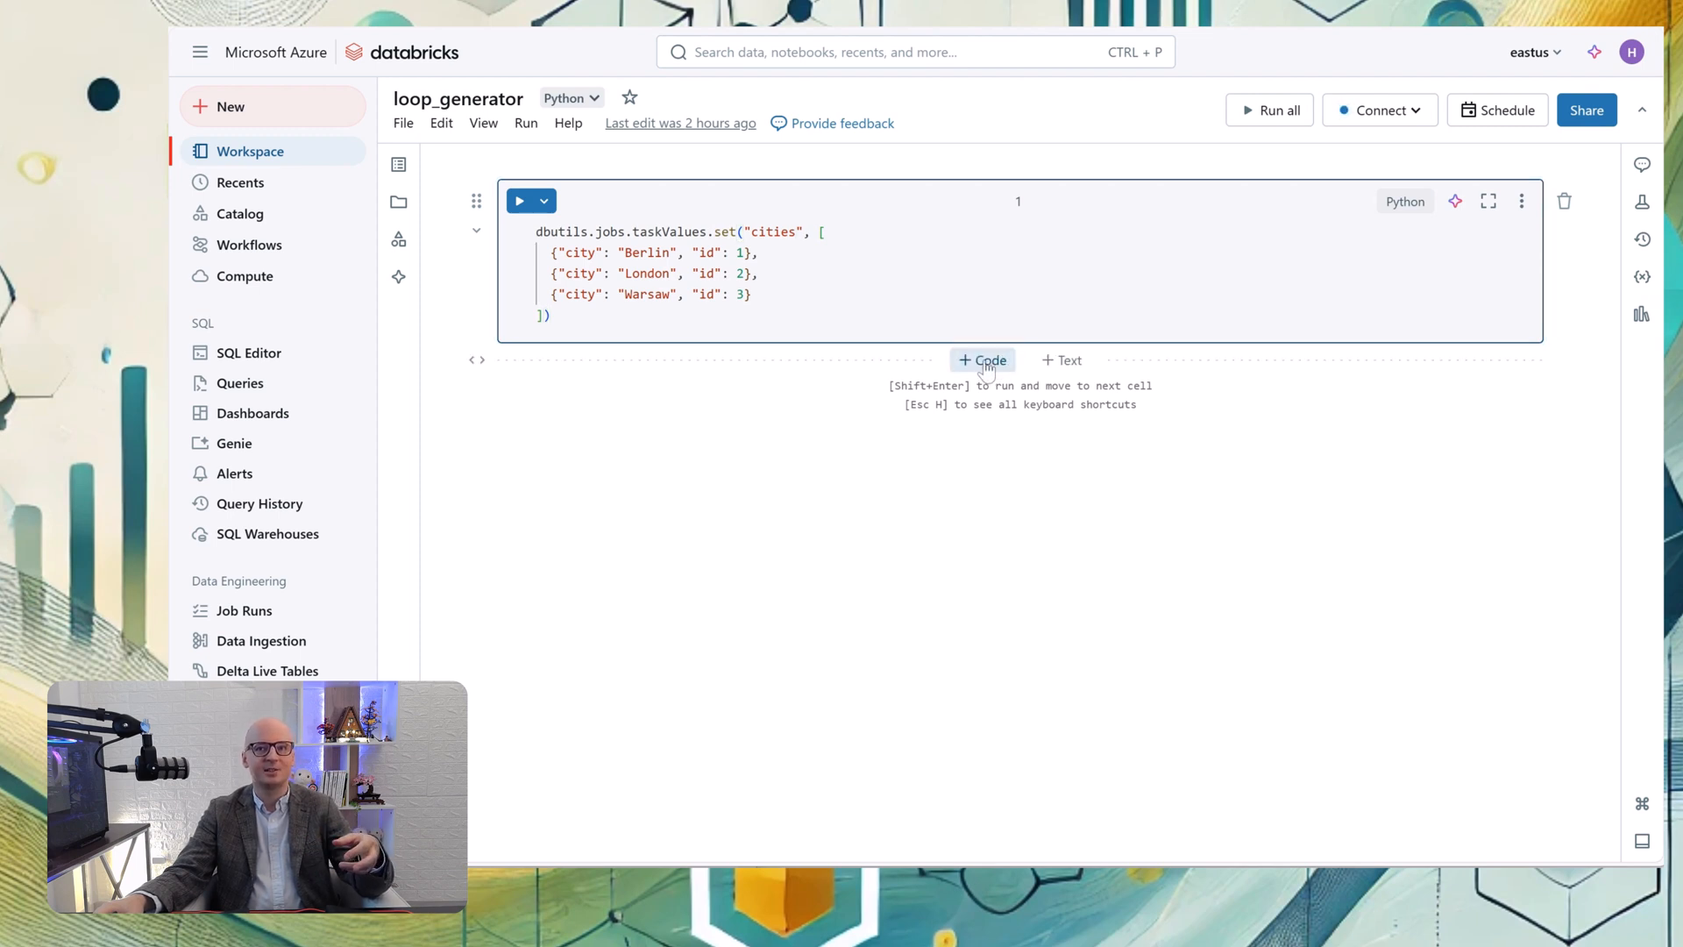
Add a second %sql cell with SELECT city, id FROM cities
click(982, 361)
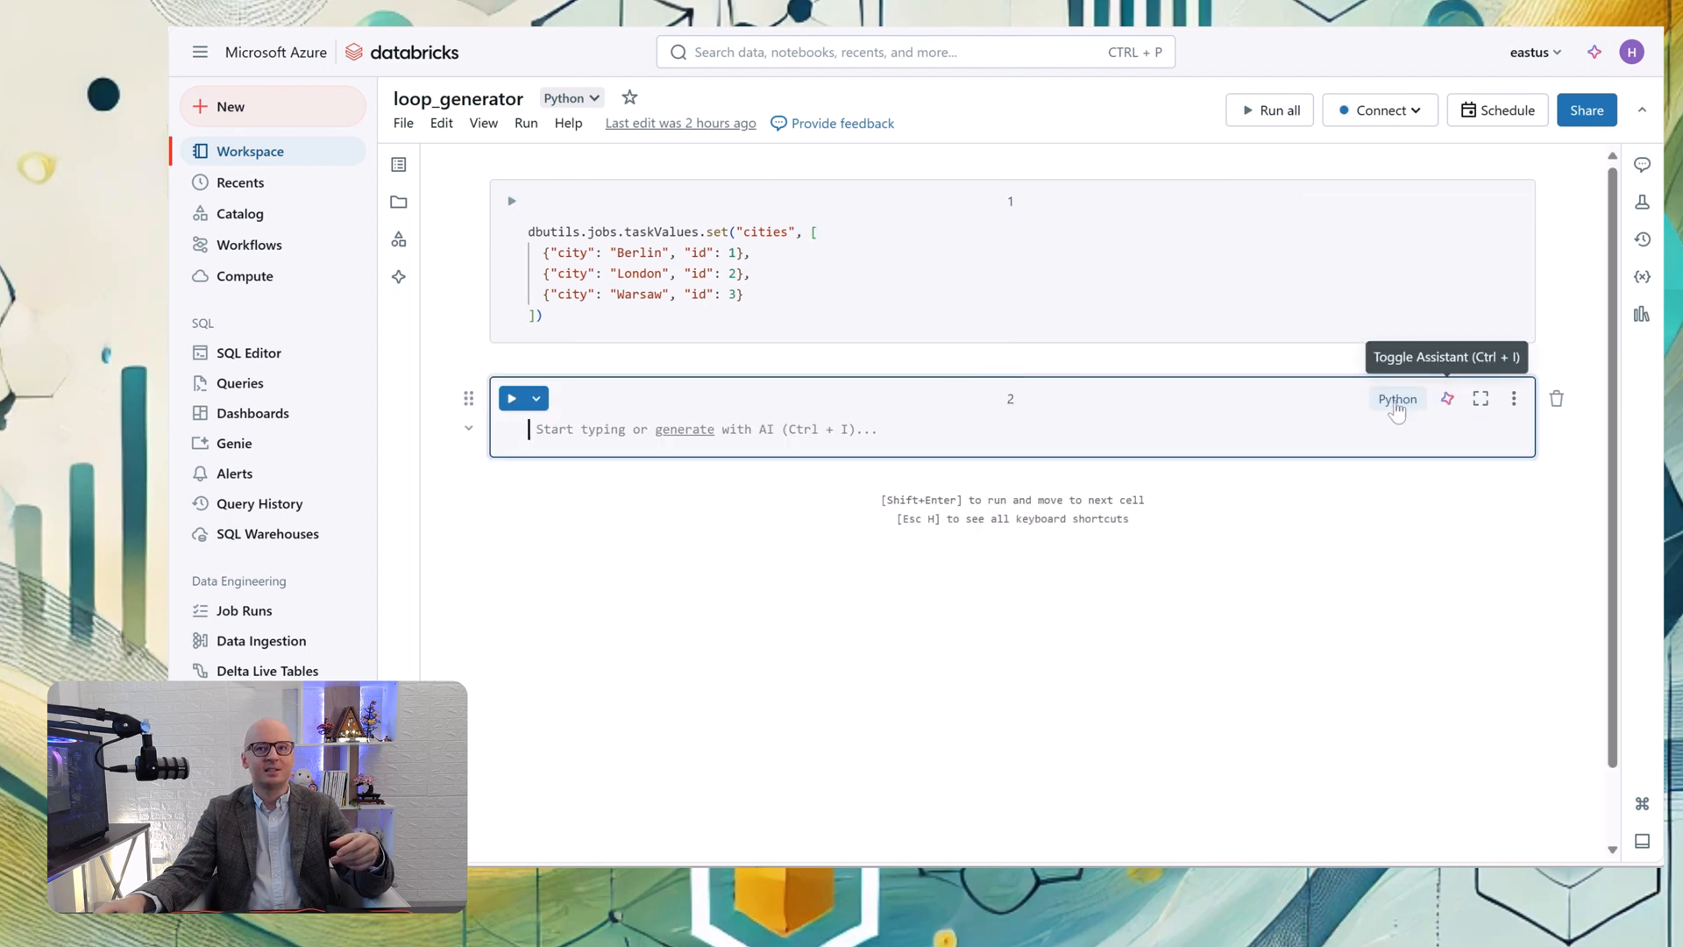
text(%sql)
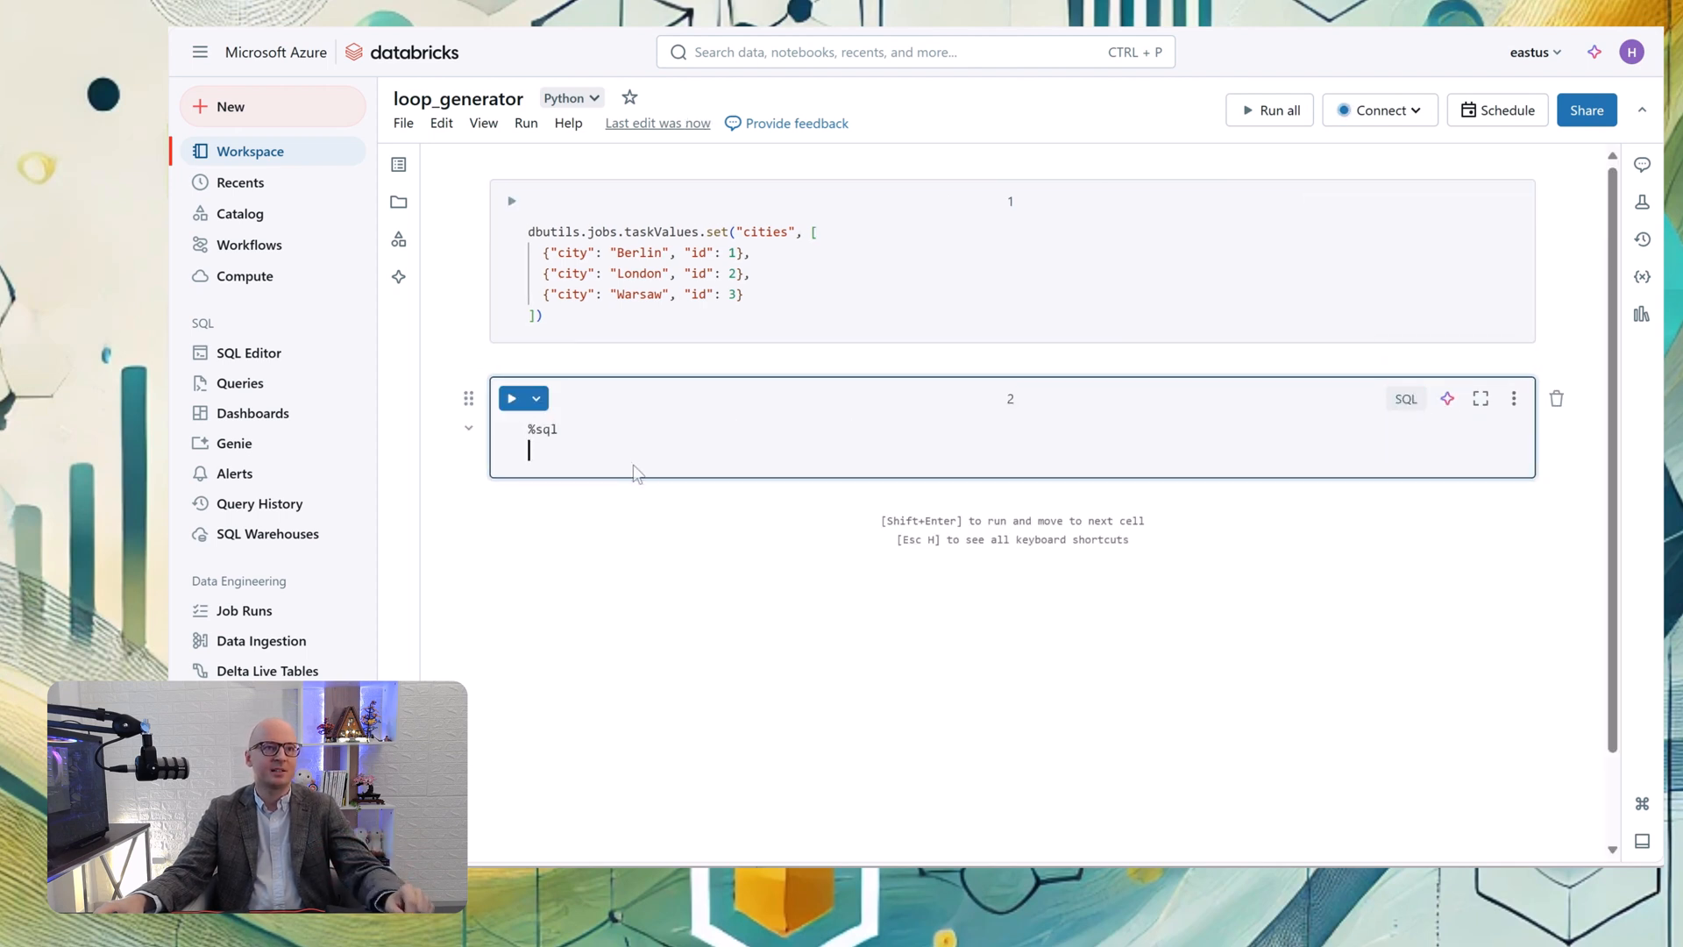
text(SELECT)
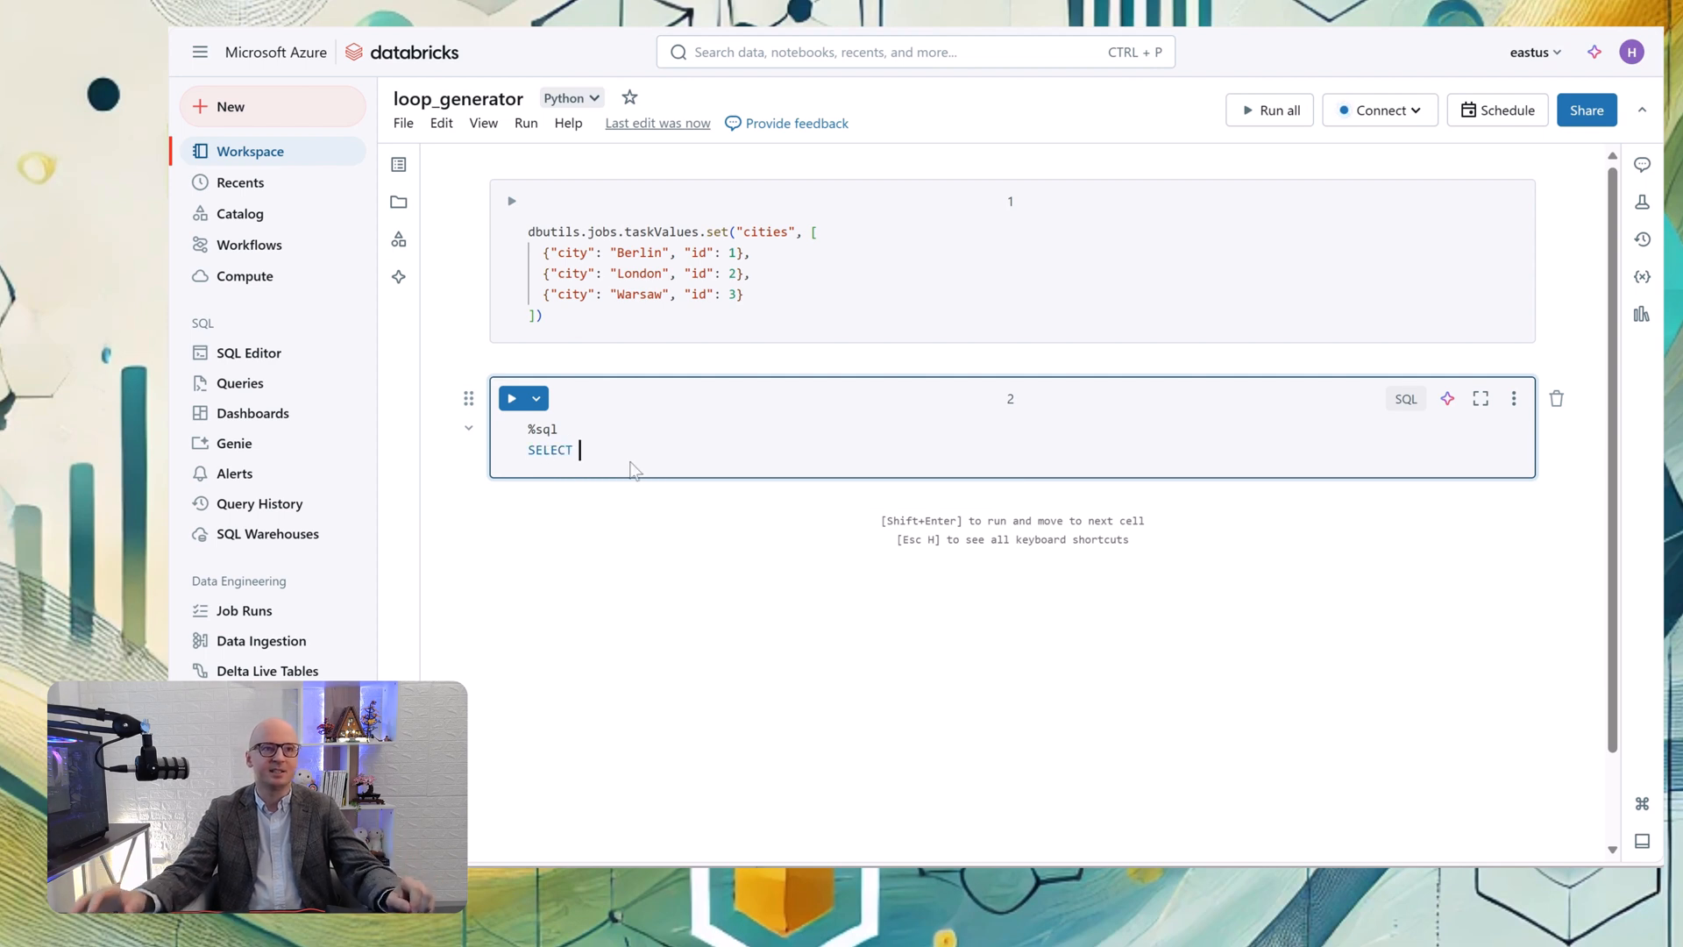
text(city,)
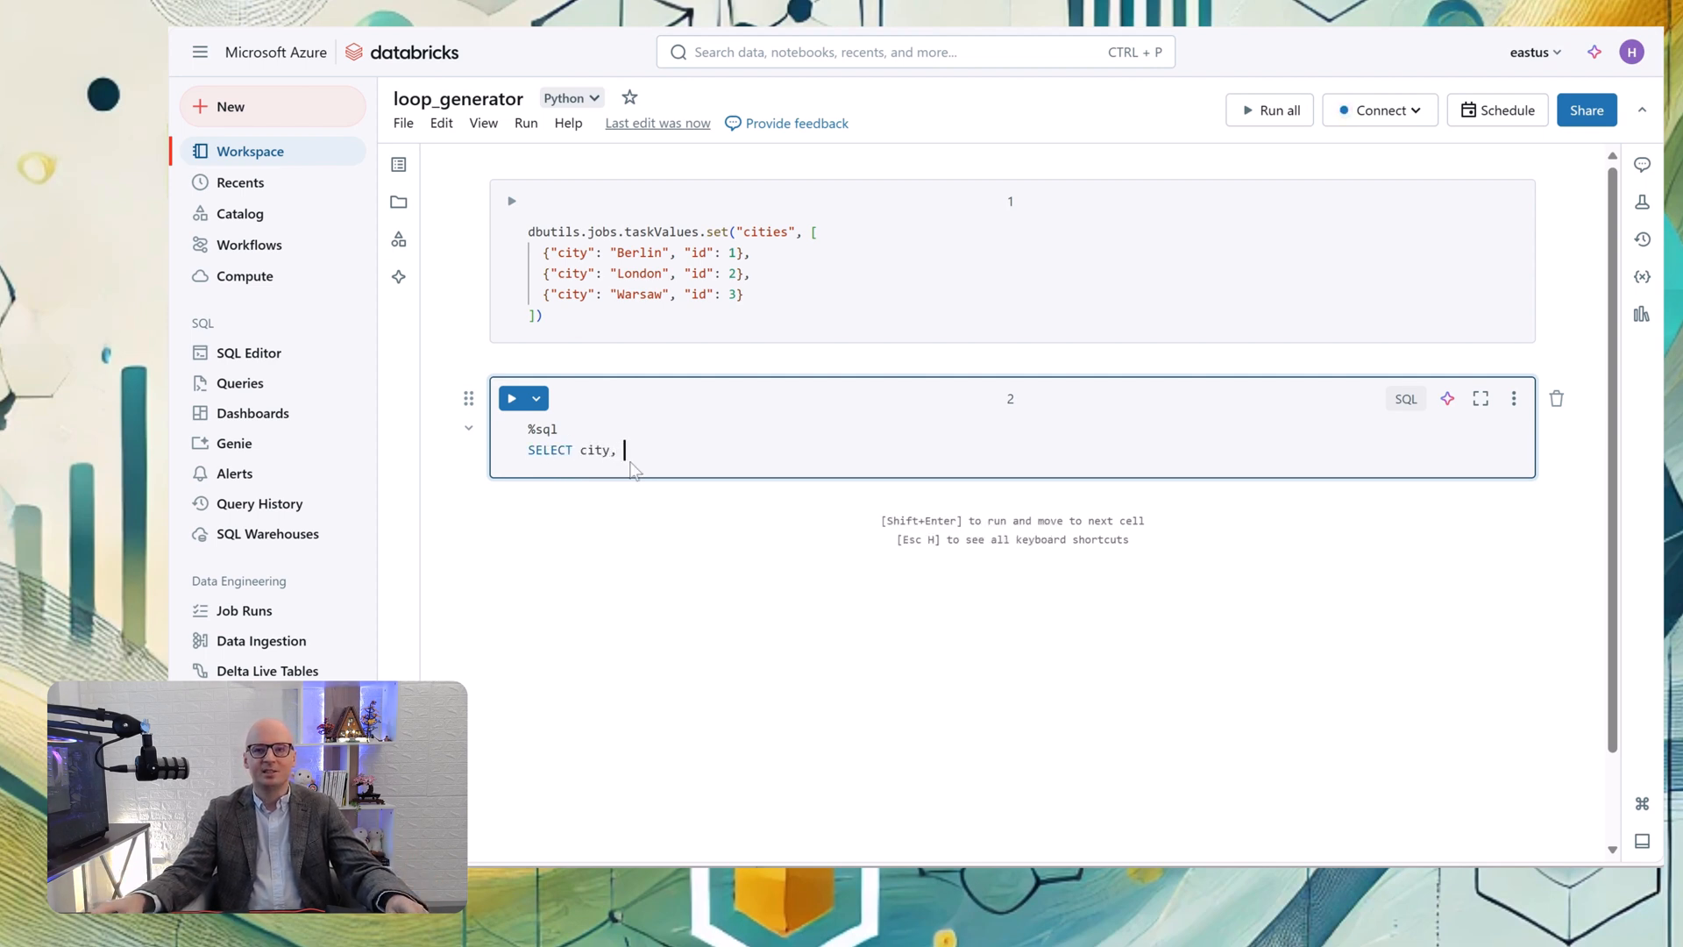
text(id FROM)
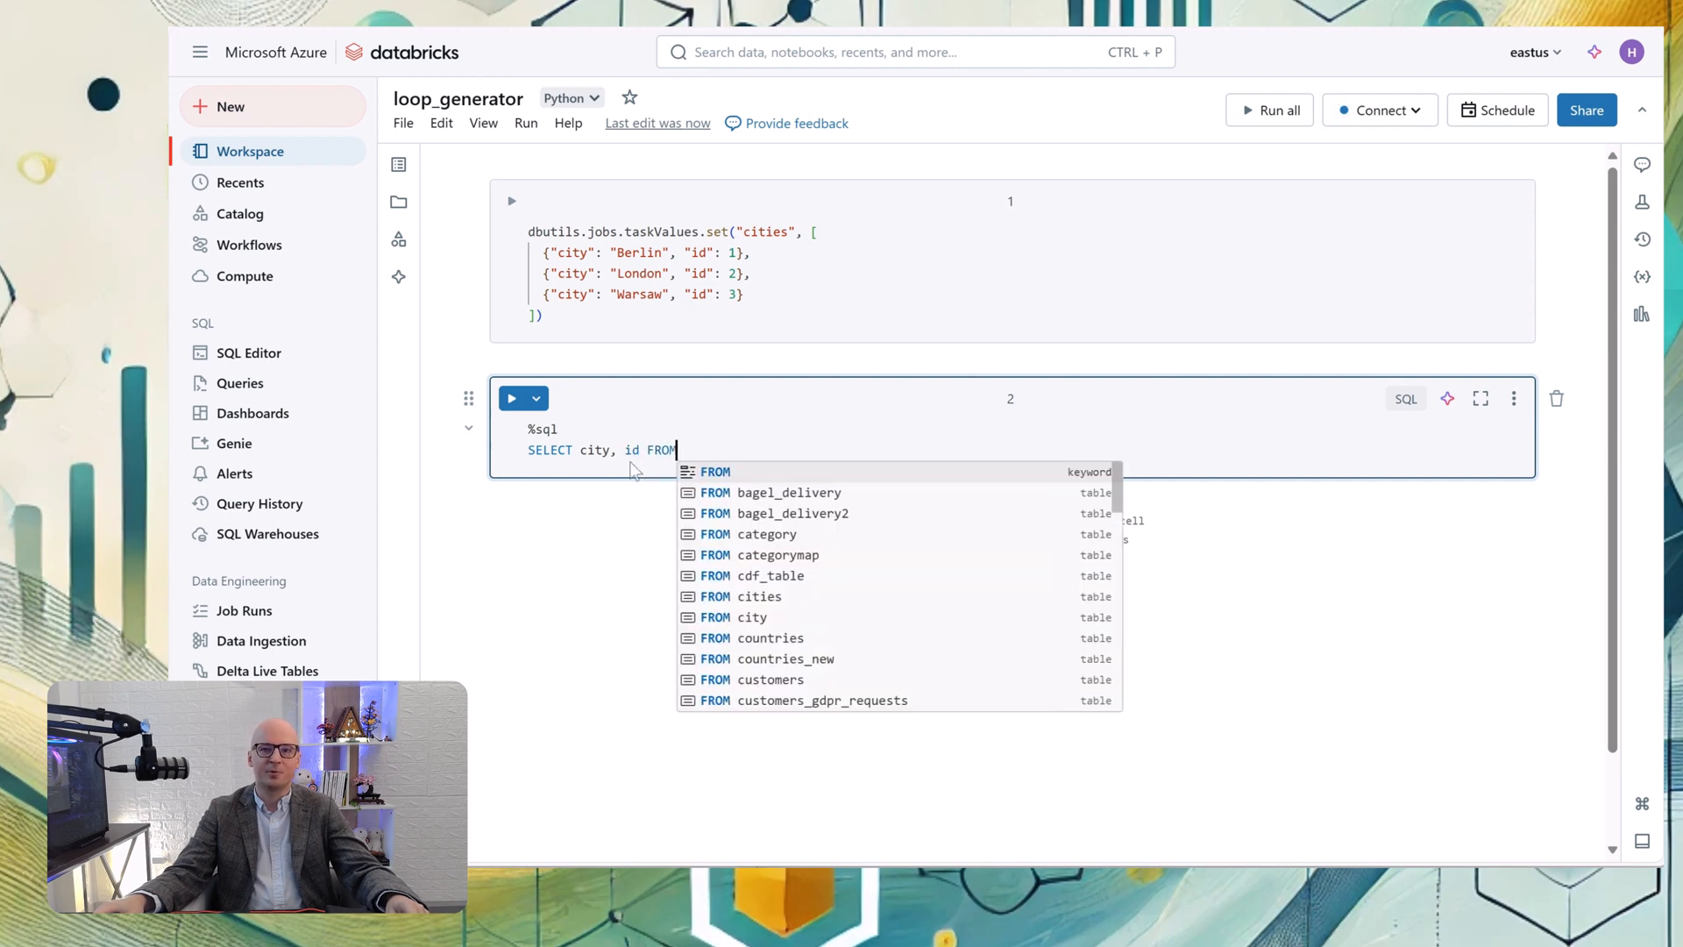
text(ci)
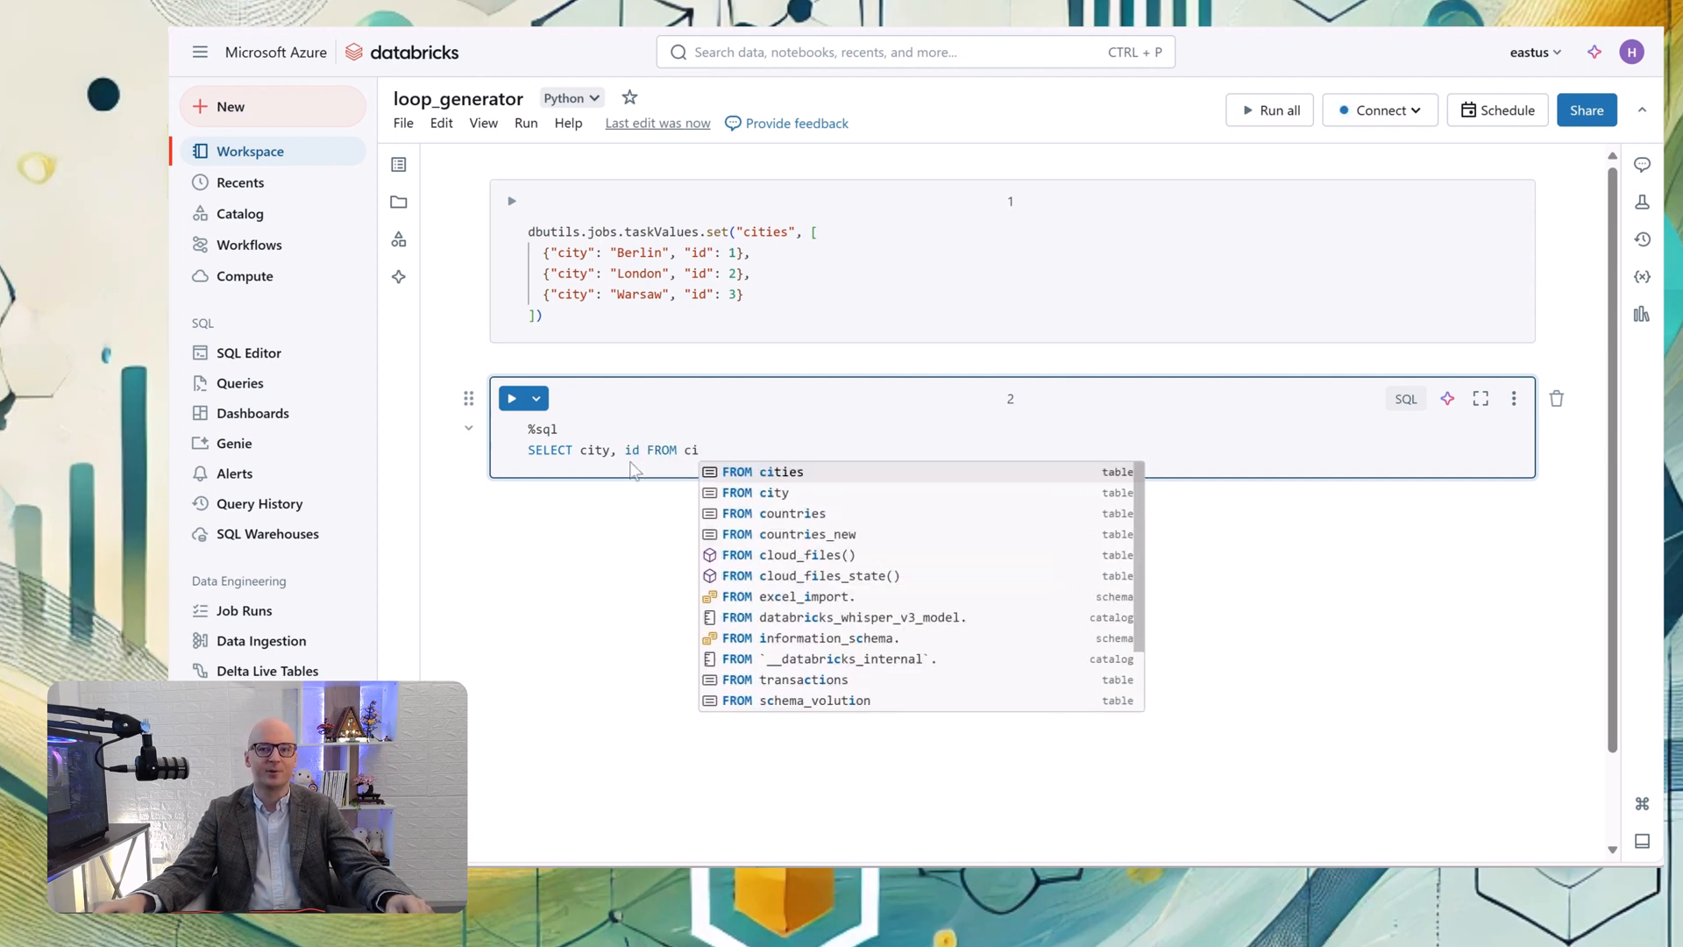
click(782, 472)
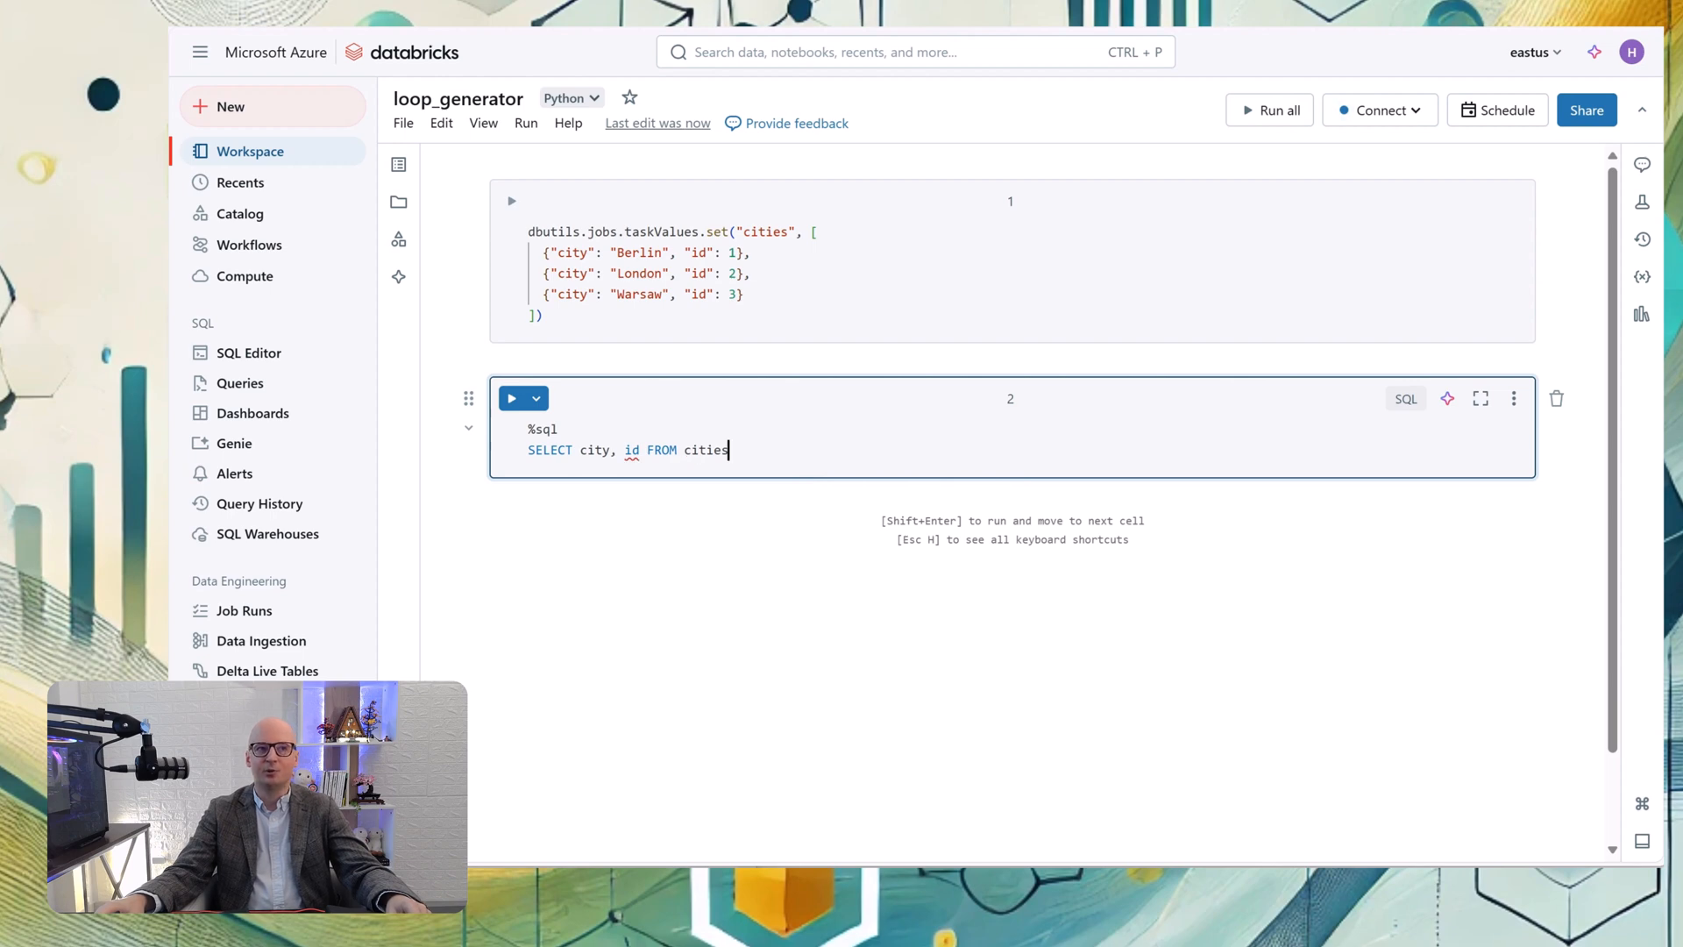